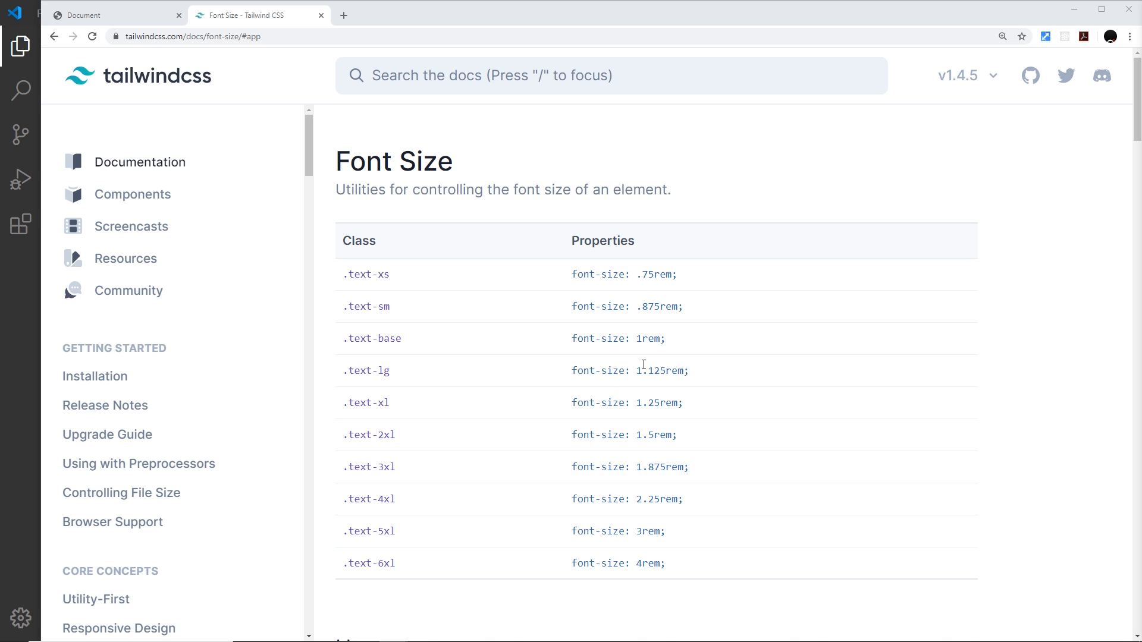
mouse_move(349, 307)
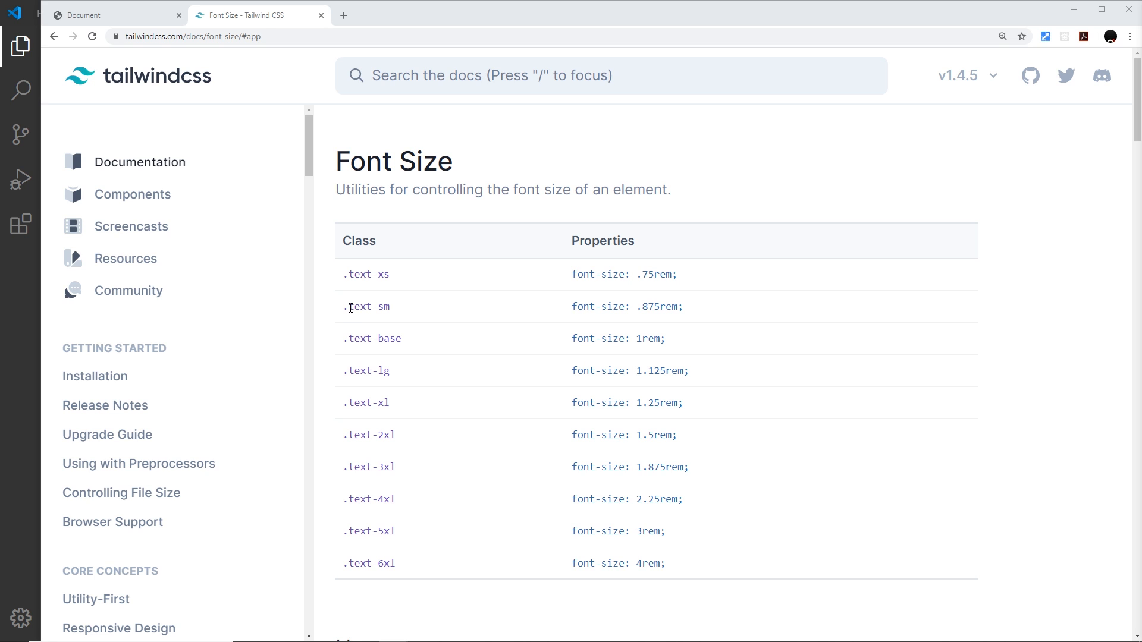
Step: Review the text-sm (.875rem) and text-xl (1.25rem) font sizes in the built stylesheet
double_click(367, 307)
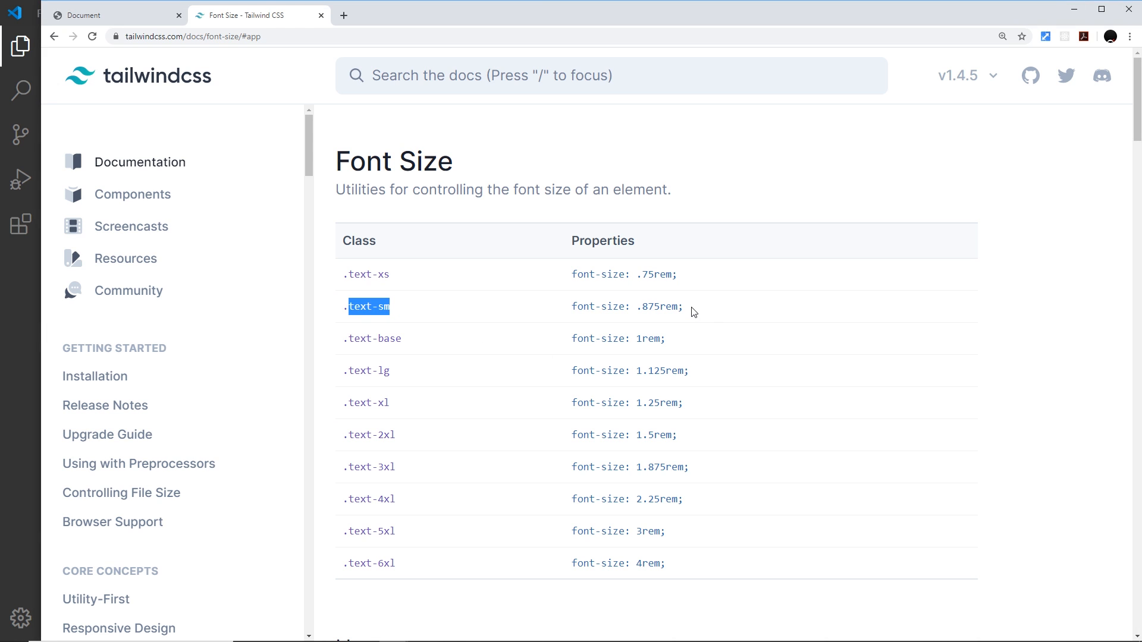
double_click(659, 306)
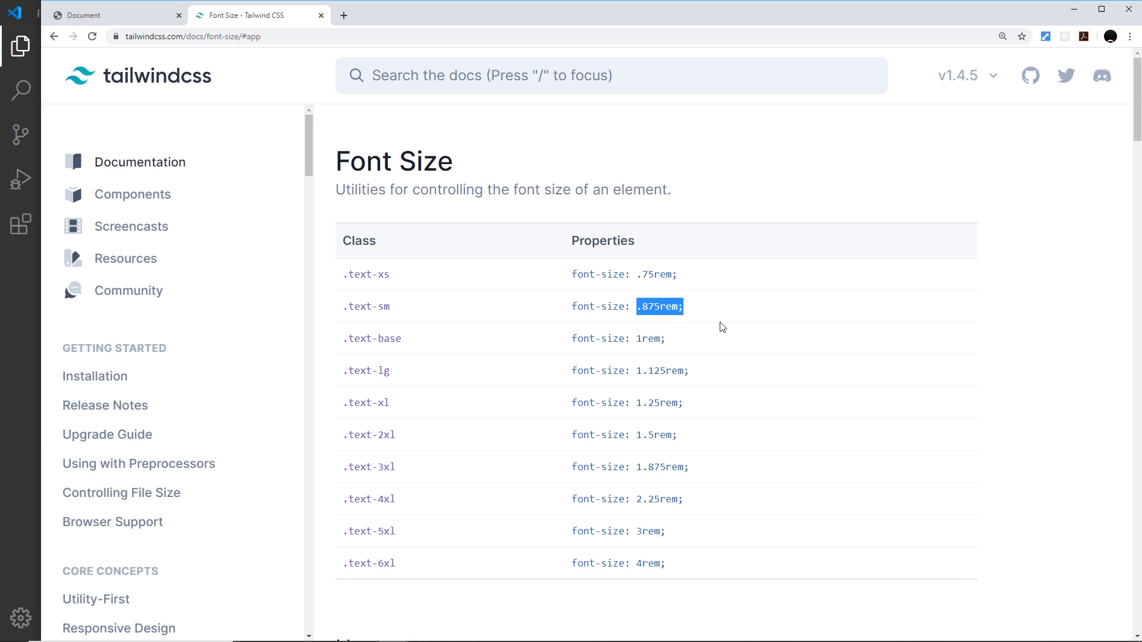
mouse_move(357, 406)
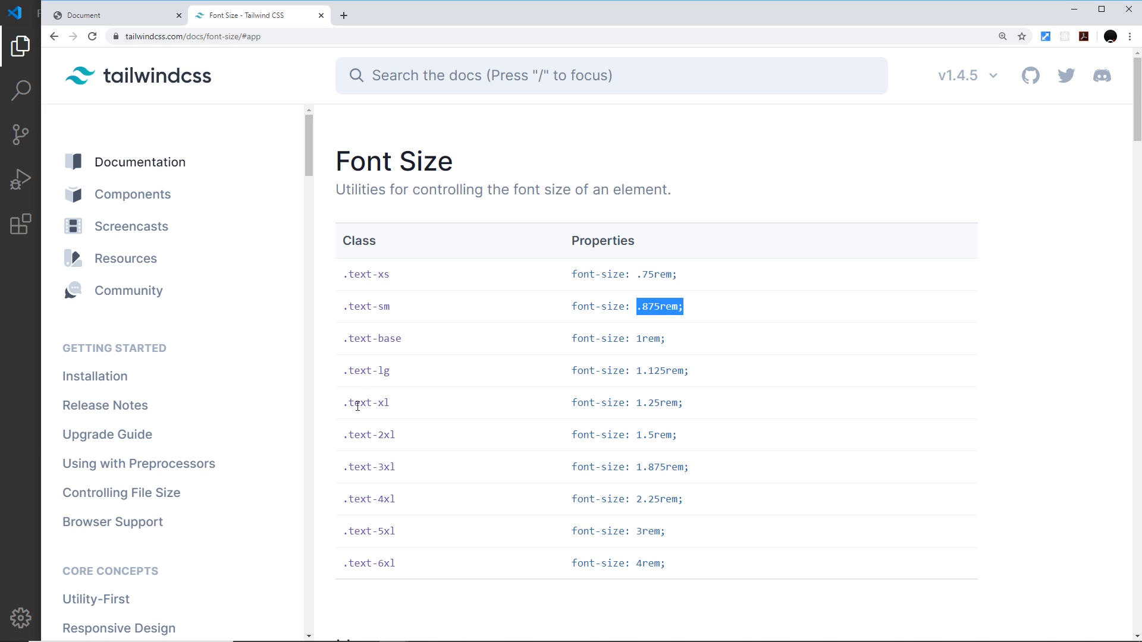
double_click(368, 403)
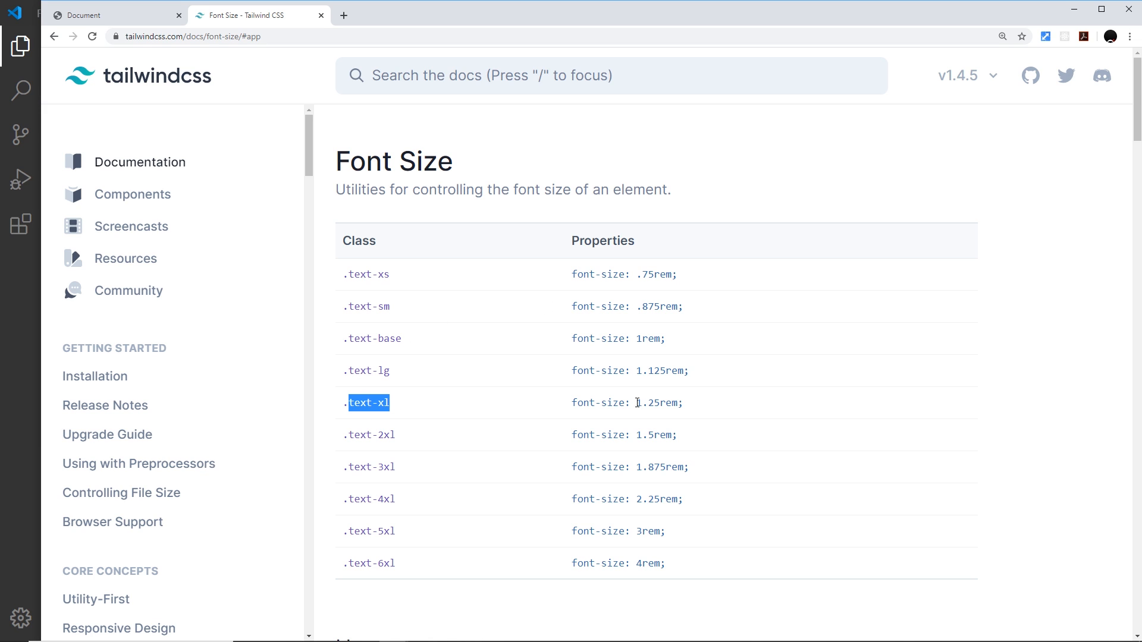
double_click(658, 403)
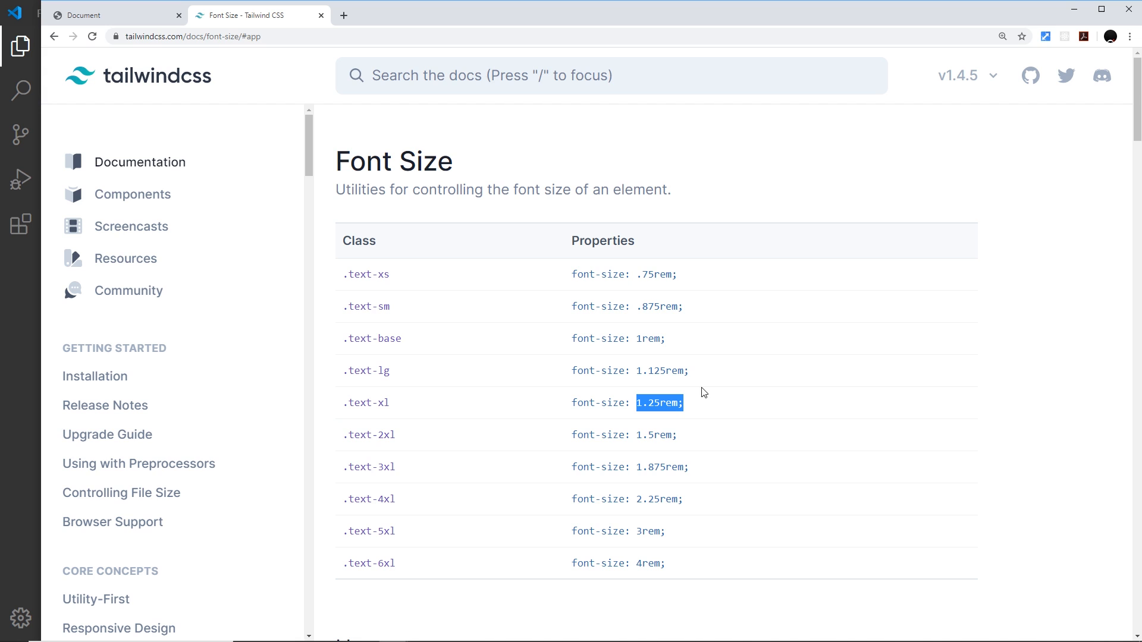
click(703, 381)
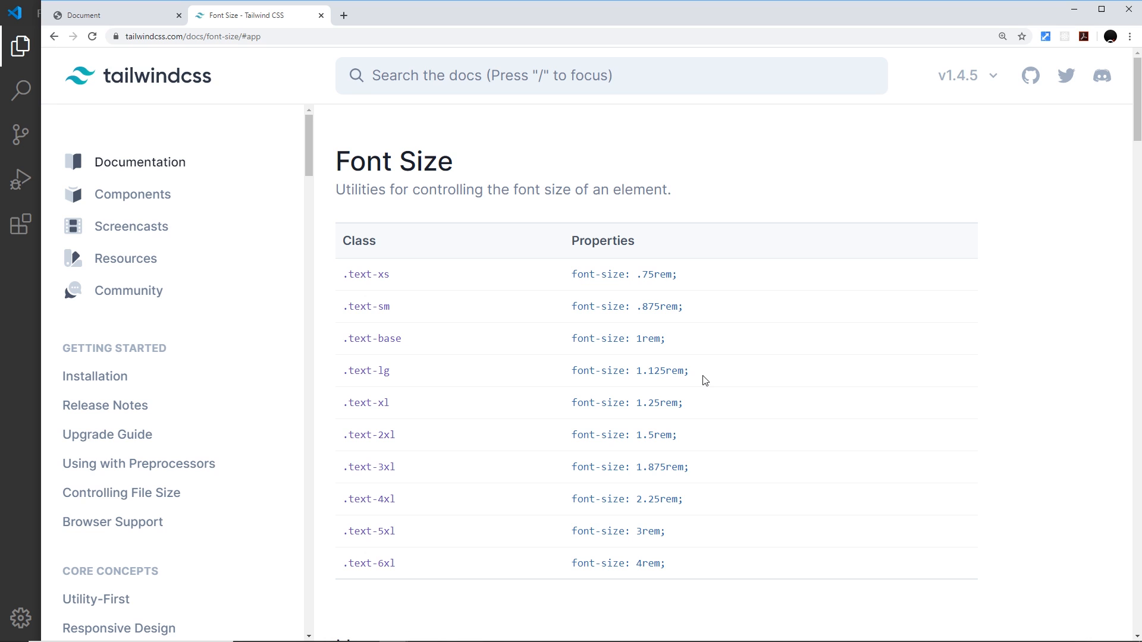
mouse_move(11, 371)
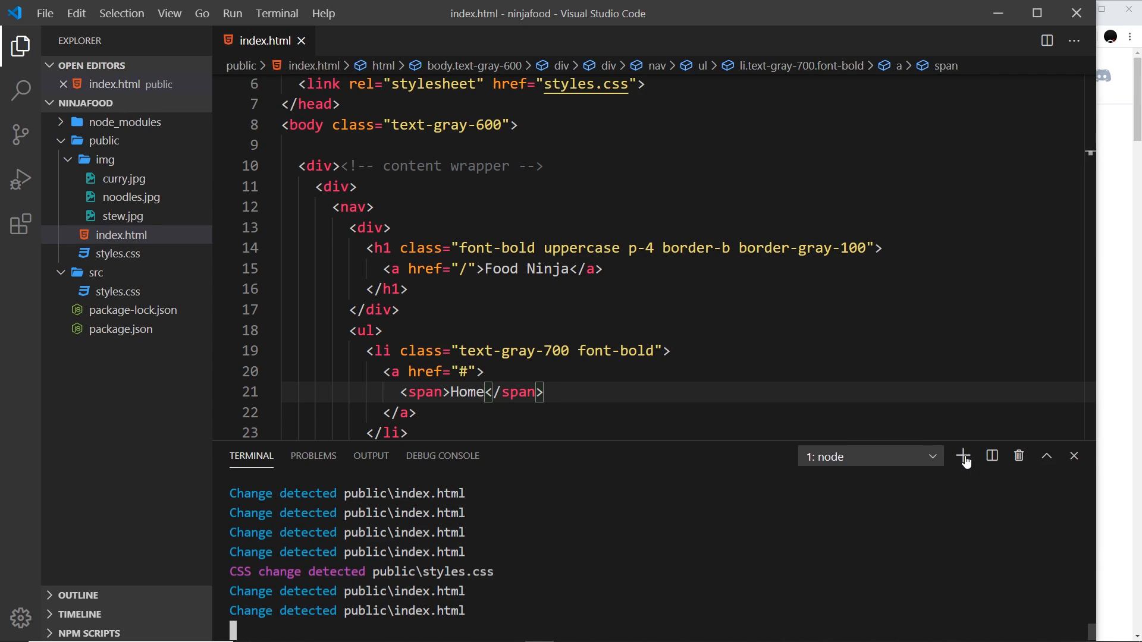
Step: Run npx tailwindcss init --full in a new terminal to create tailwind.config.js
click(963, 455)
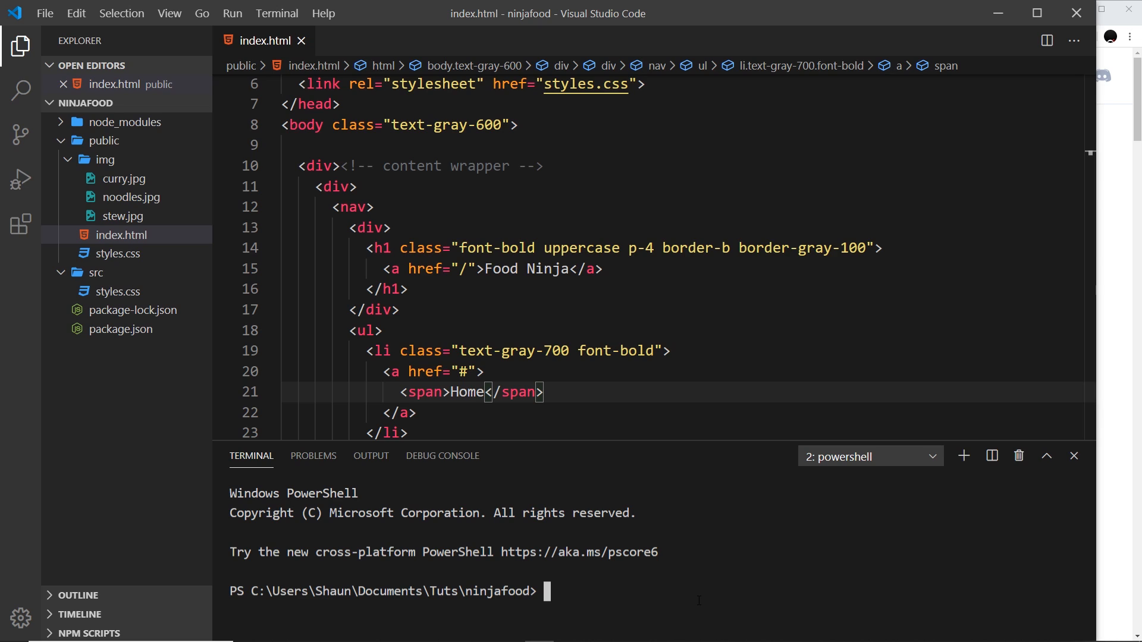
text(npx)
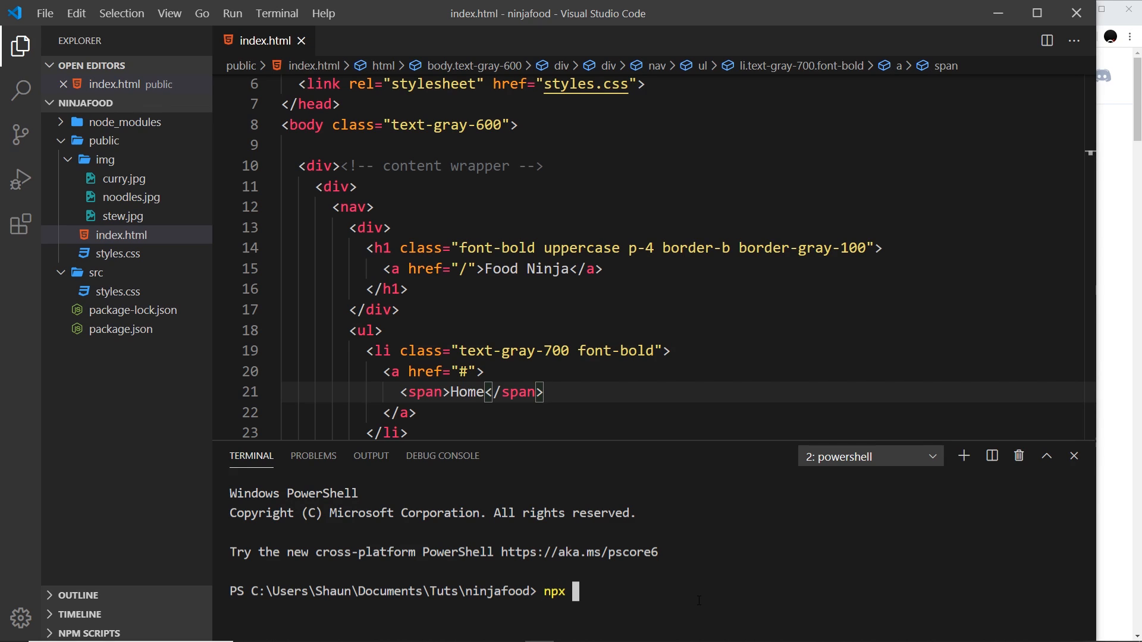
text(tailwindcss init)
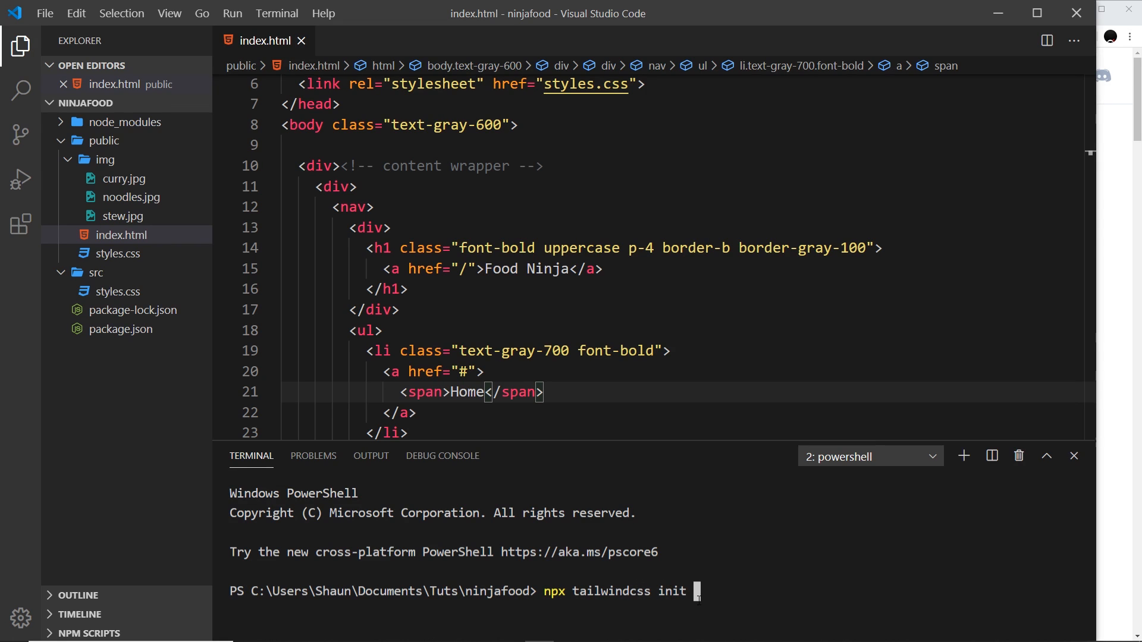
text(--full)
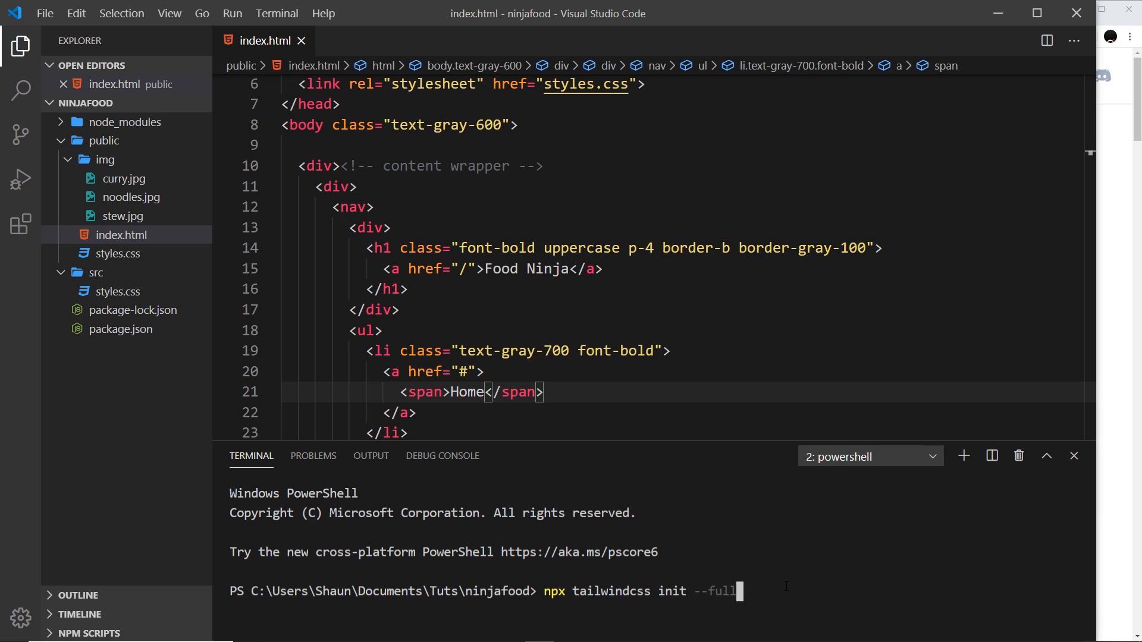
key(Return)
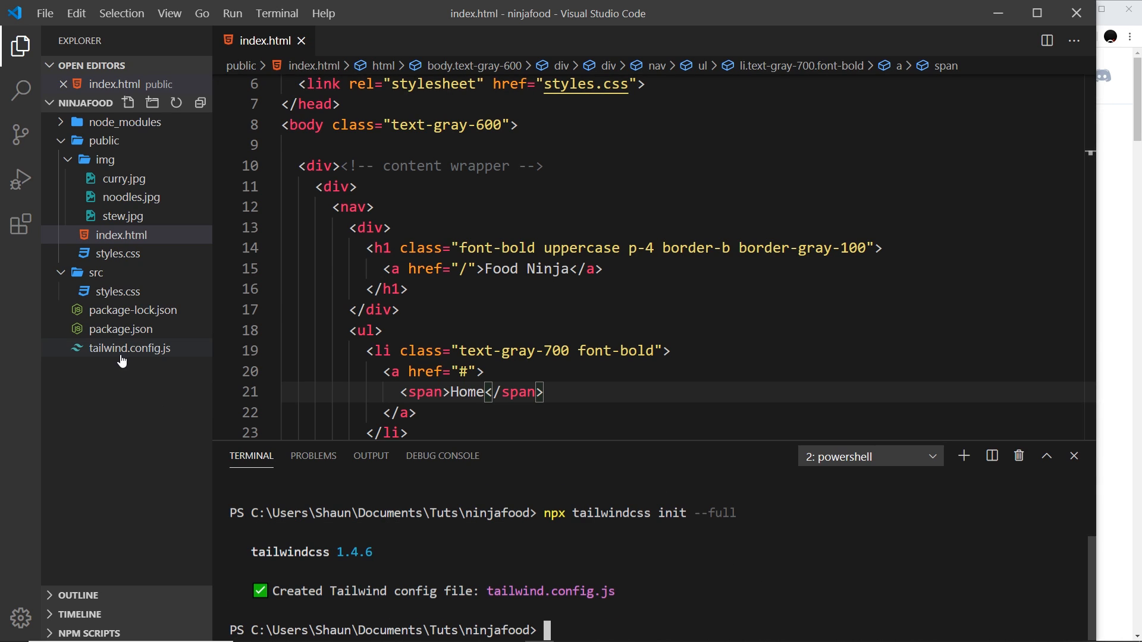
mouse_move(131, 353)
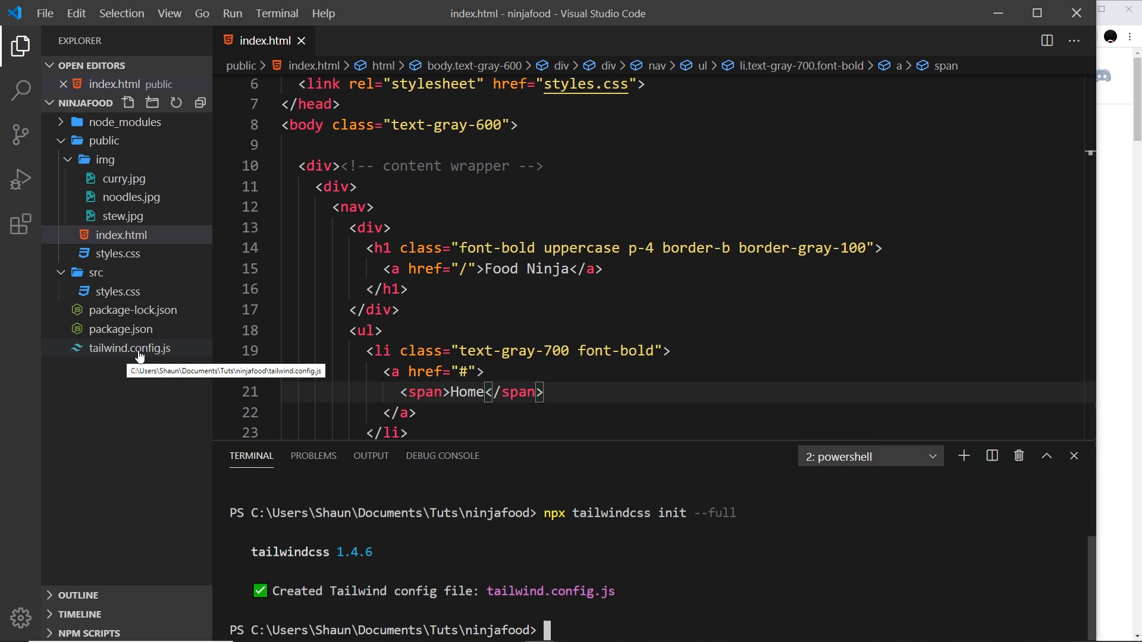
mouse_move(155, 395)
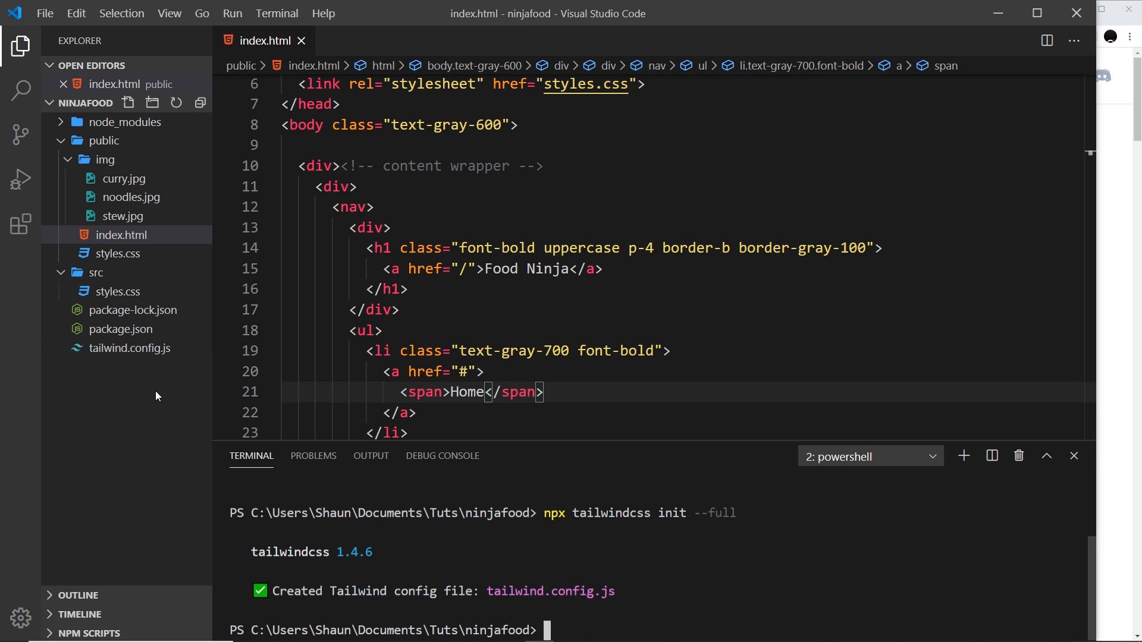
mouse_move(125, 348)
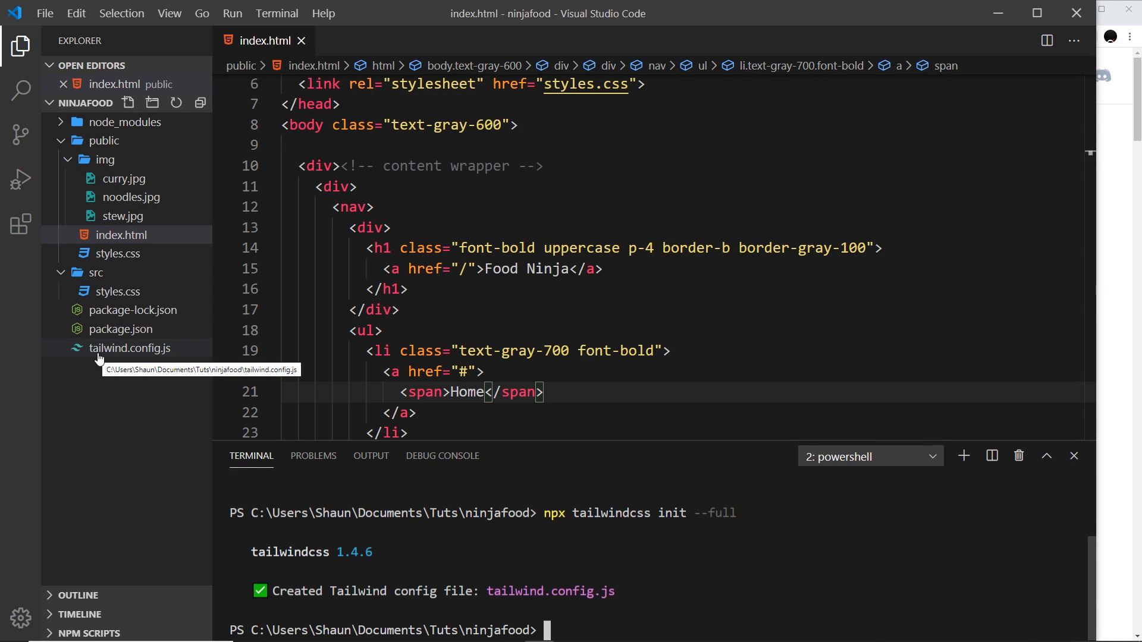
mouse_move(131, 357)
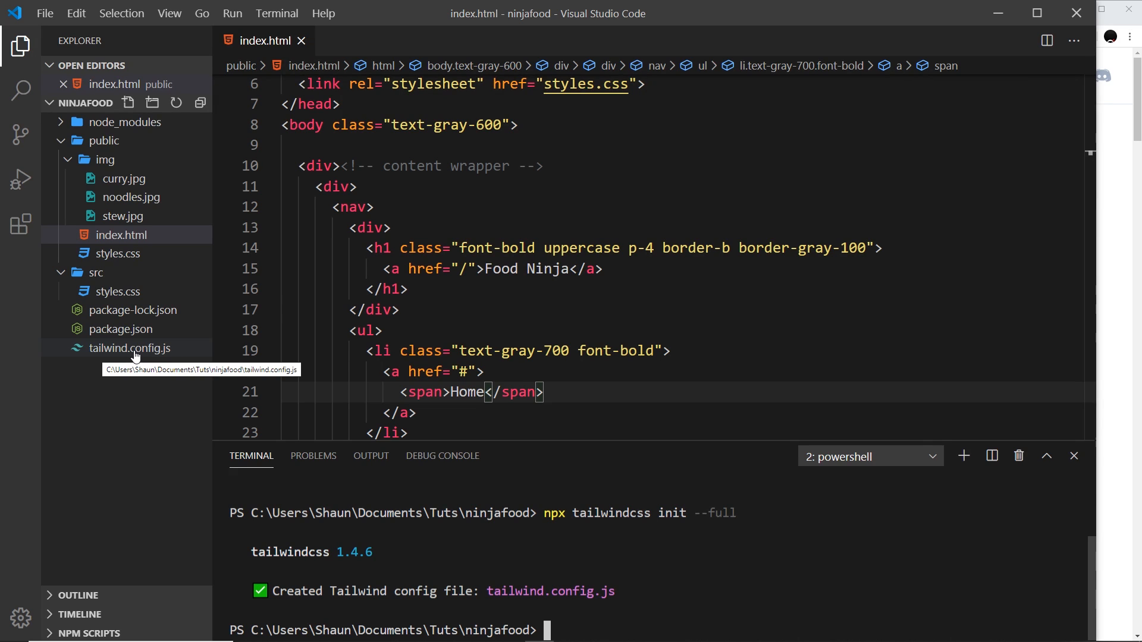
Step: Open tailwind.config.js and review the 640px small screen breakpoint
click(131, 347)
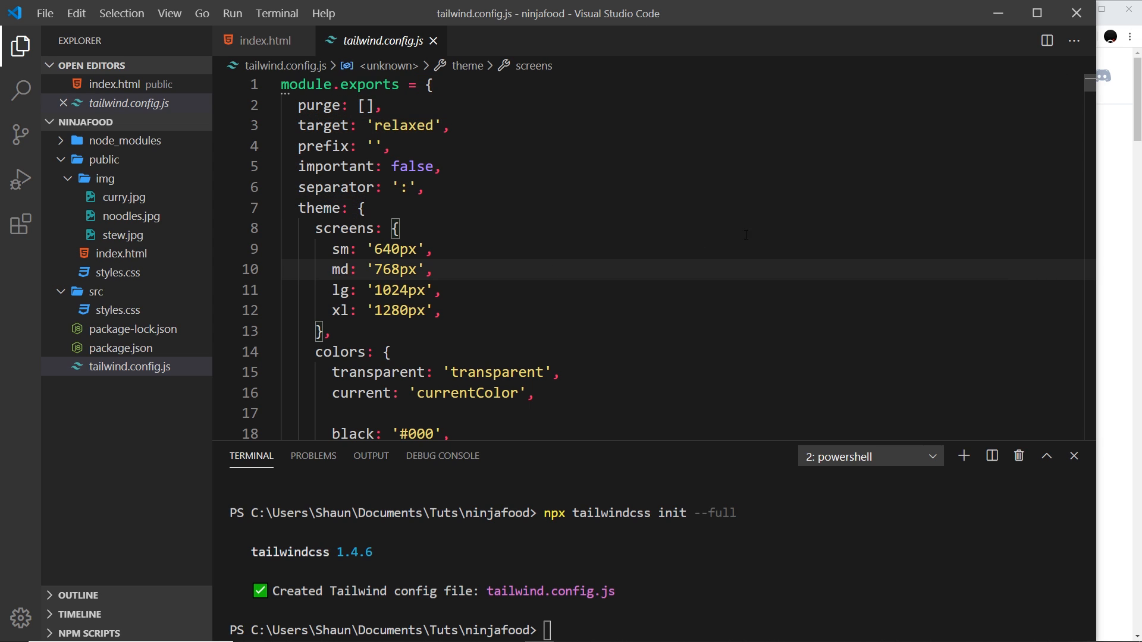
double_click(395, 248)
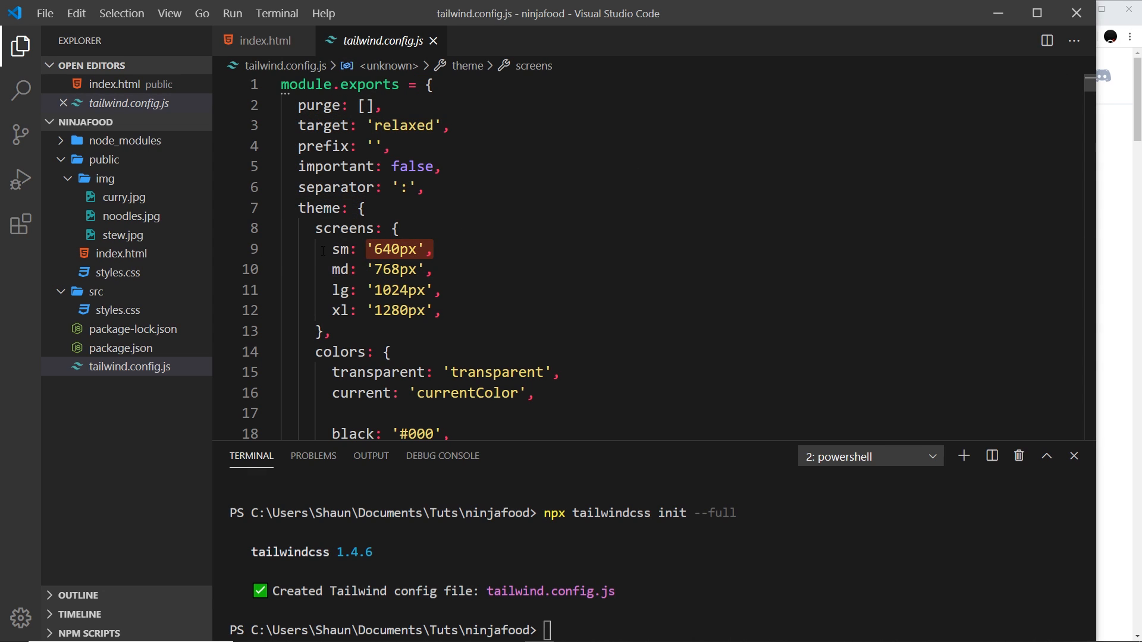
click(342, 249)
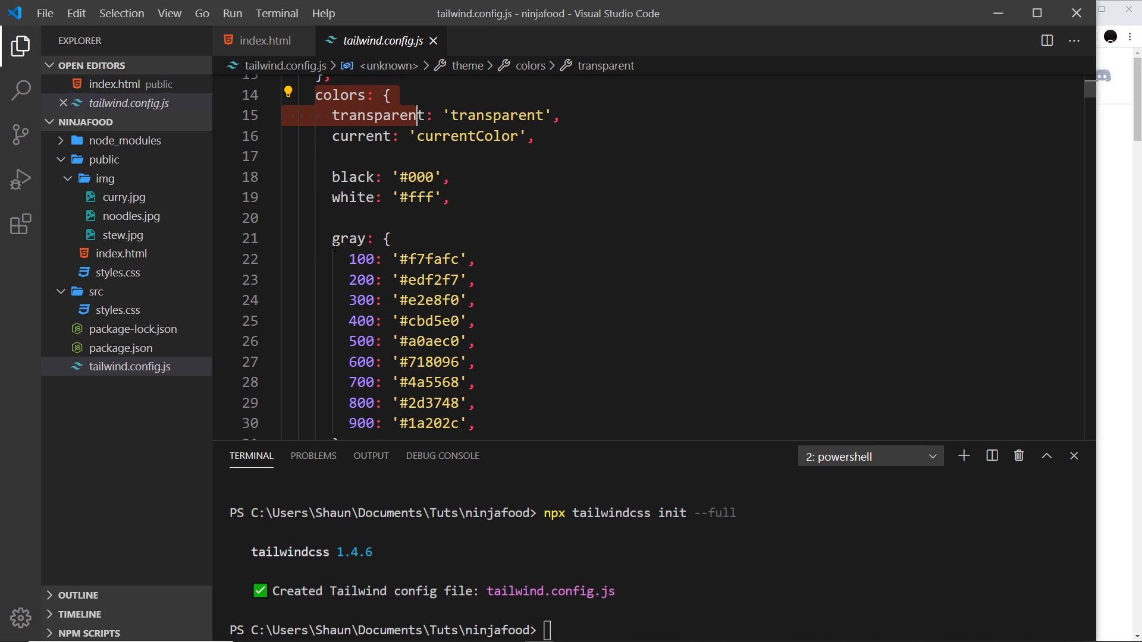
Step: Review the gray color shades and scroll down to the spacing scale
click(352, 237)
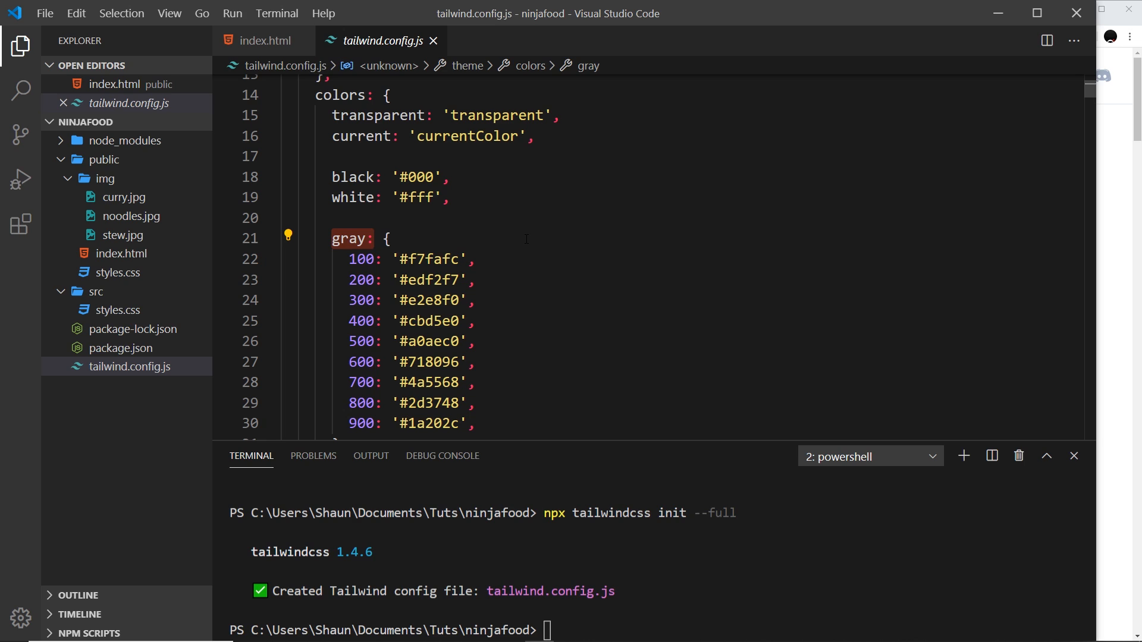
click(361, 299)
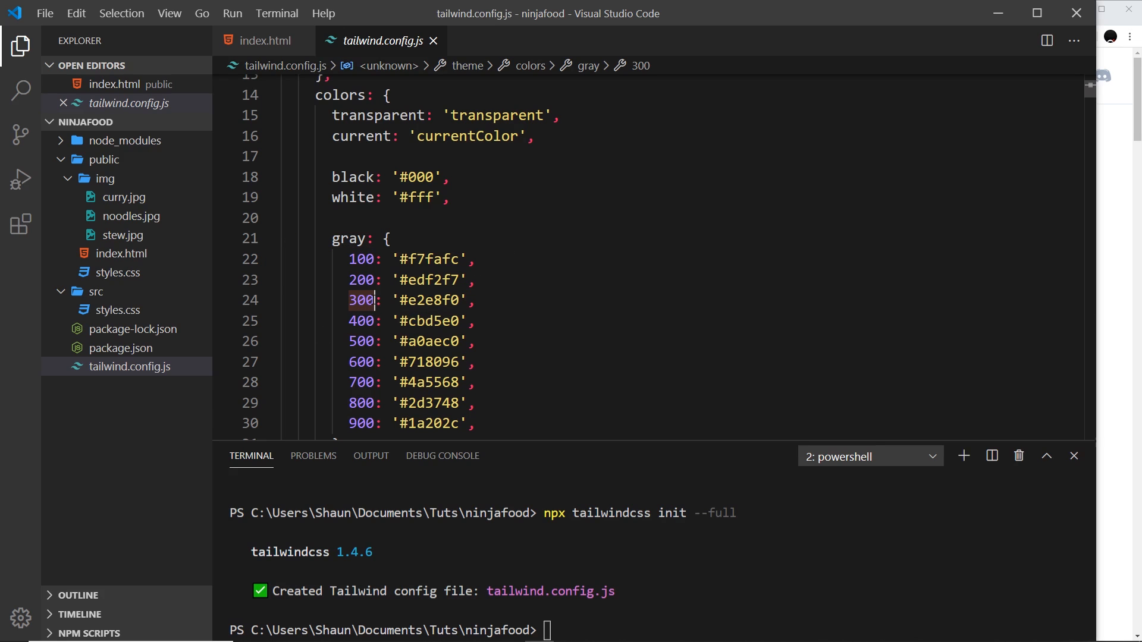
double_click(428, 300)
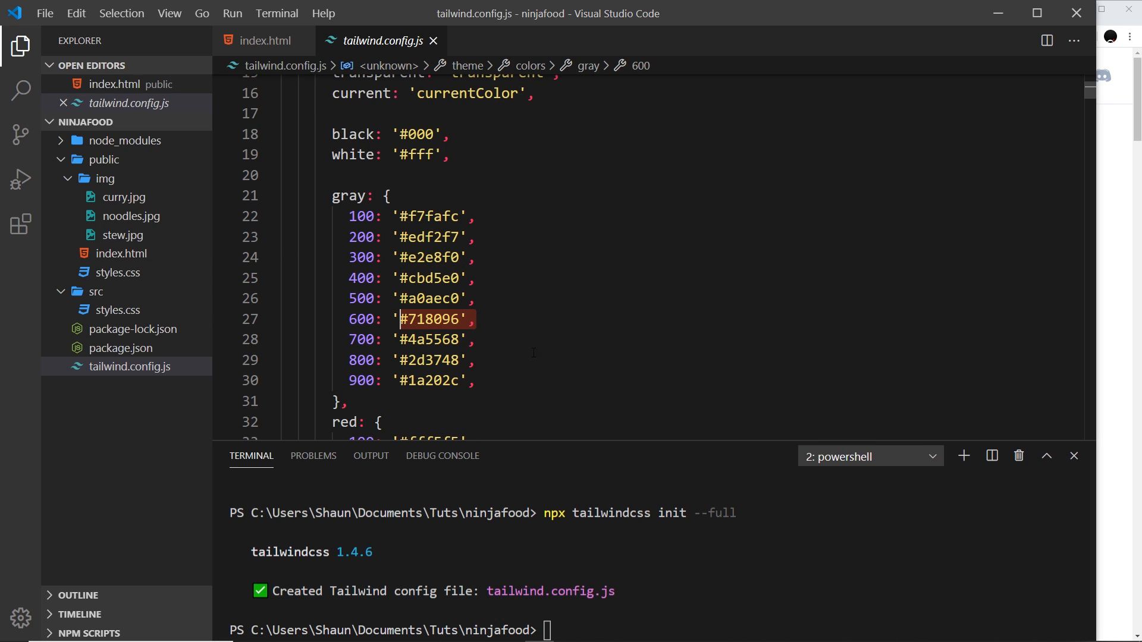
click(360, 297)
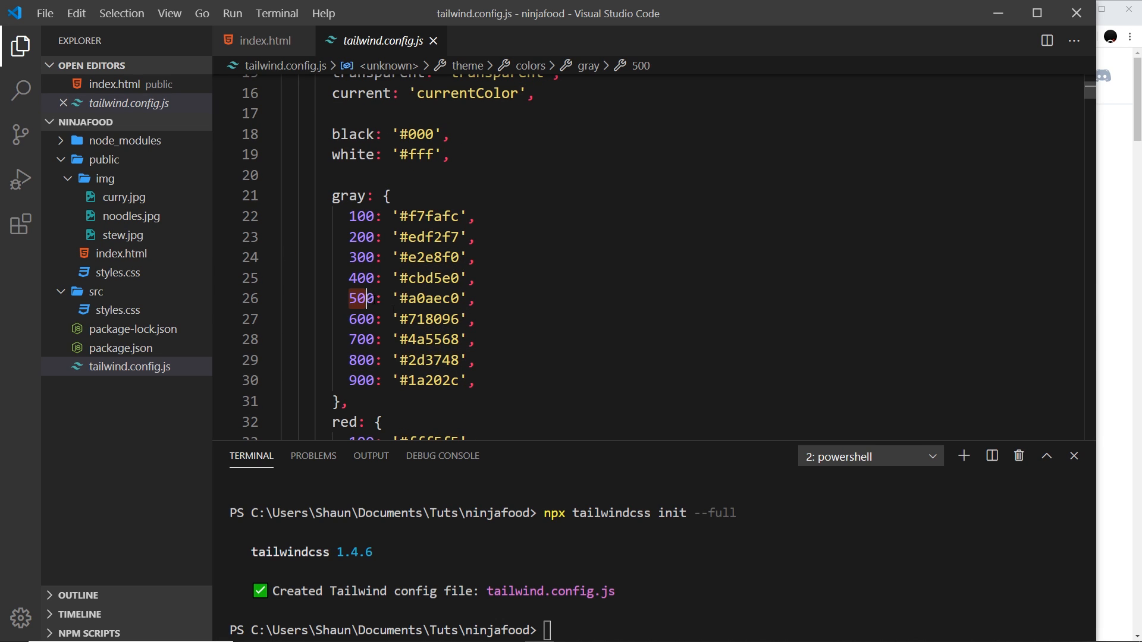
scroll(down, 3)
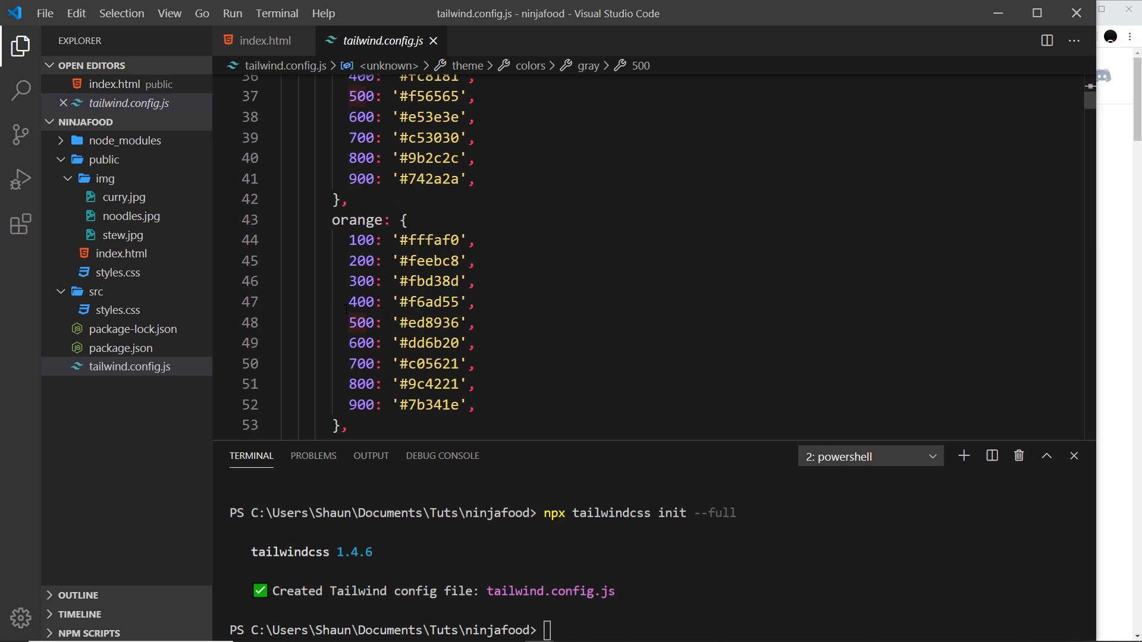
scroll(down, 3)
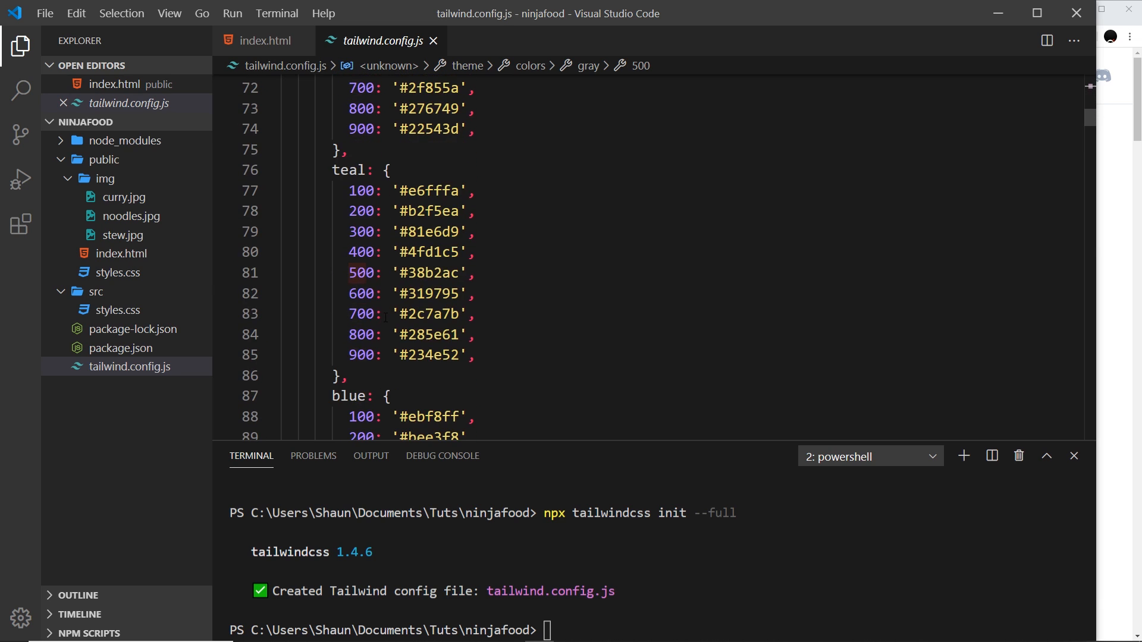
scroll(down, 3)
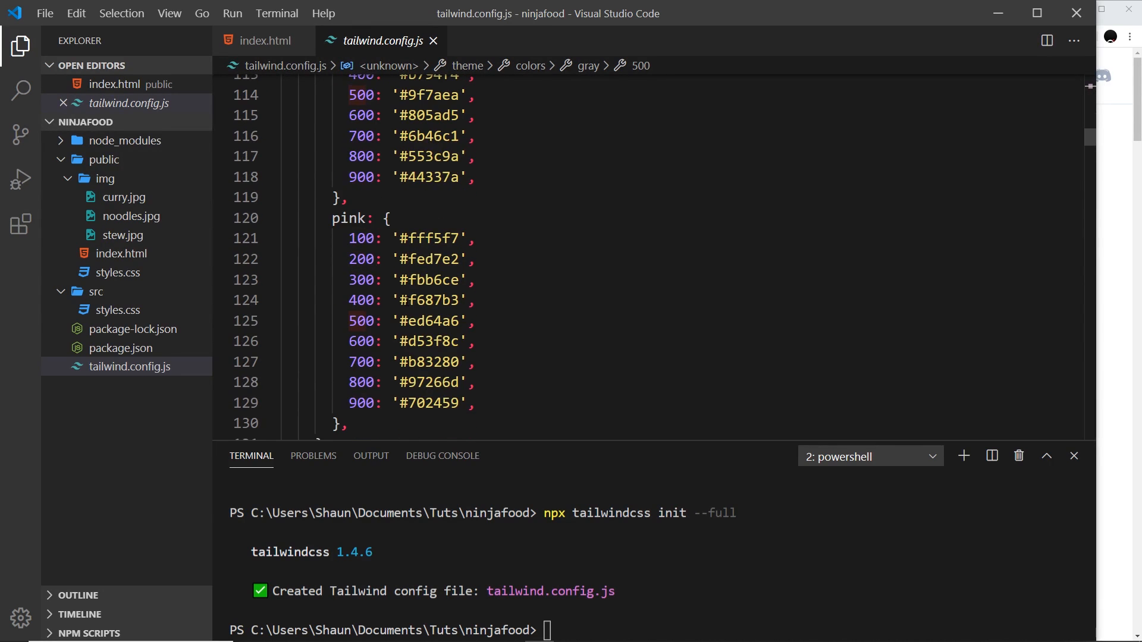
scroll(down, 3)
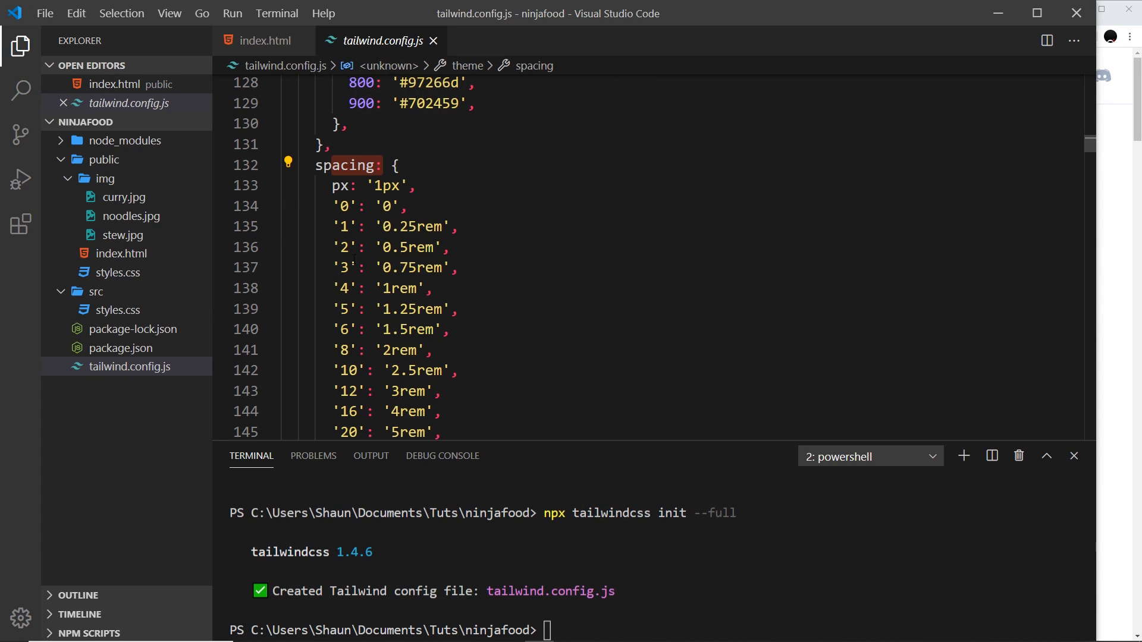
click(410, 247)
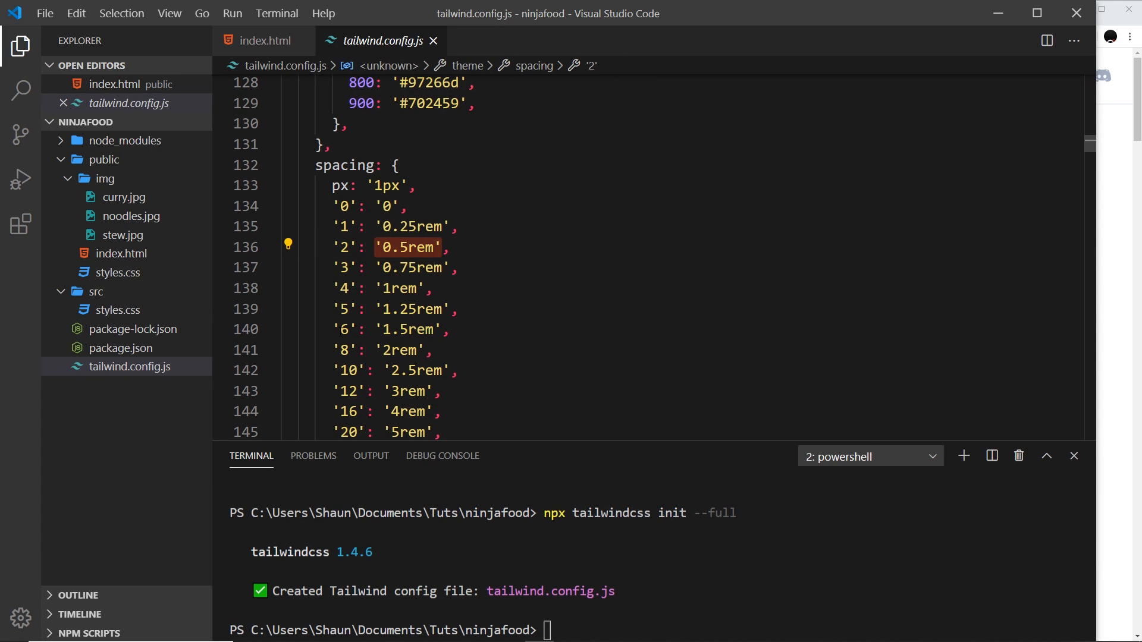
click(412, 329)
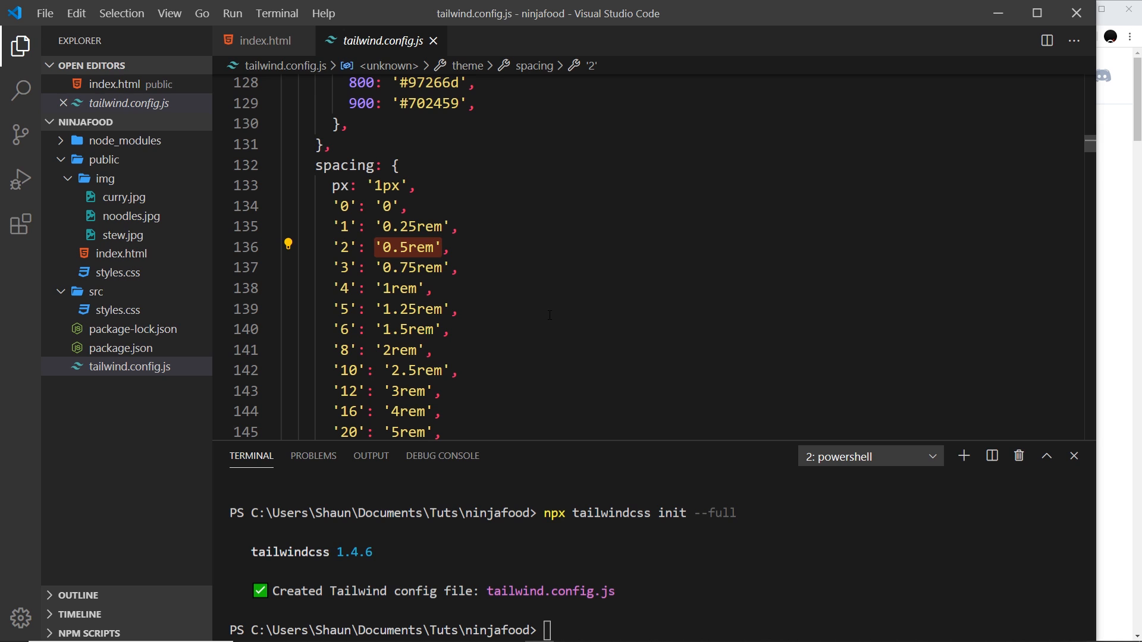
scroll(down, 3)
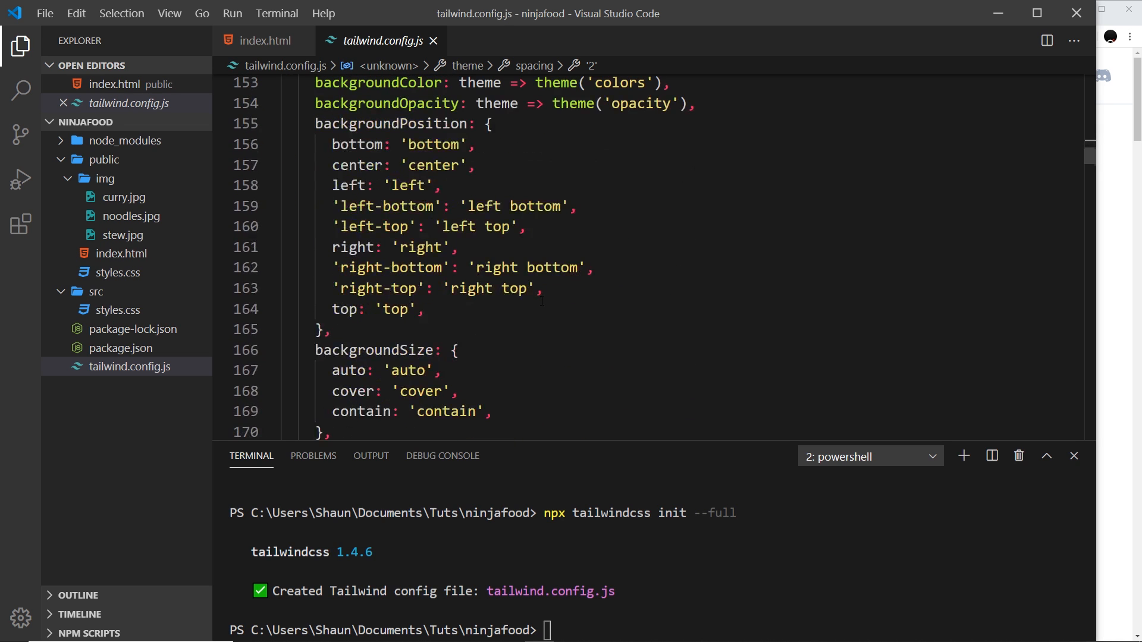
scroll(down, 3)
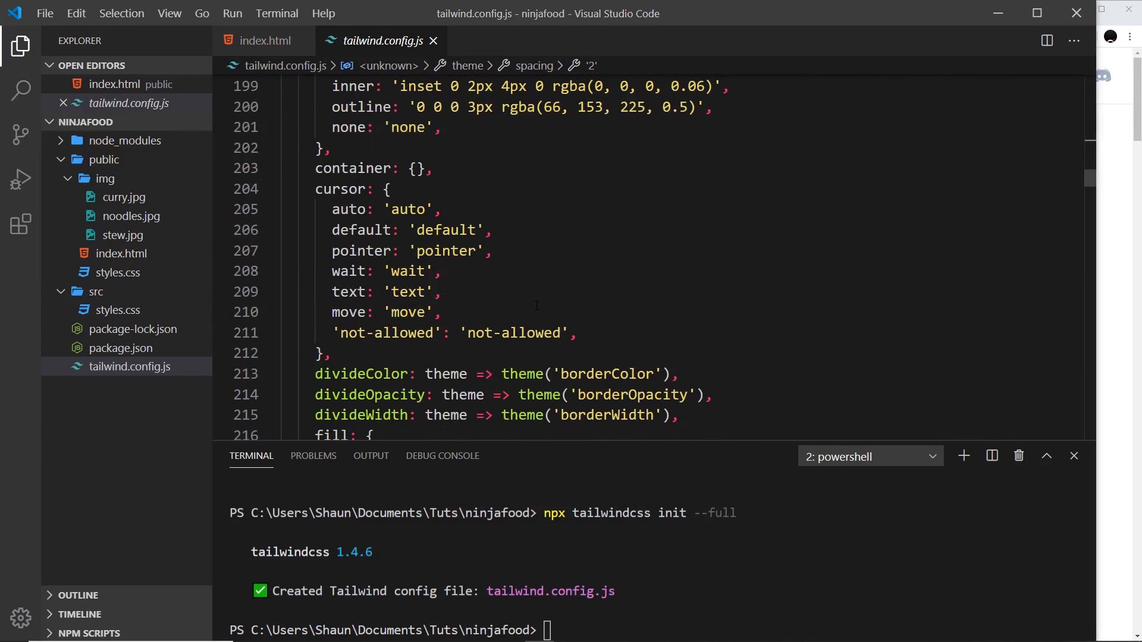
scroll(down, 3)
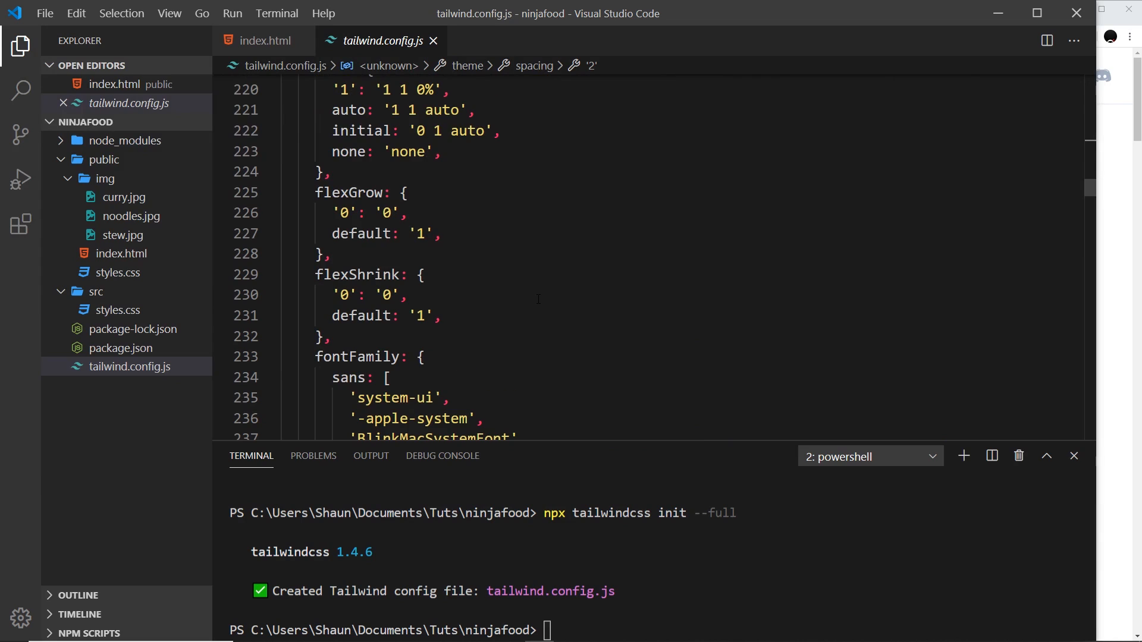
scroll(down, 3)
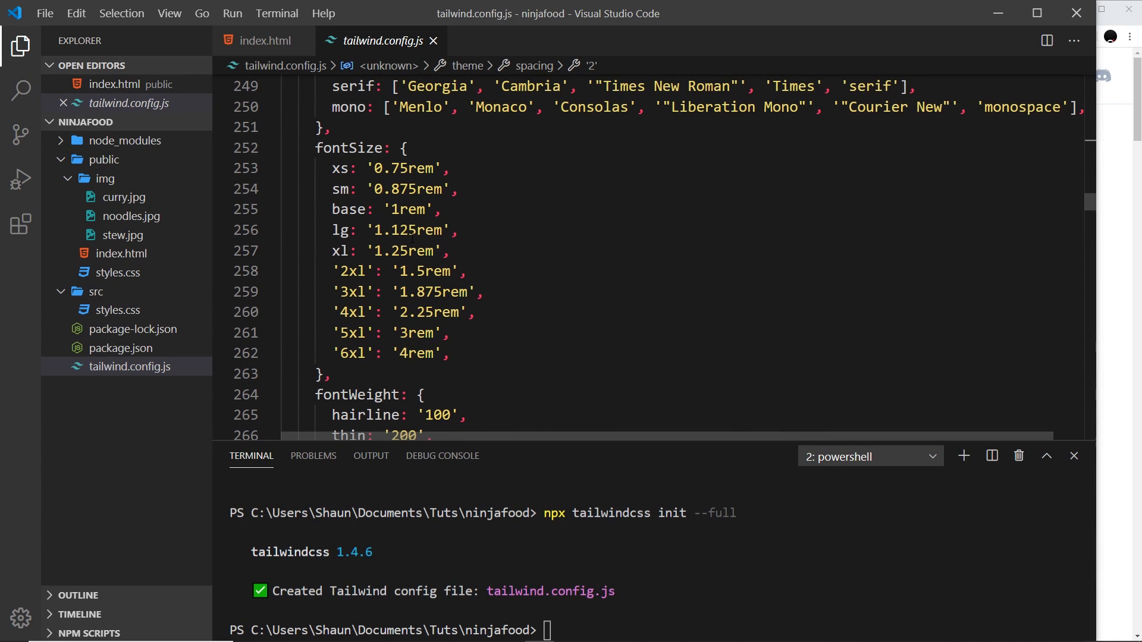
click(339, 189)
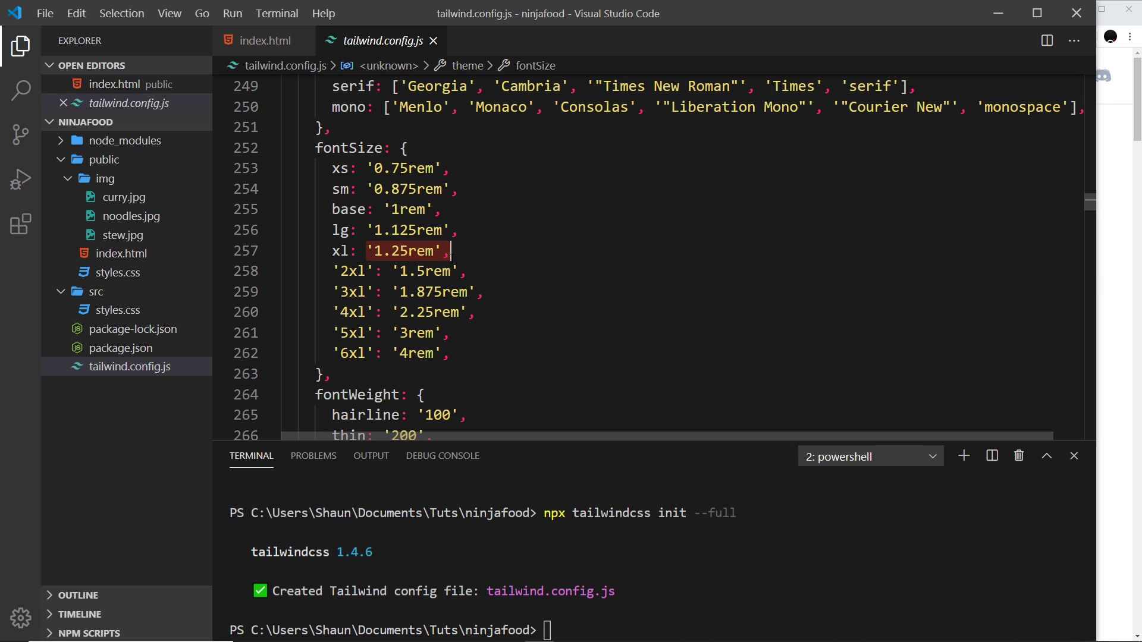
click(406, 189)
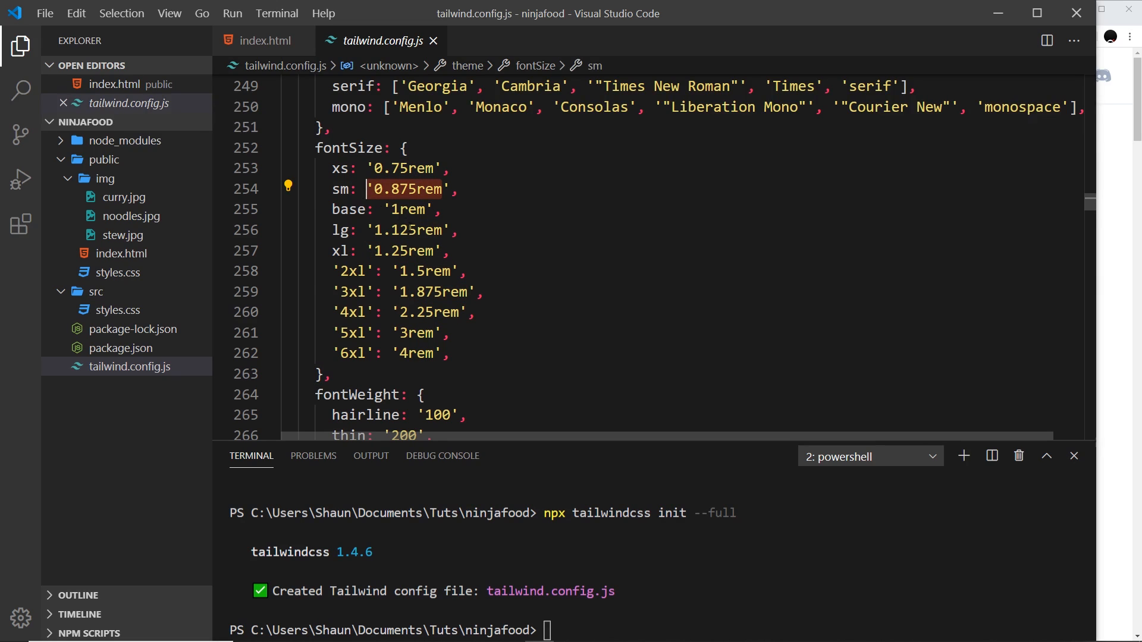
click(342, 189)
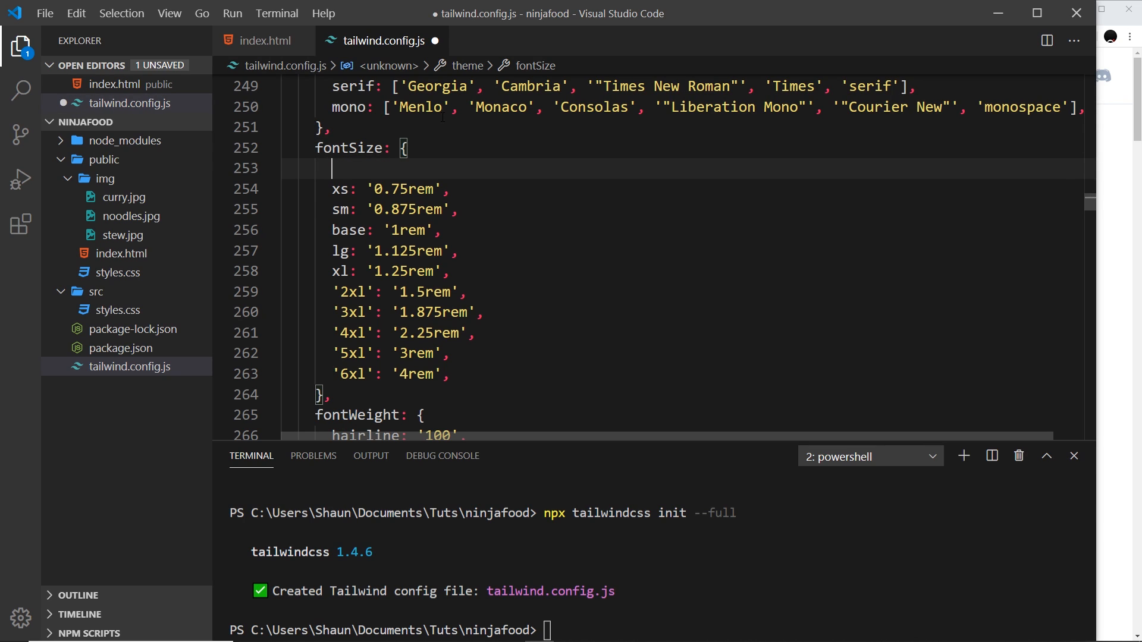
Step: Add mammoth: '8rem' at the top of fontSize and save the config
text(mammoth:)
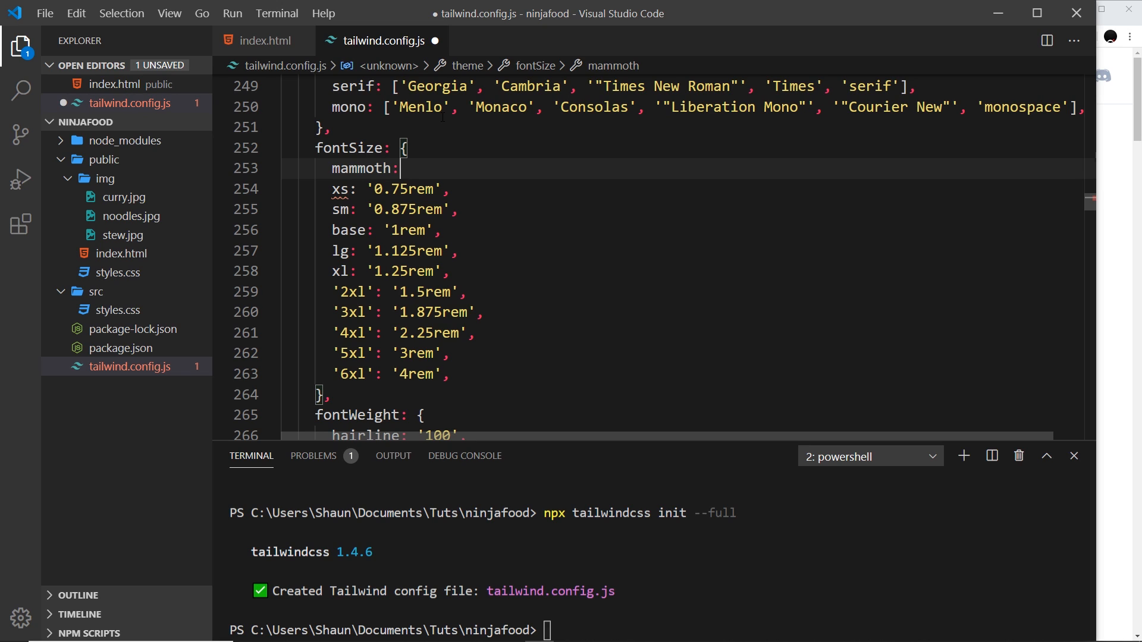
text('')
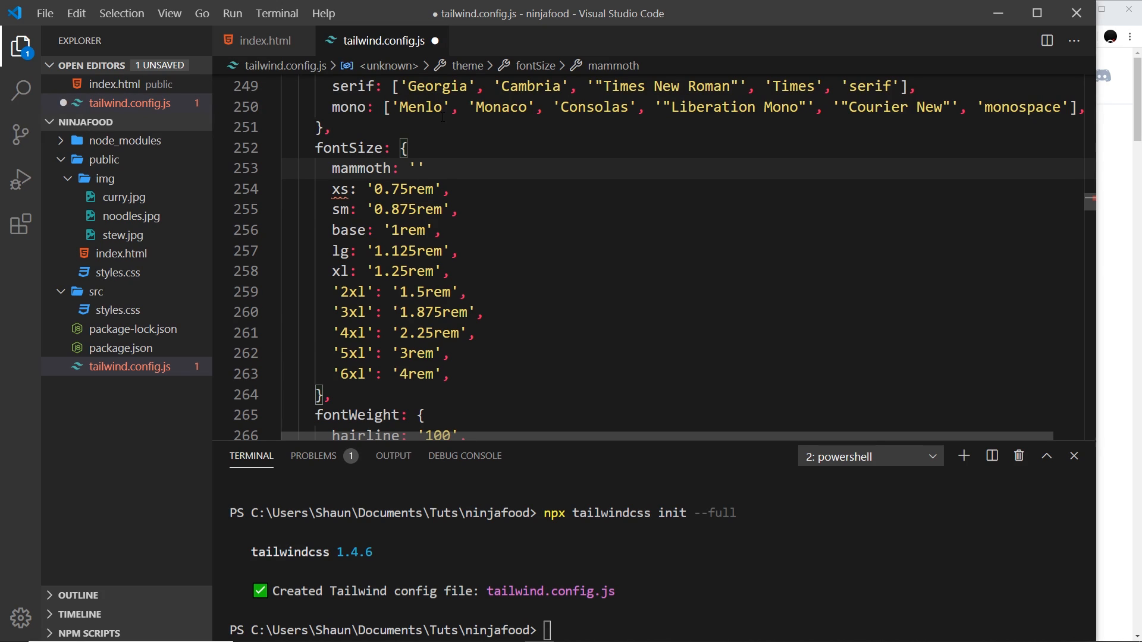
text(8rem)
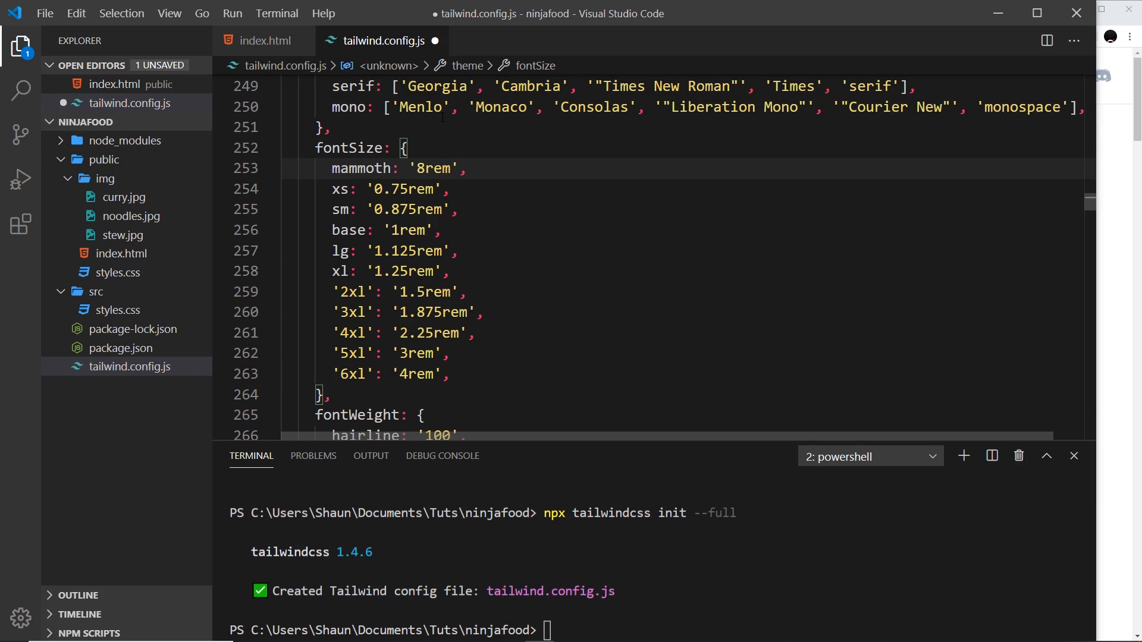
key(ctrl+s)
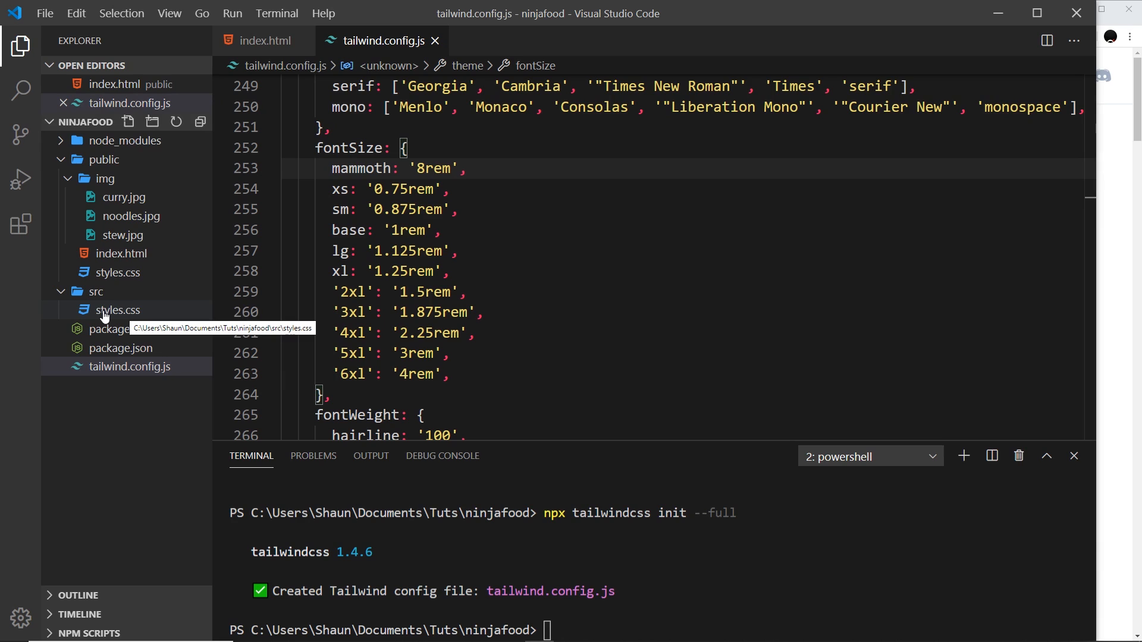
click(118, 310)
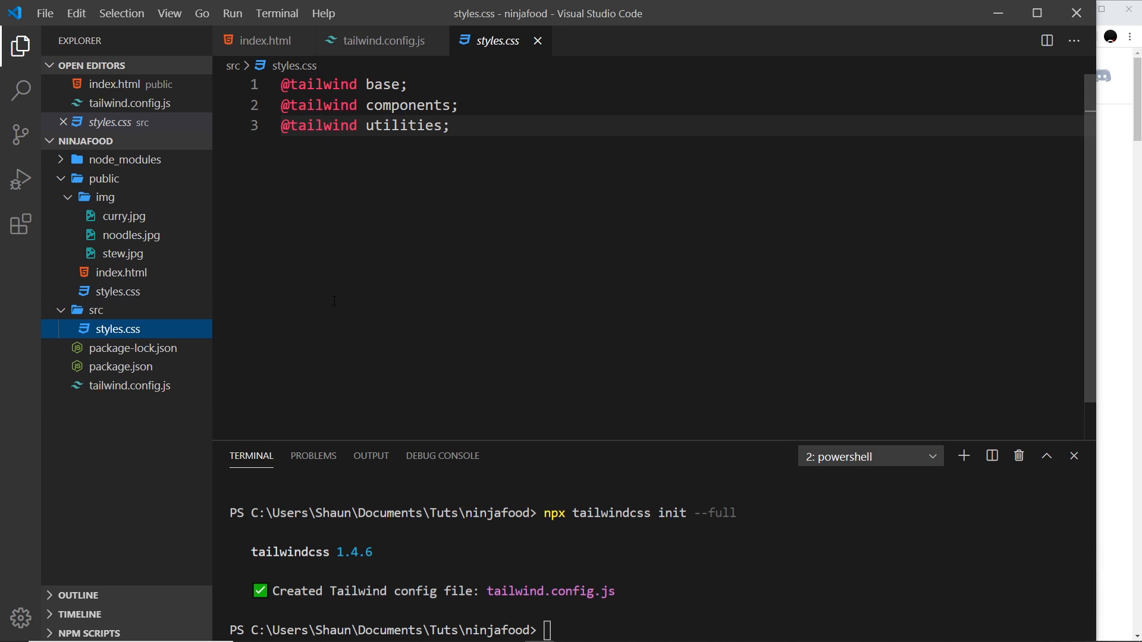
mouse_move(486, 354)
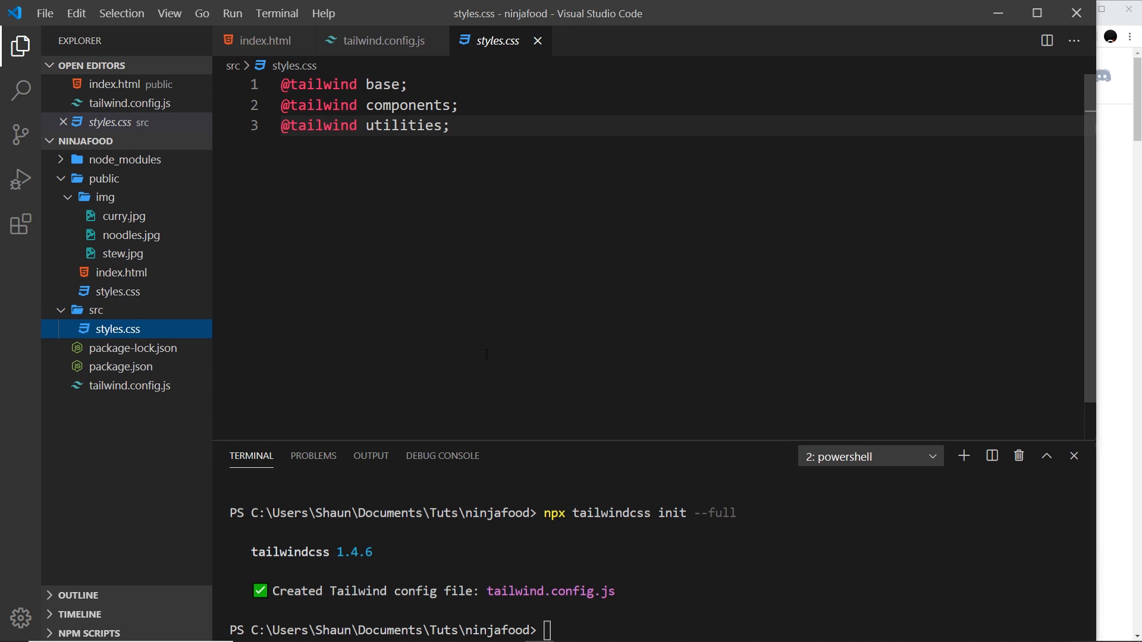
click(379, 40)
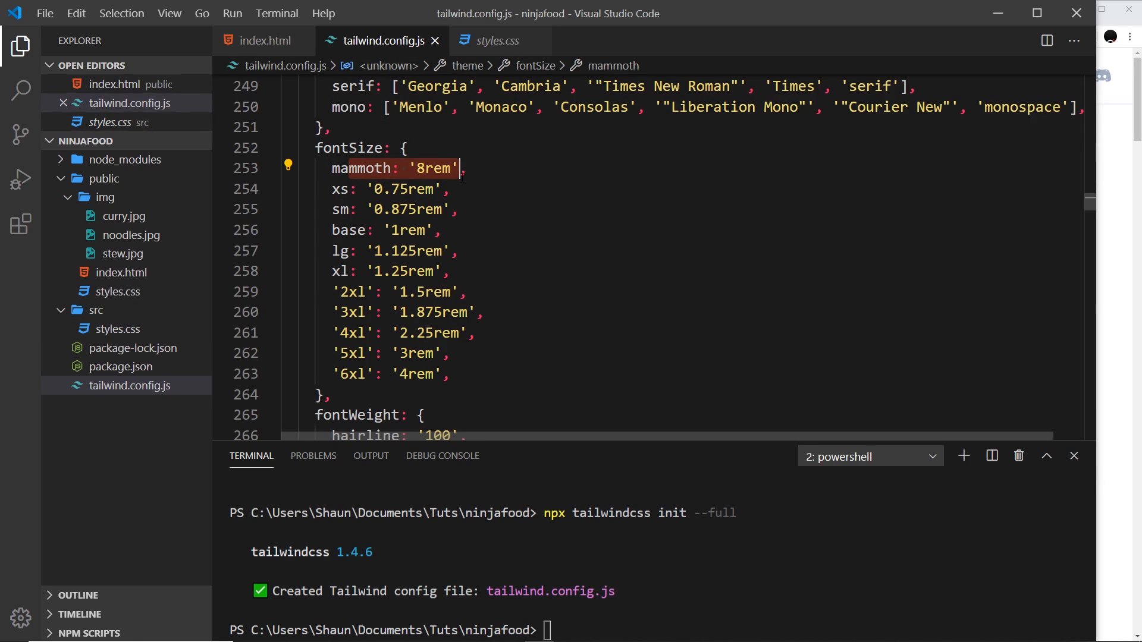
mouse_move(202, 13)
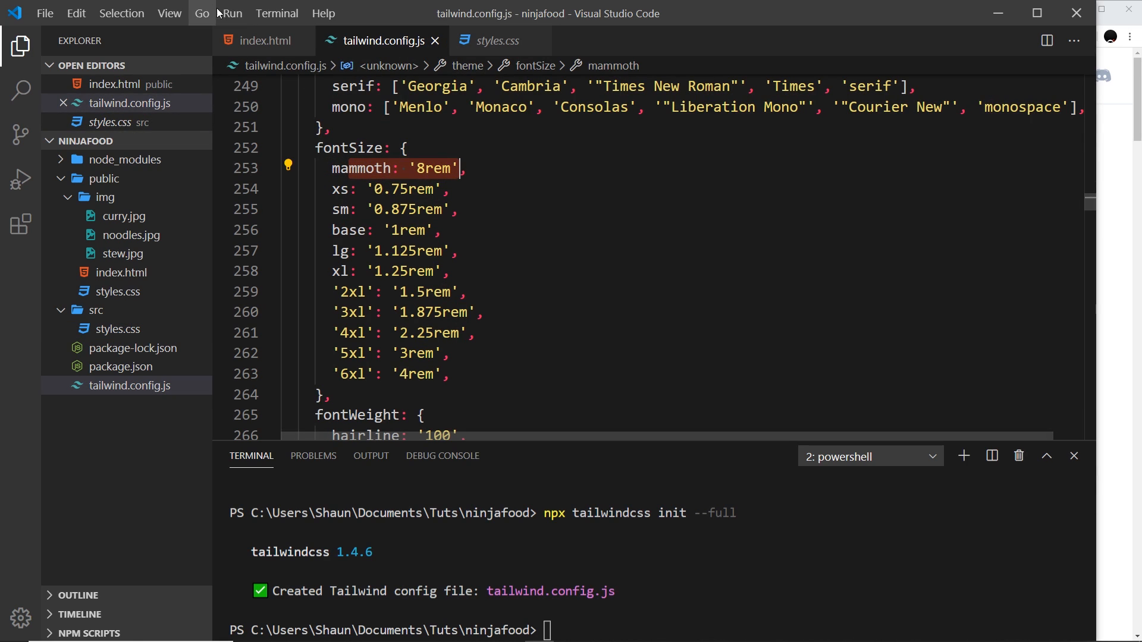
click(264, 41)
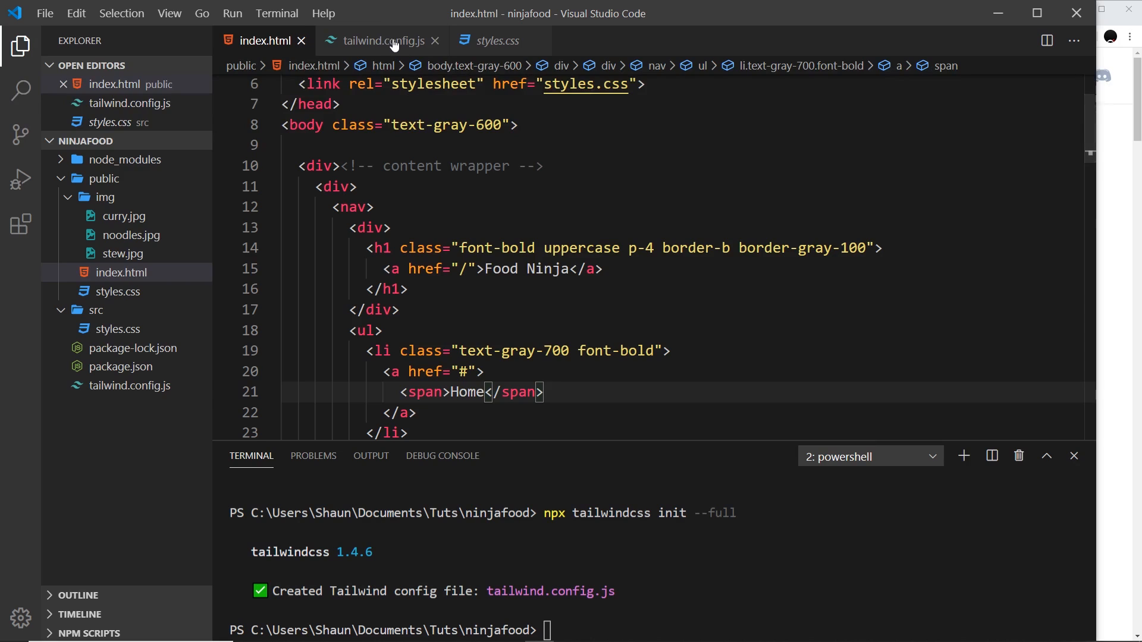
click(499, 41)
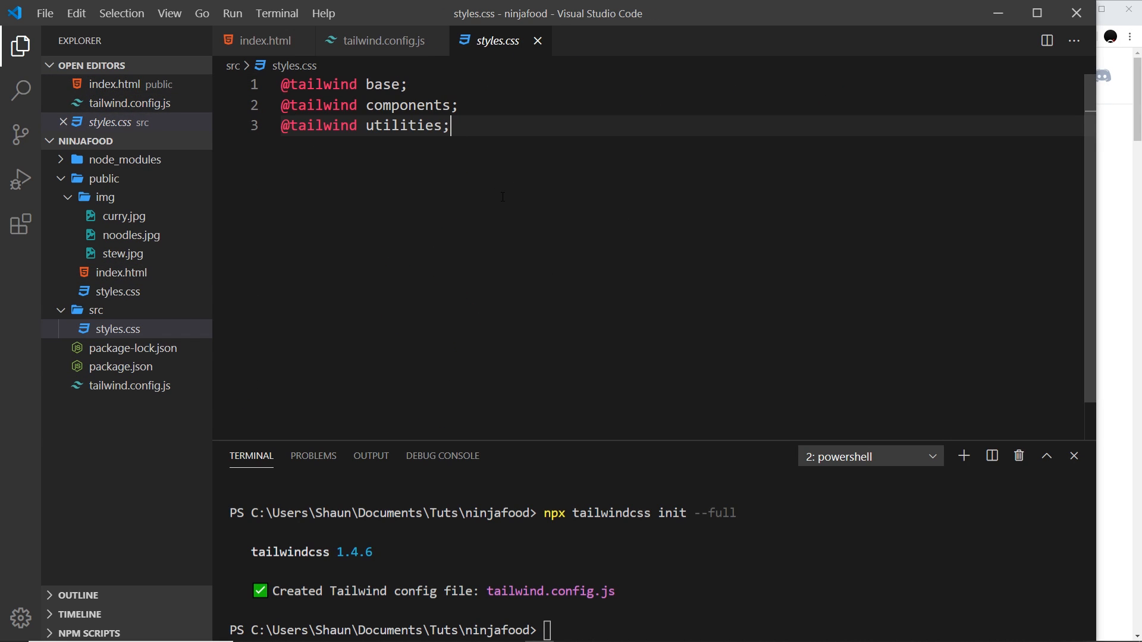
click(379, 40)
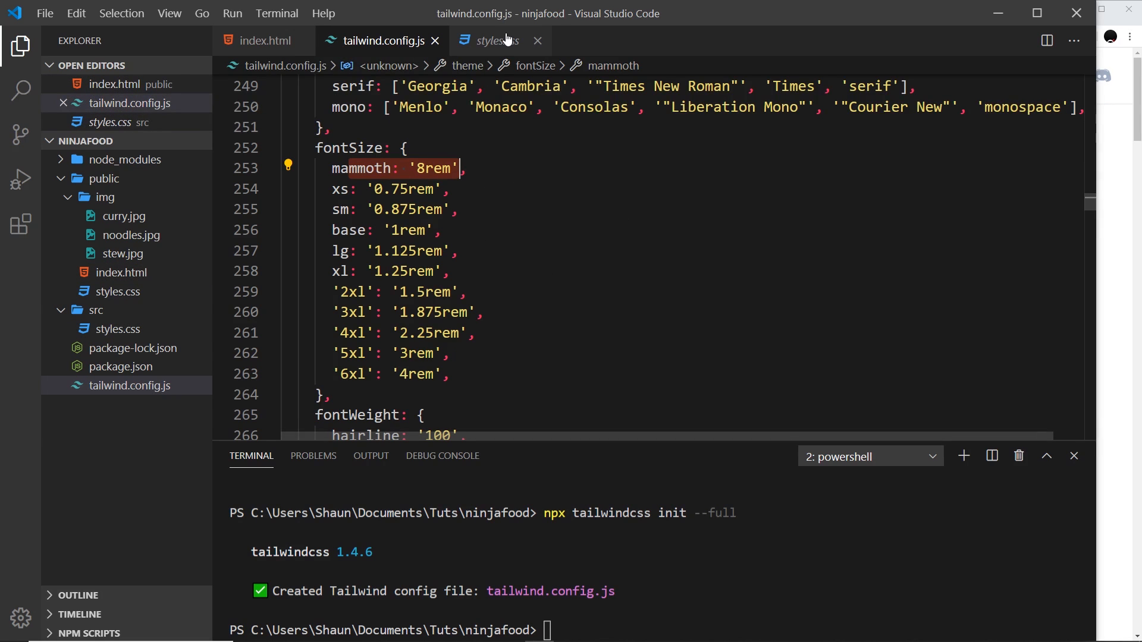
click(493, 40)
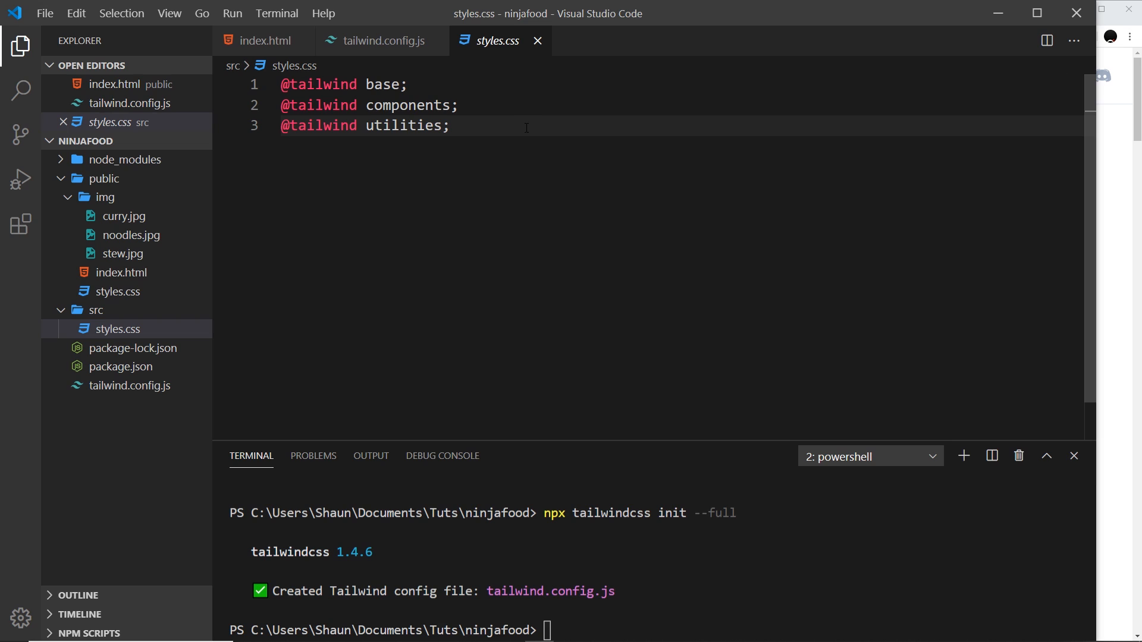
Step: Confirm the mammoth font size in the config, then return to styles.css and the terminal
click(381, 40)
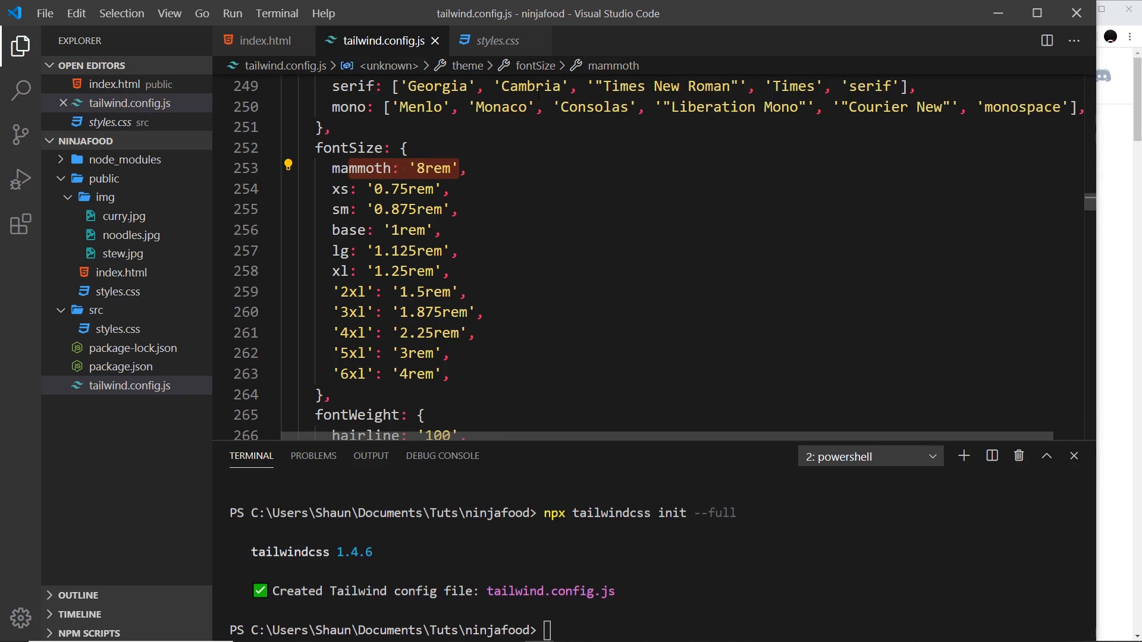
click(496, 40)
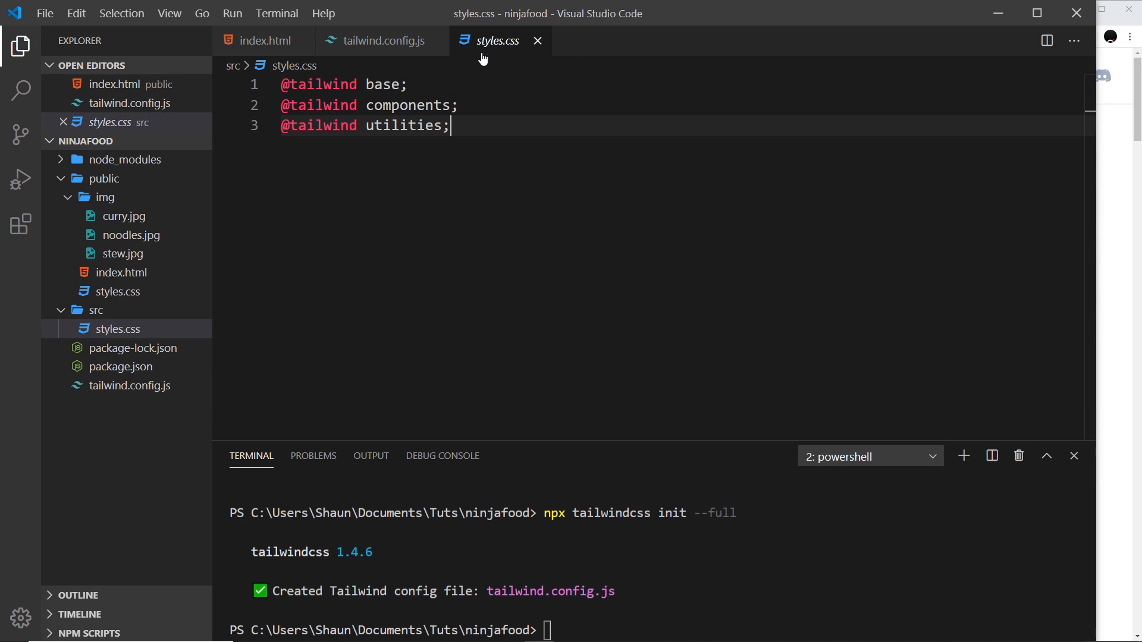
mouse_move(381, 41)
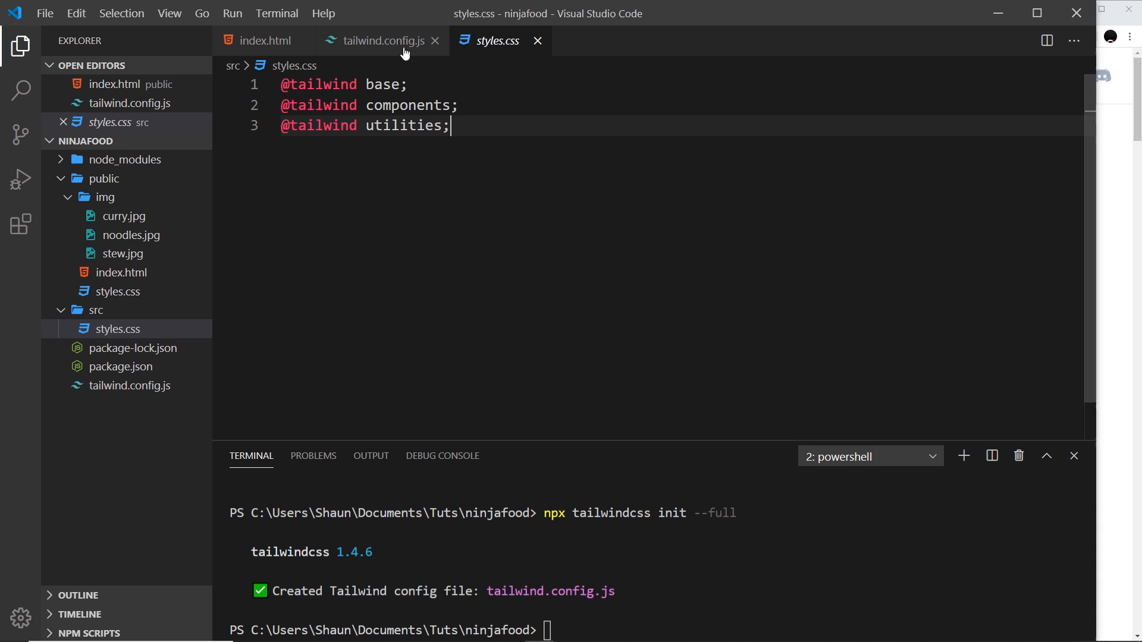
click(378, 41)
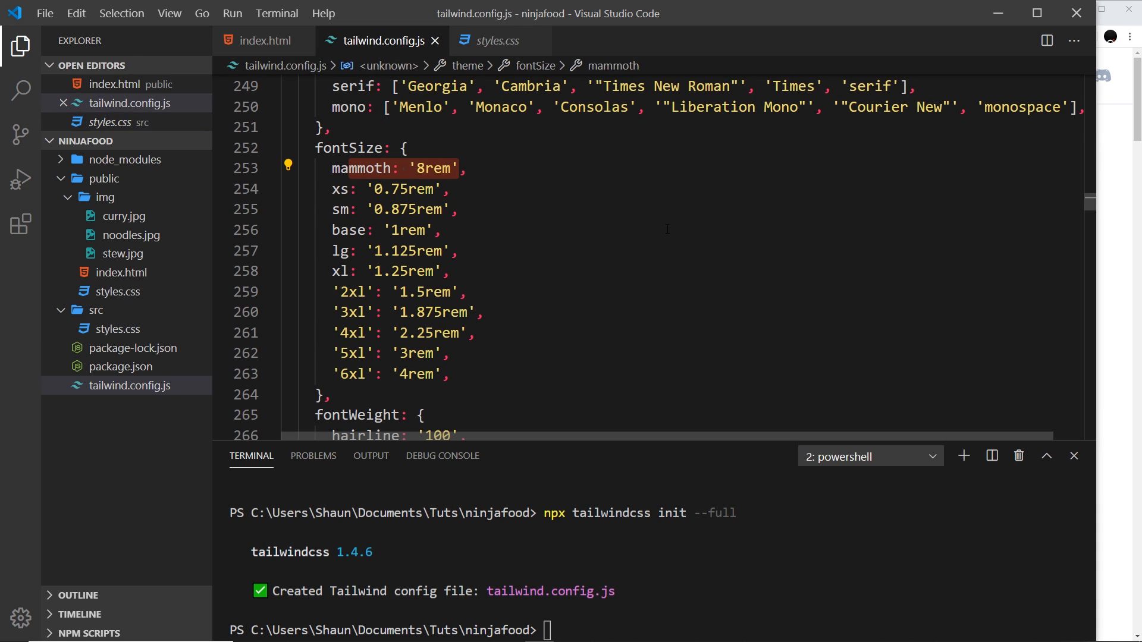
mouse_move(520, 205)
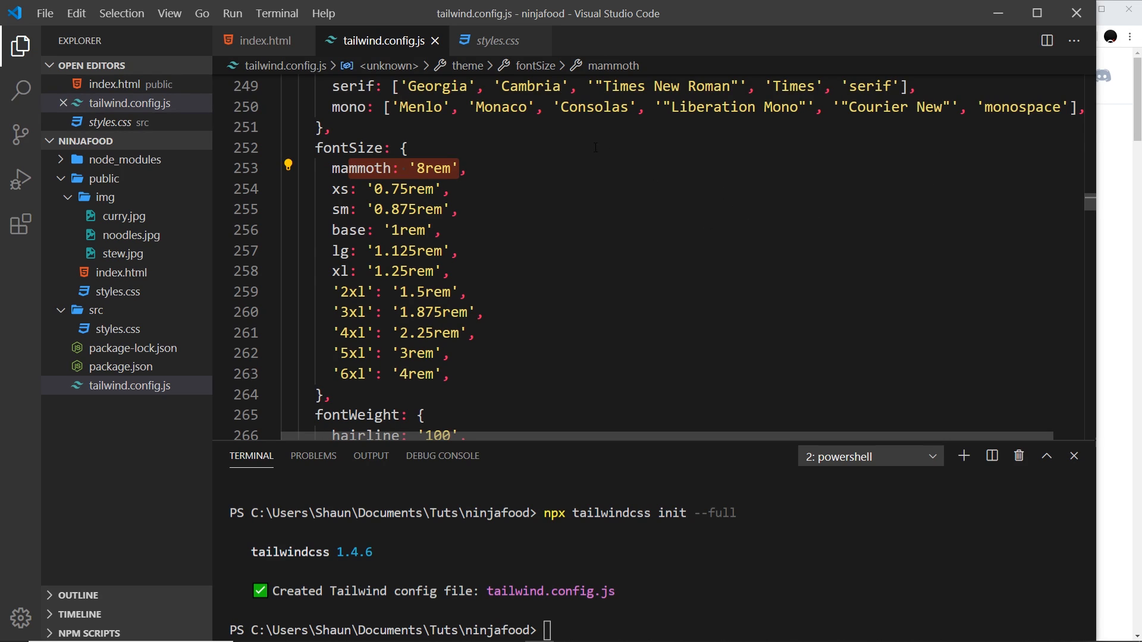
mouse_move(464, 206)
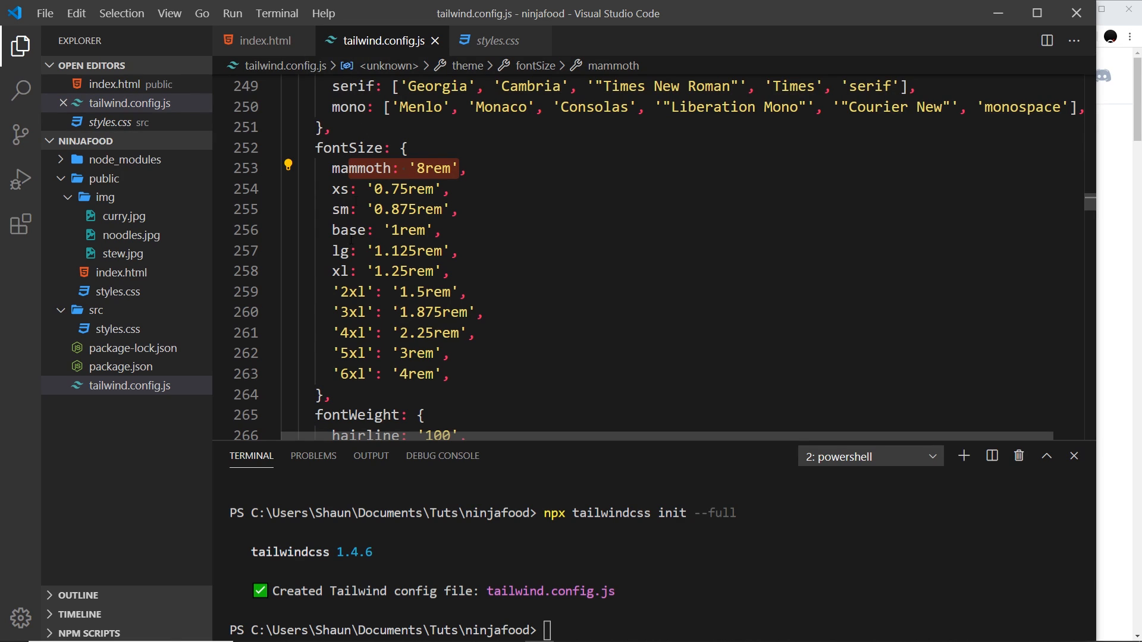
click(471, 168)
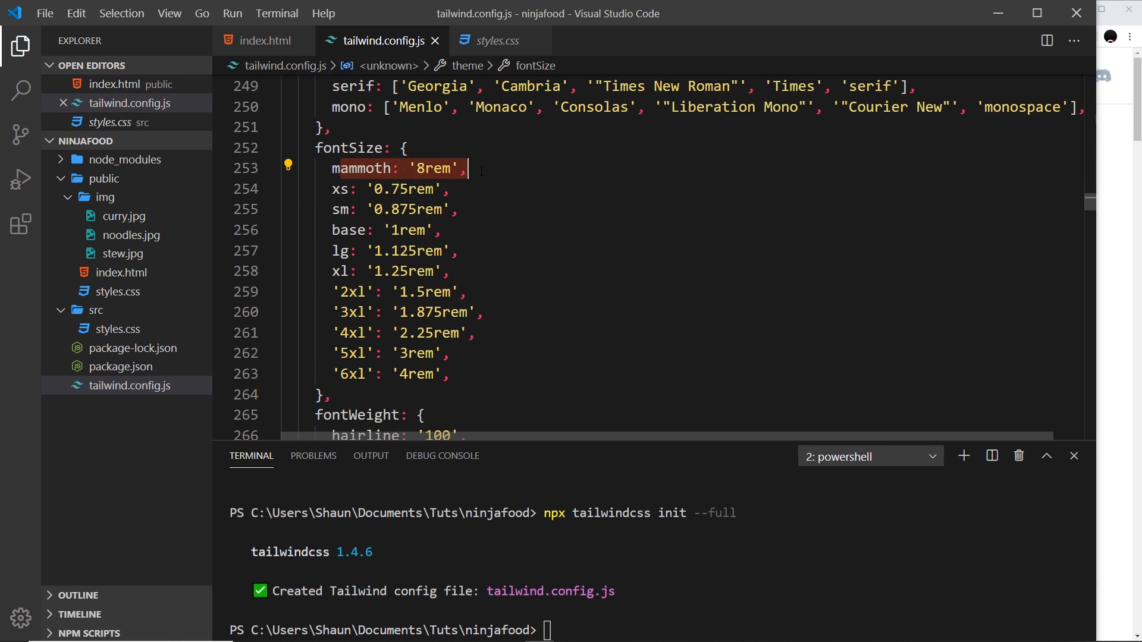
click(498, 41)
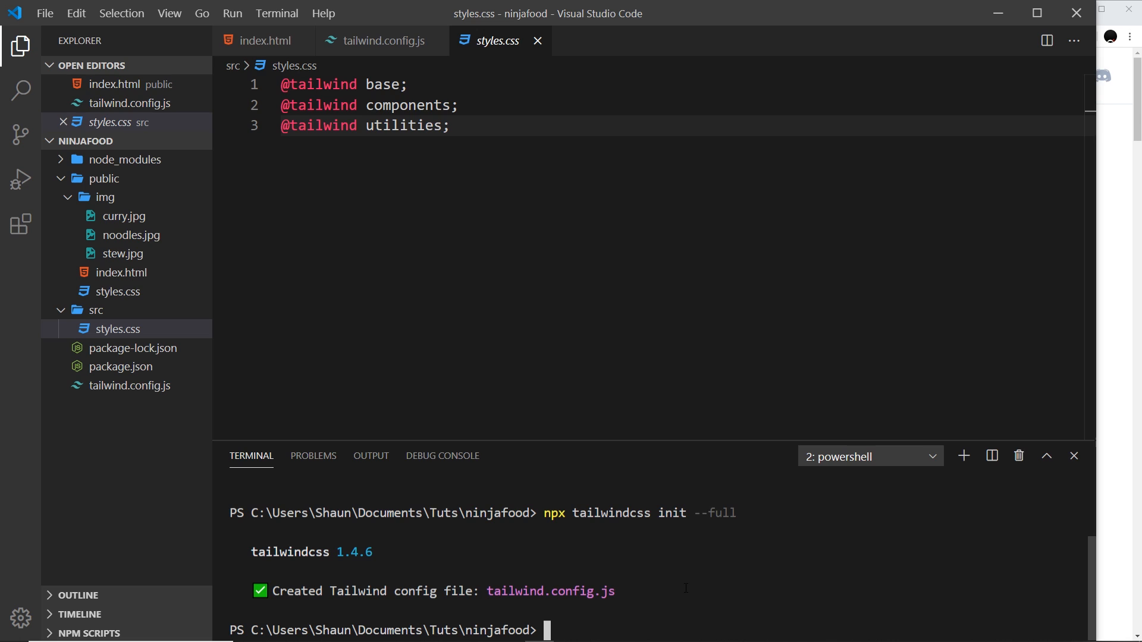
Step: Enter npm run build-css and check the build-css script in package.json
text(npm run)
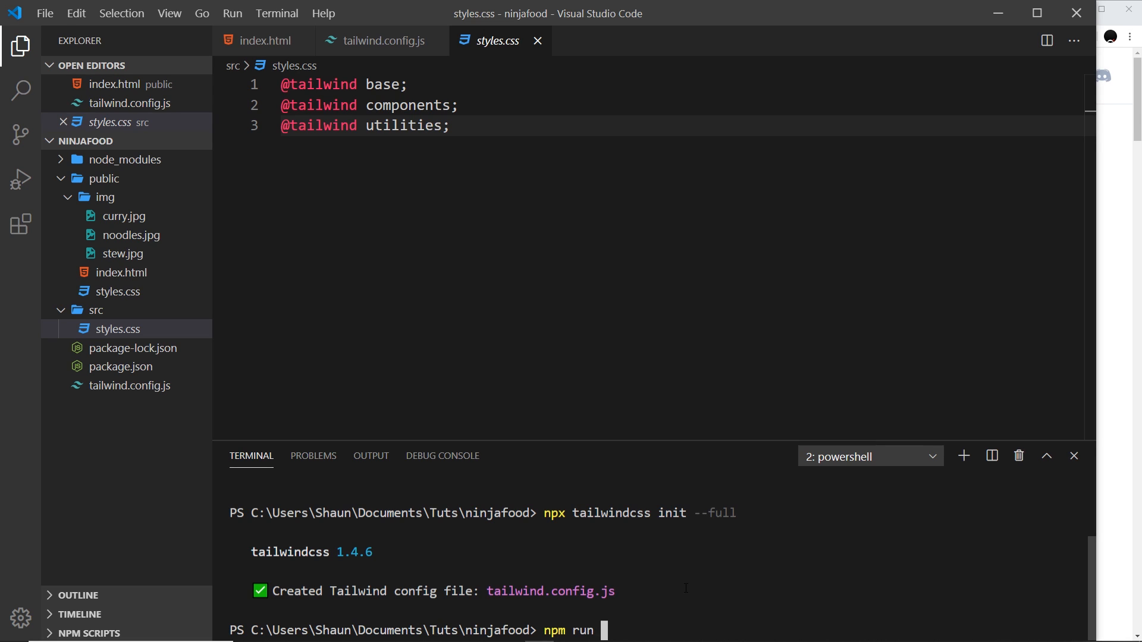
text(build-css)
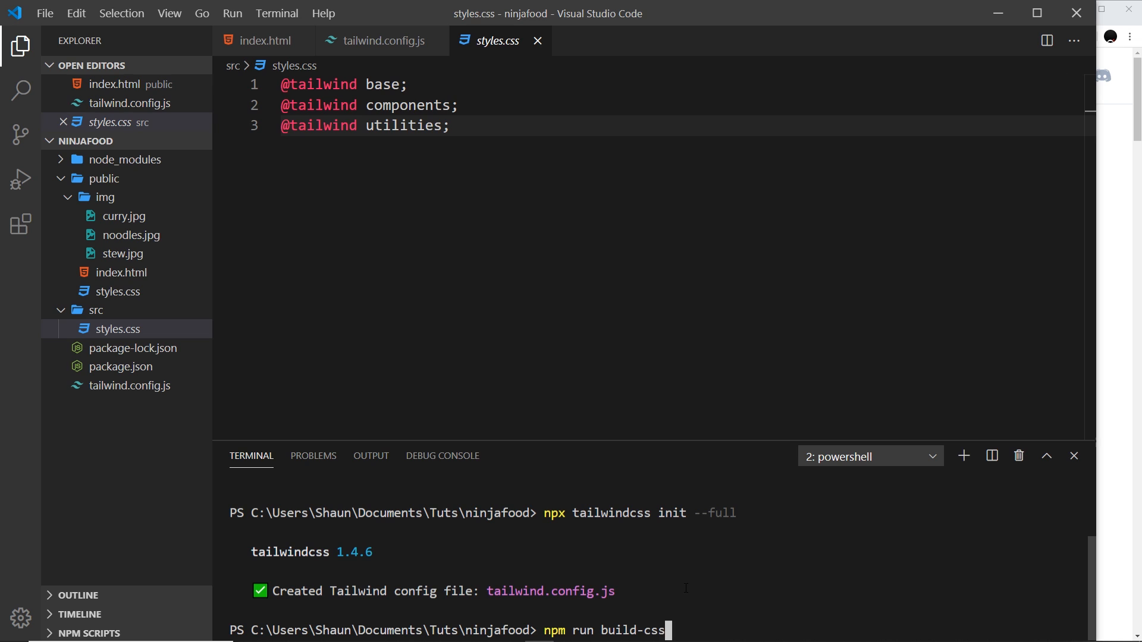
click(122, 366)
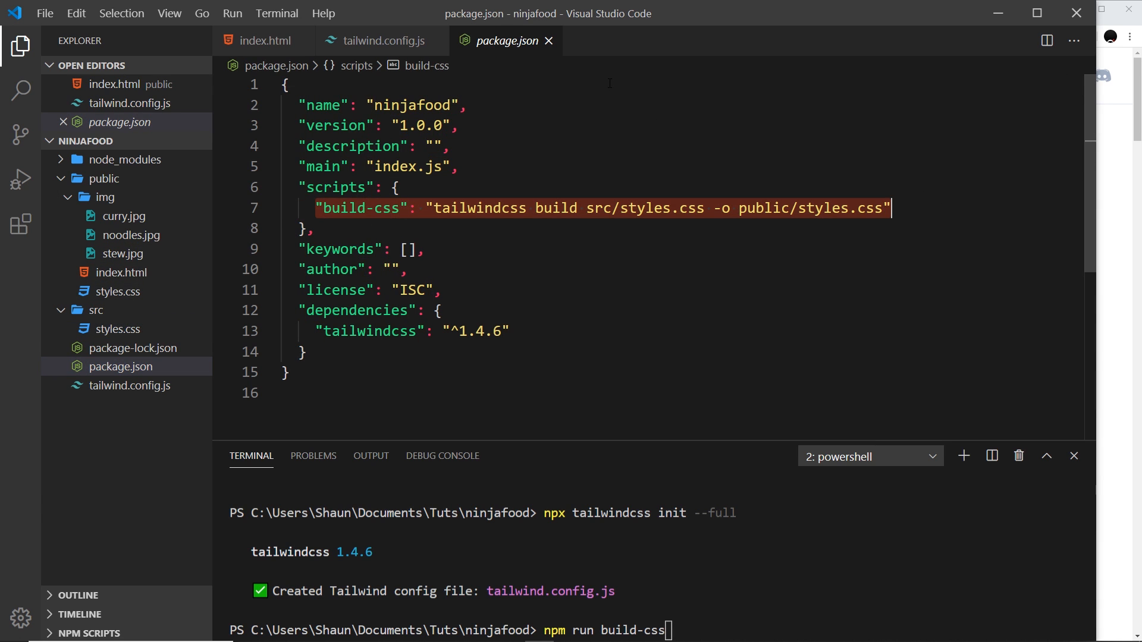
click(780, 208)
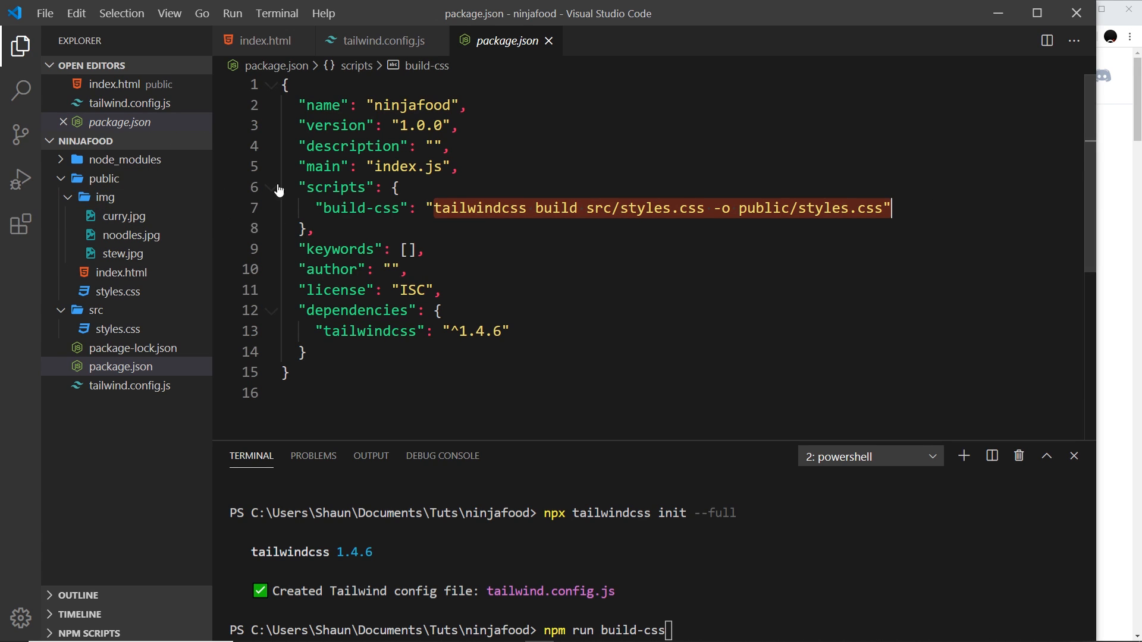
Step: Run the stylesheet build and return to index.html
click(379, 40)
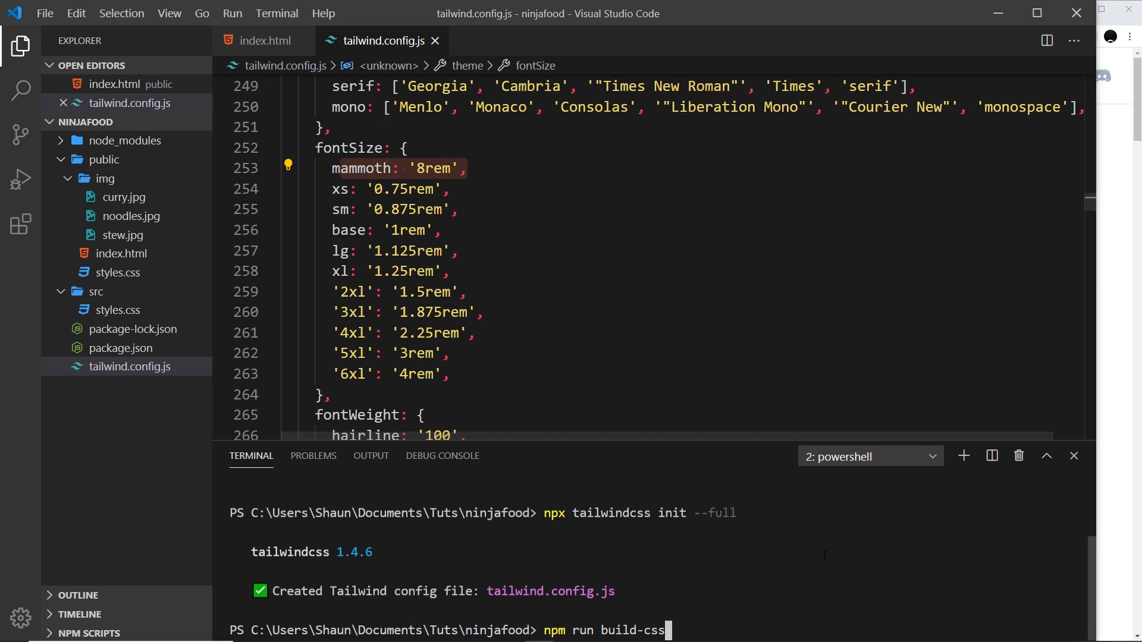
key(Return)
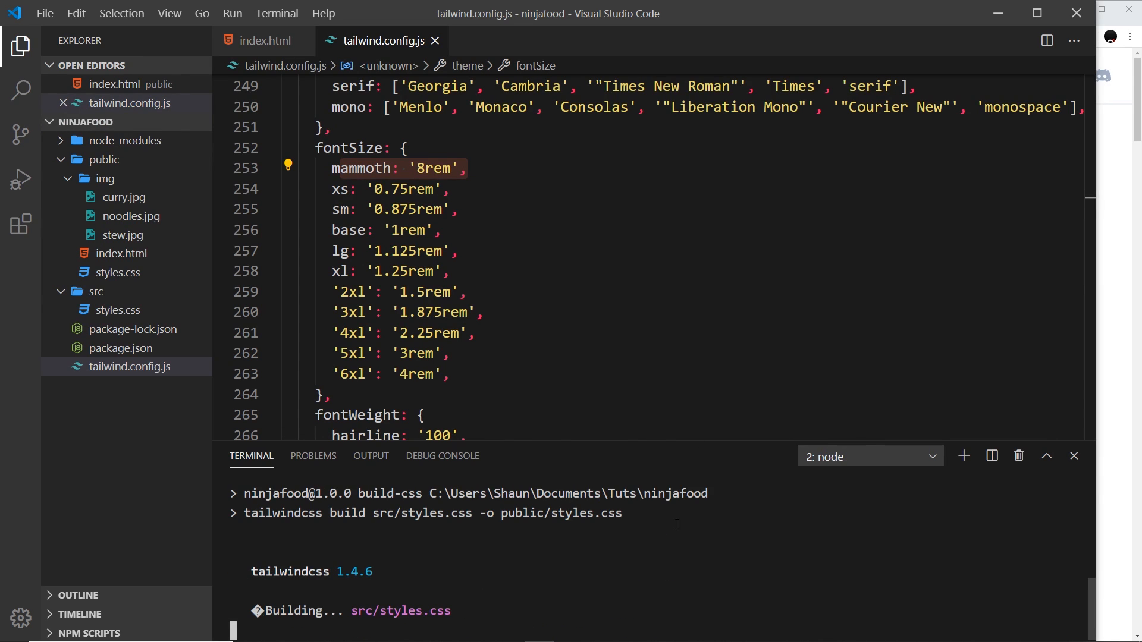
click(266, 40)
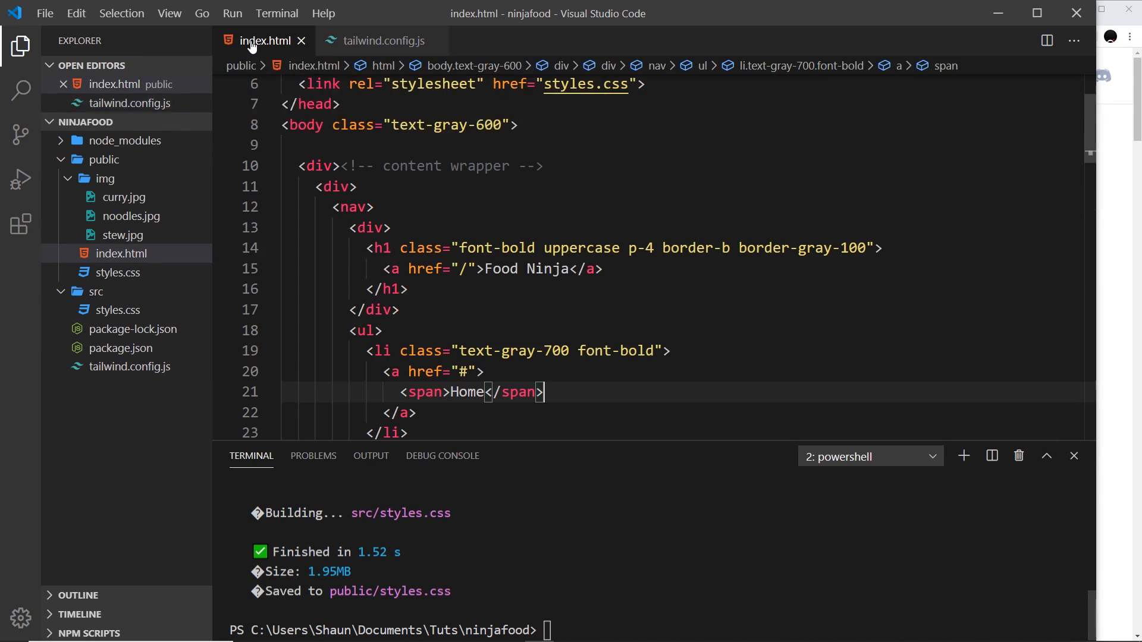
mouse_move(695, 278)
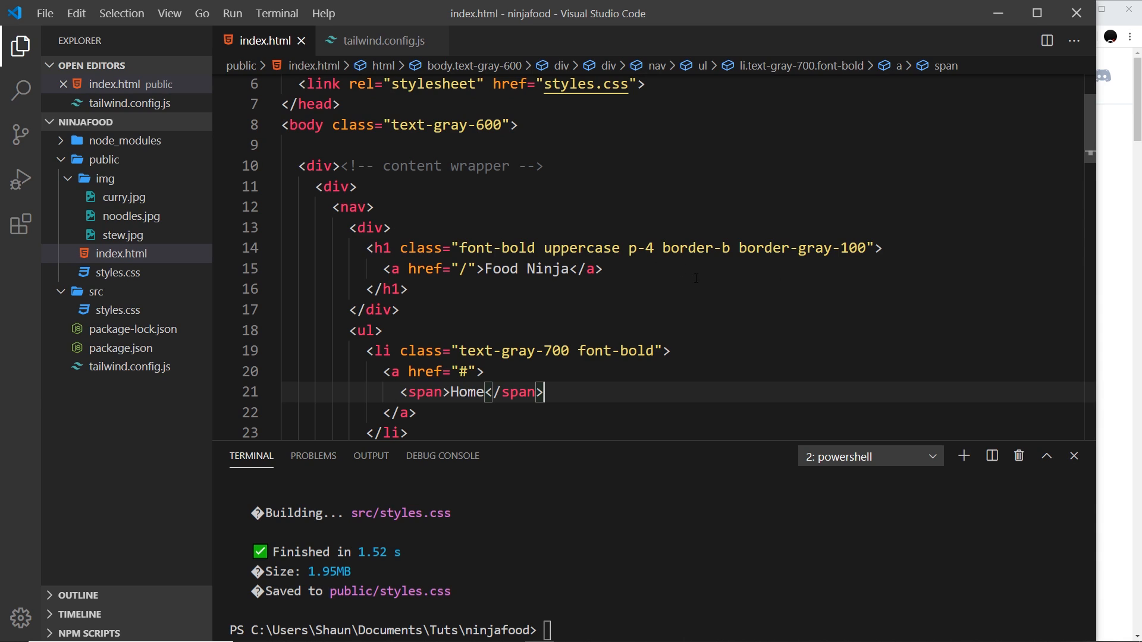
Step: Add text-mammoth to the h1 class list and save index.html
text(t)
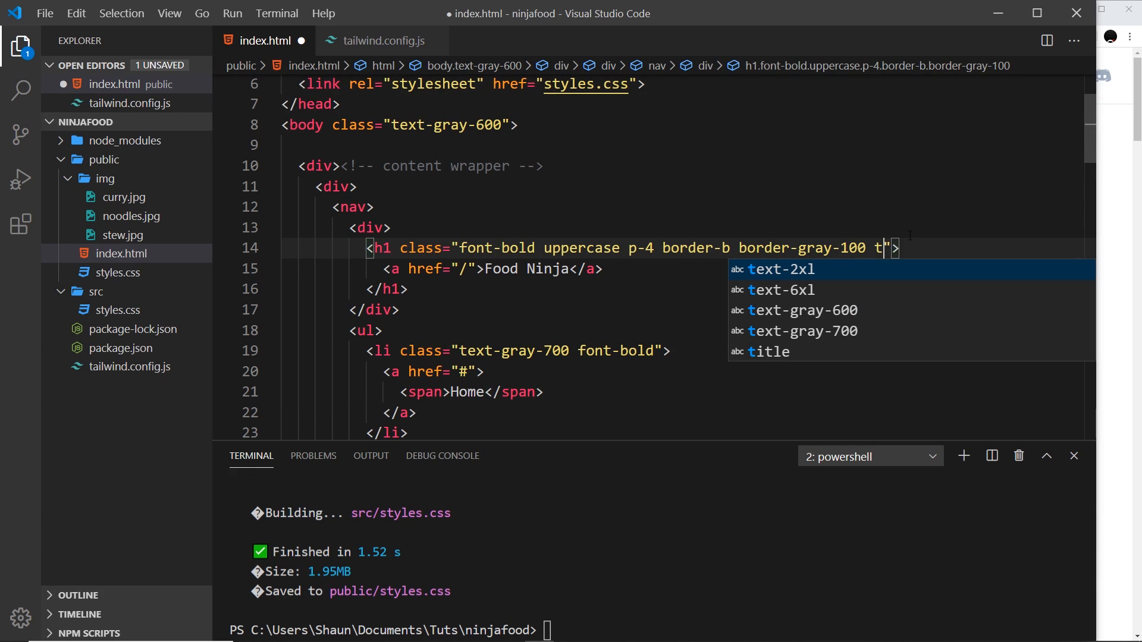
text(ext-mammtoh)
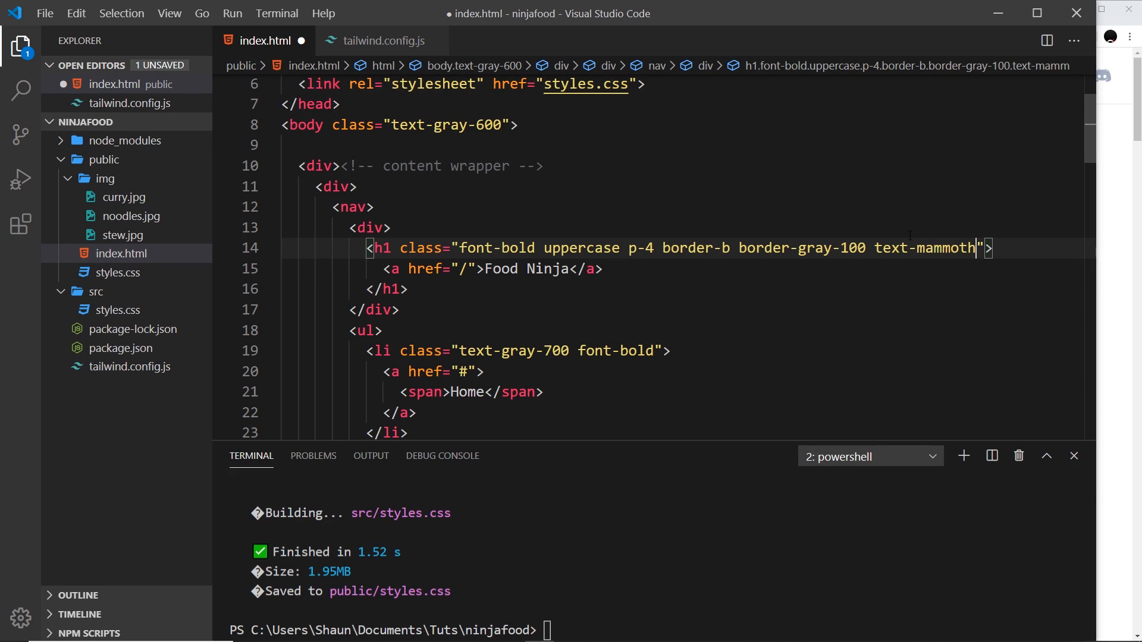
key(ctrl+s)
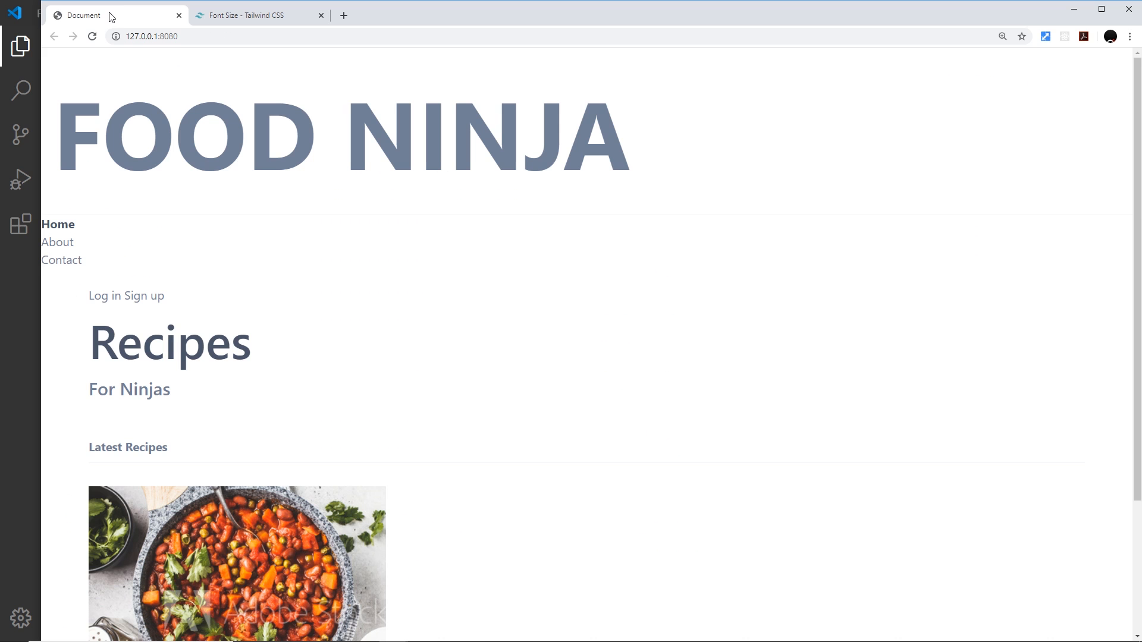
mouse_move(479, 117)
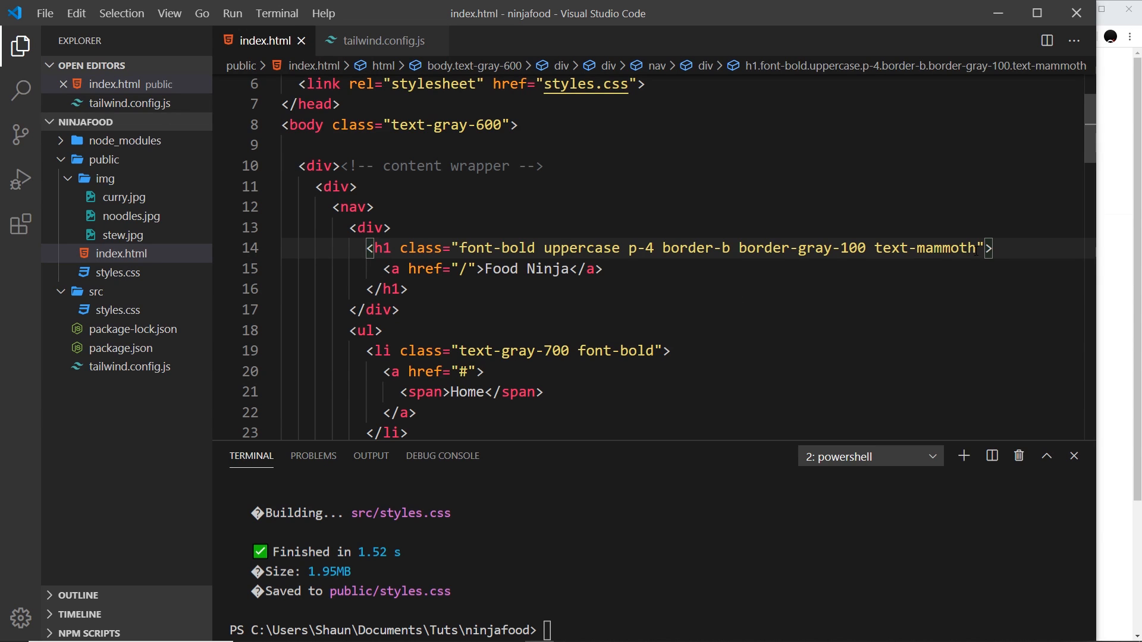
Step: Remove text-mammoth from the heading and return to tailwind.config.js
double_click(923, 248)
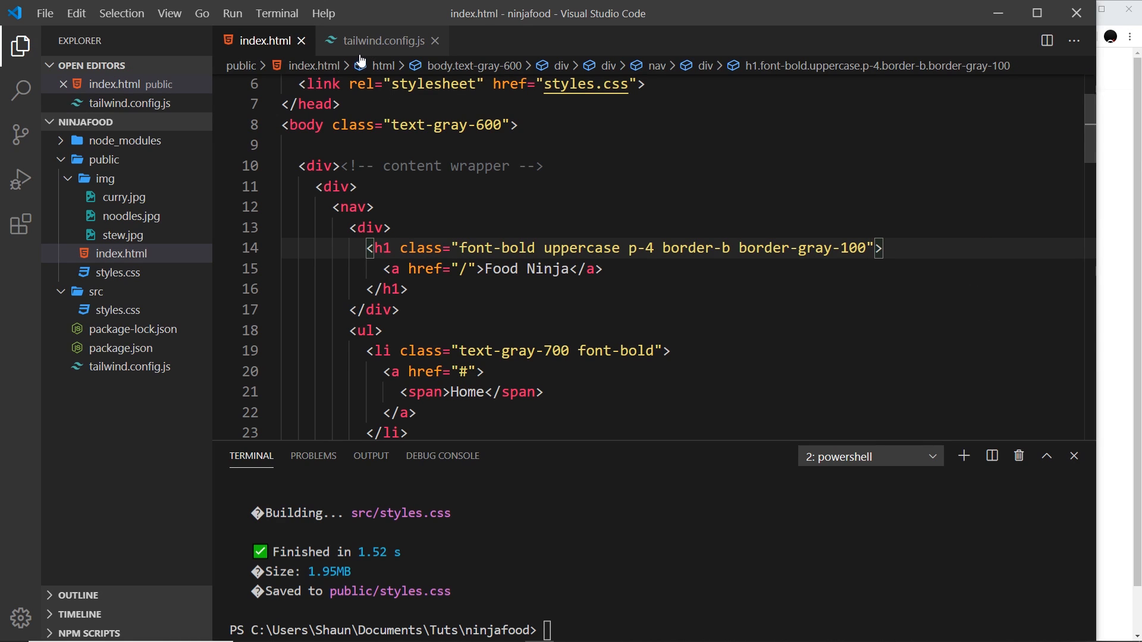
click(381, 41)
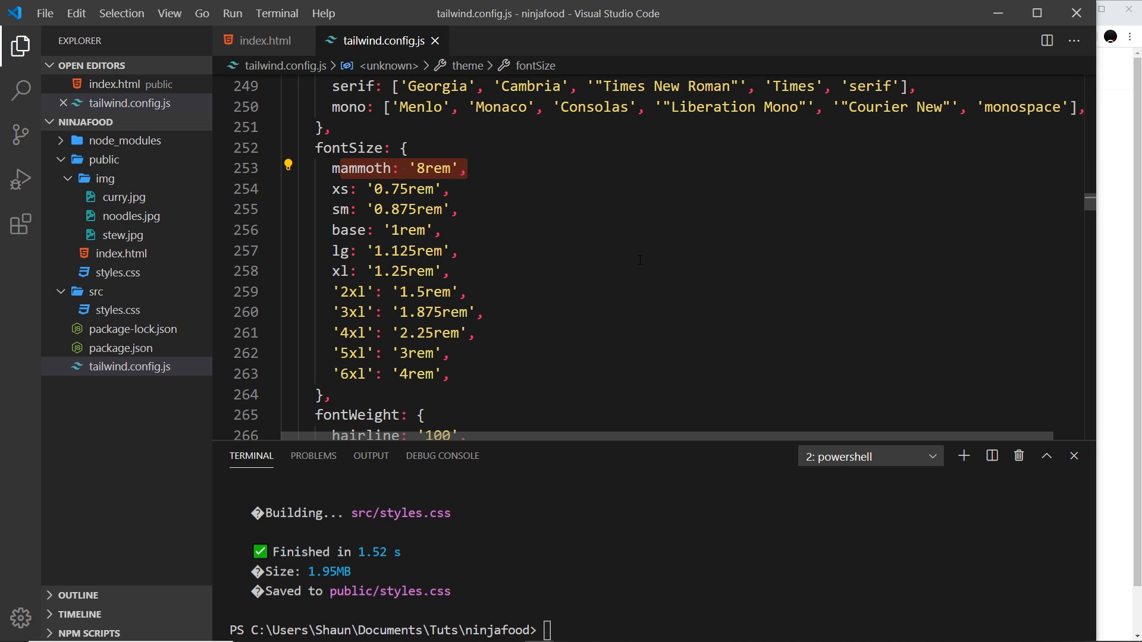
mouse_move(583, 246)
text(-default)
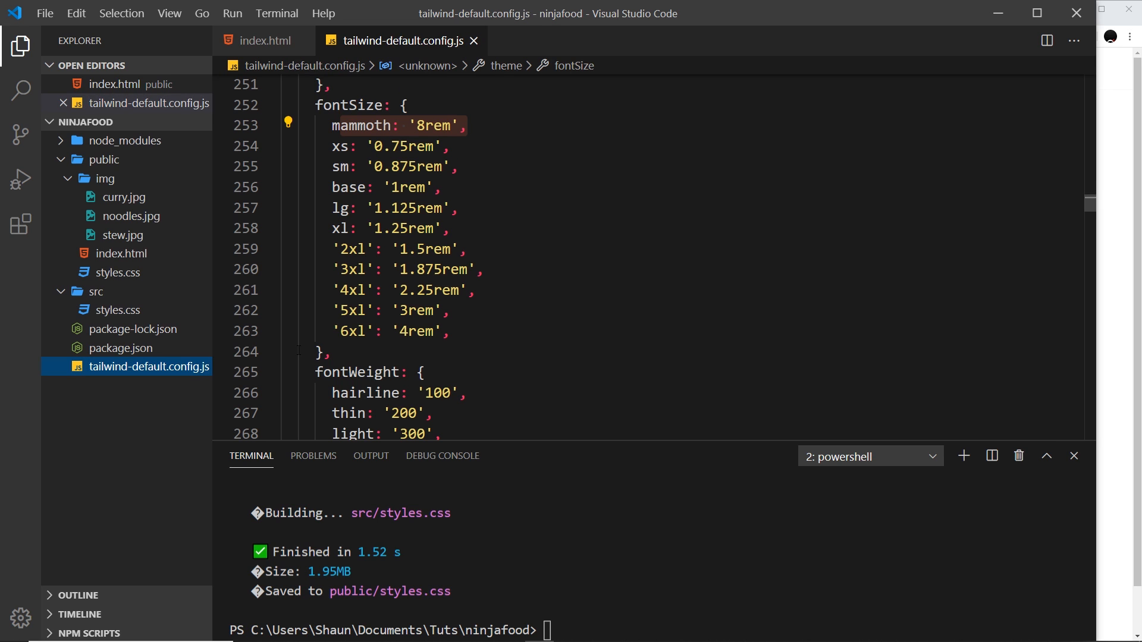
mouse_move(87, 374)
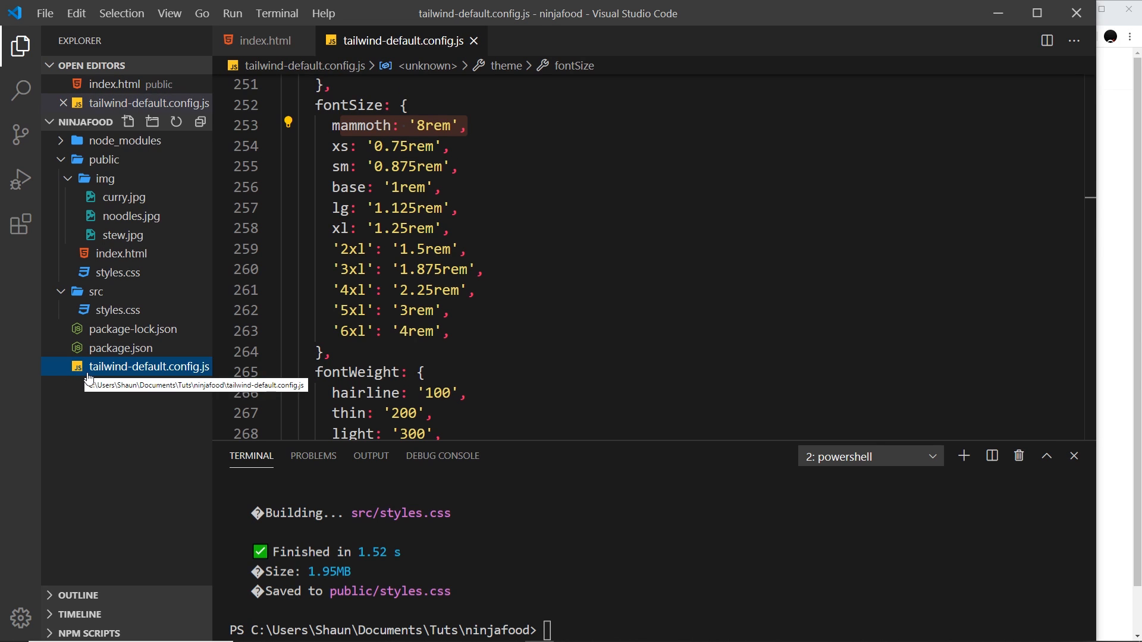
mouse_move(207, 370)
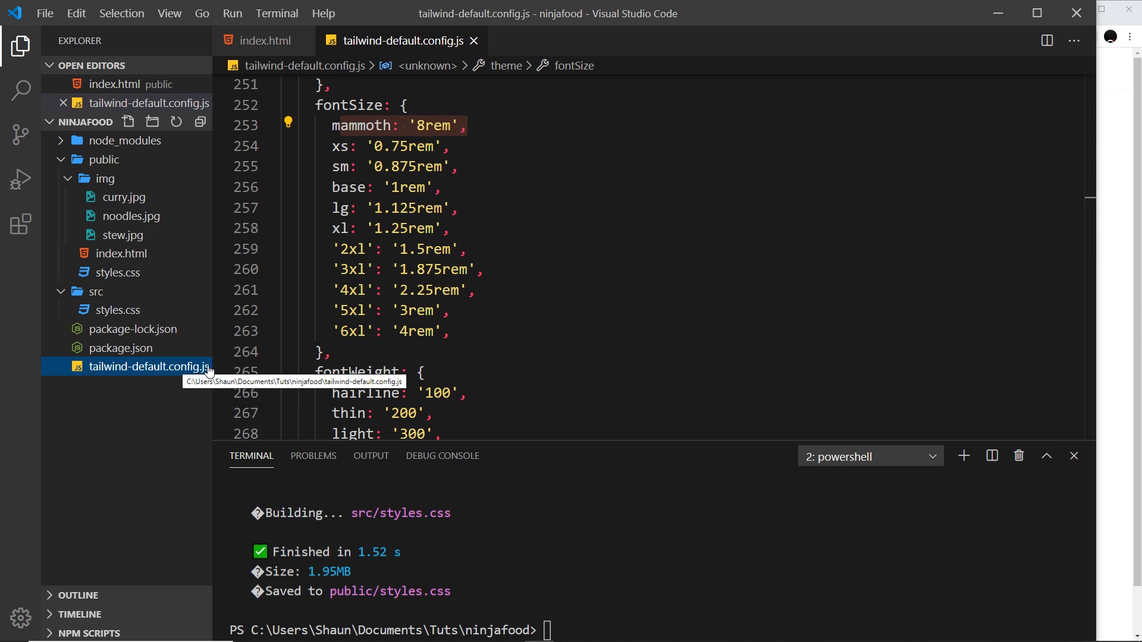
mouse_move(200, 390)
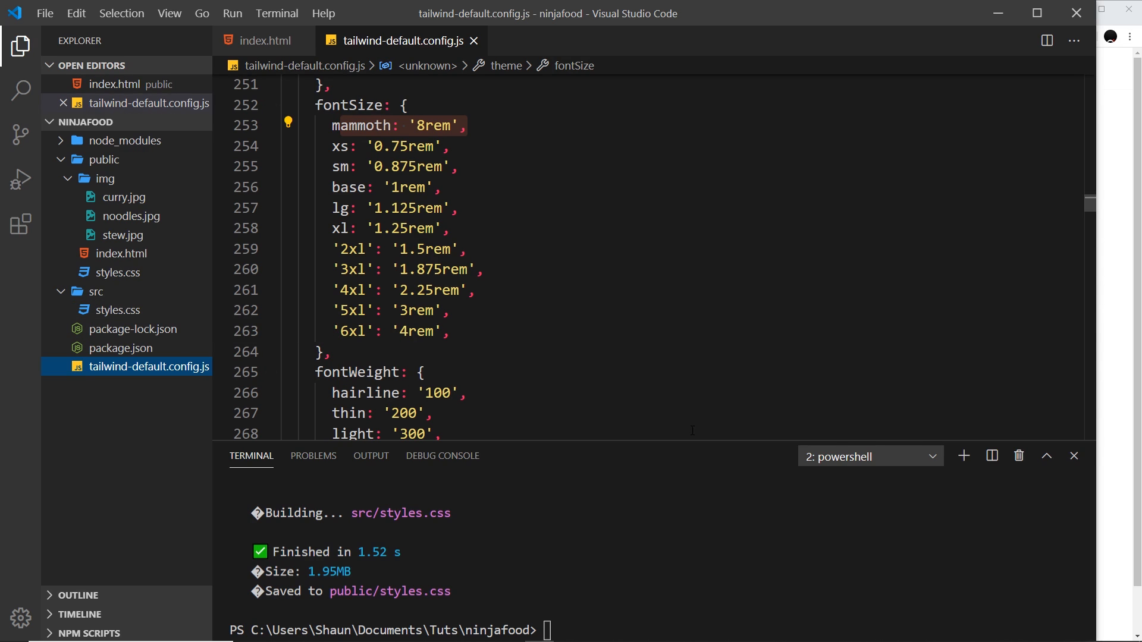
mouse_move(588, 367)
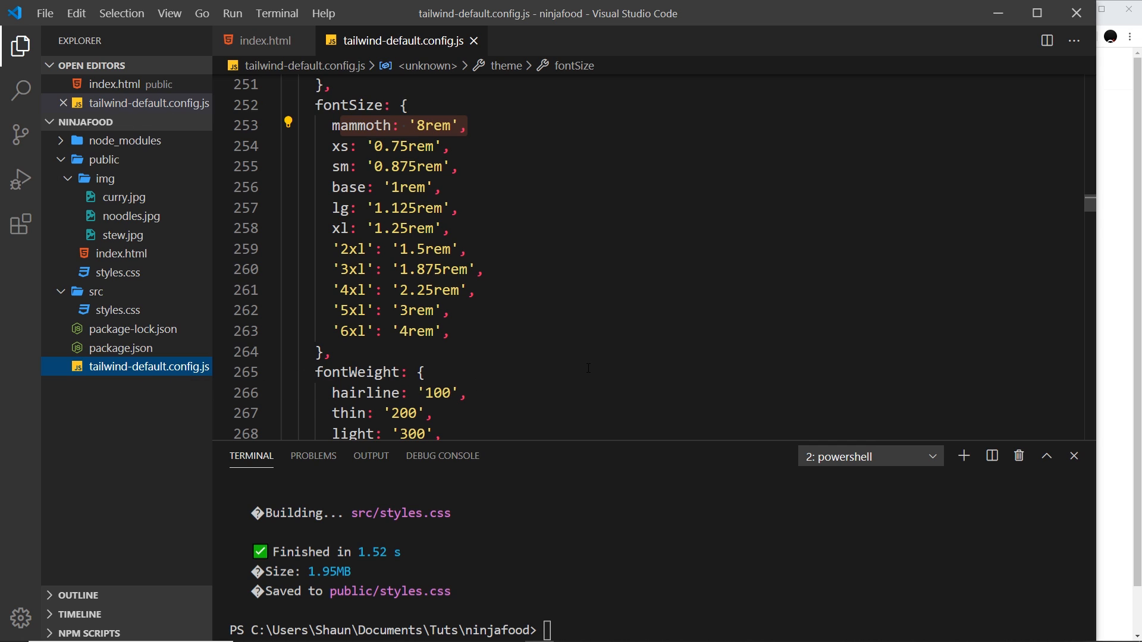
Step: Focus the terminal after renaming the config to tailwind-default.config.js
click(248, 125)
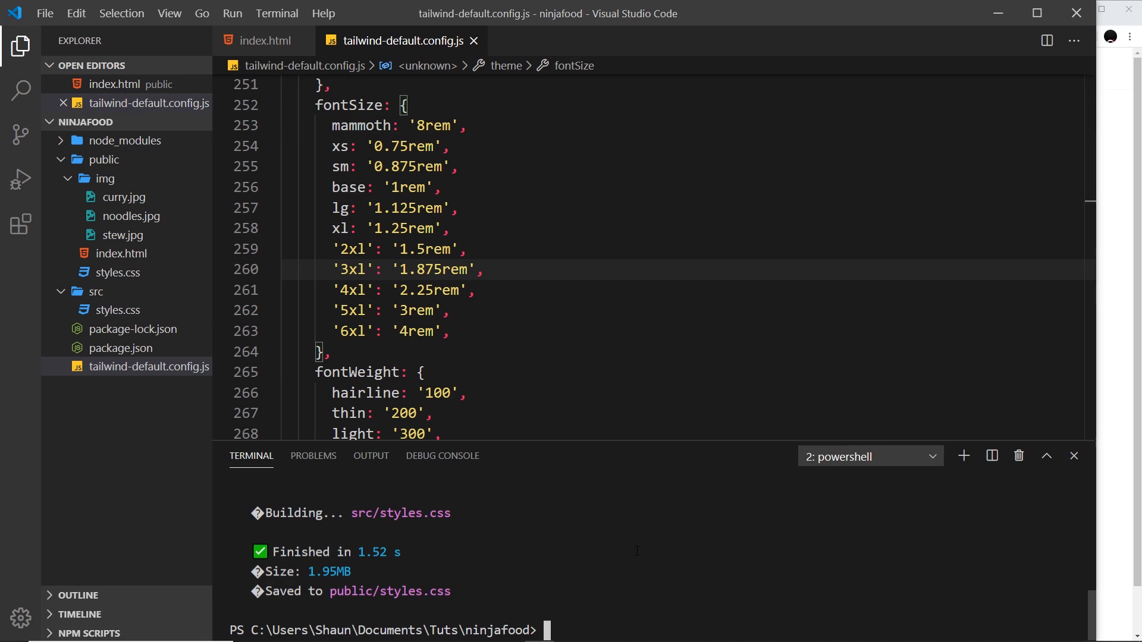
Step: Run npx tailwindcss init and open the new minimal tailwind.config.js
text(npx)
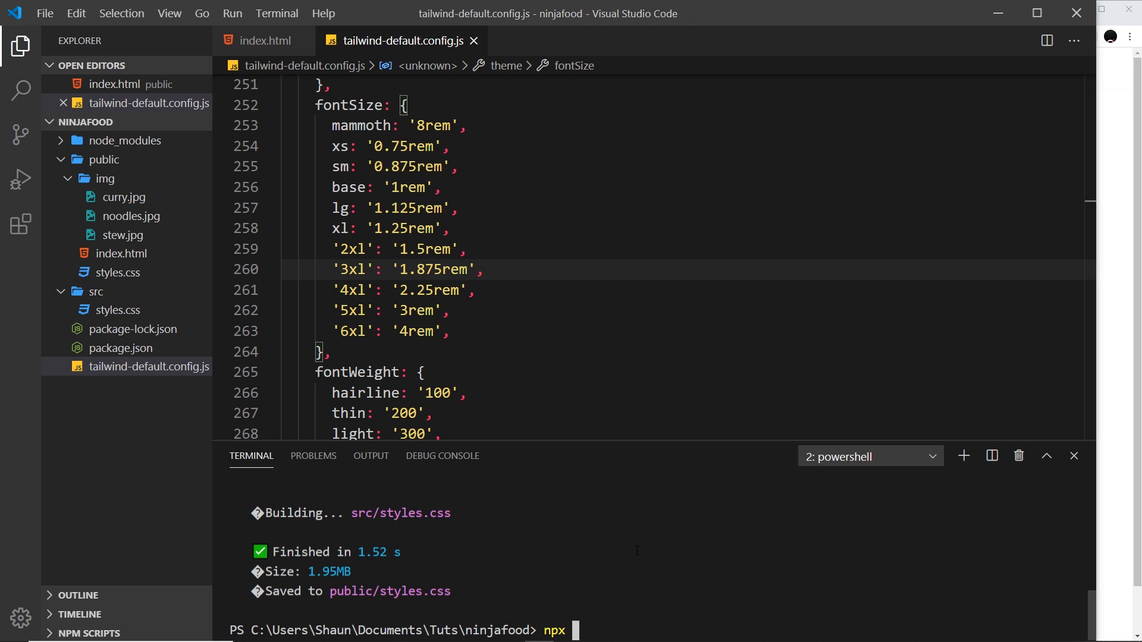
text(tailwindcss)
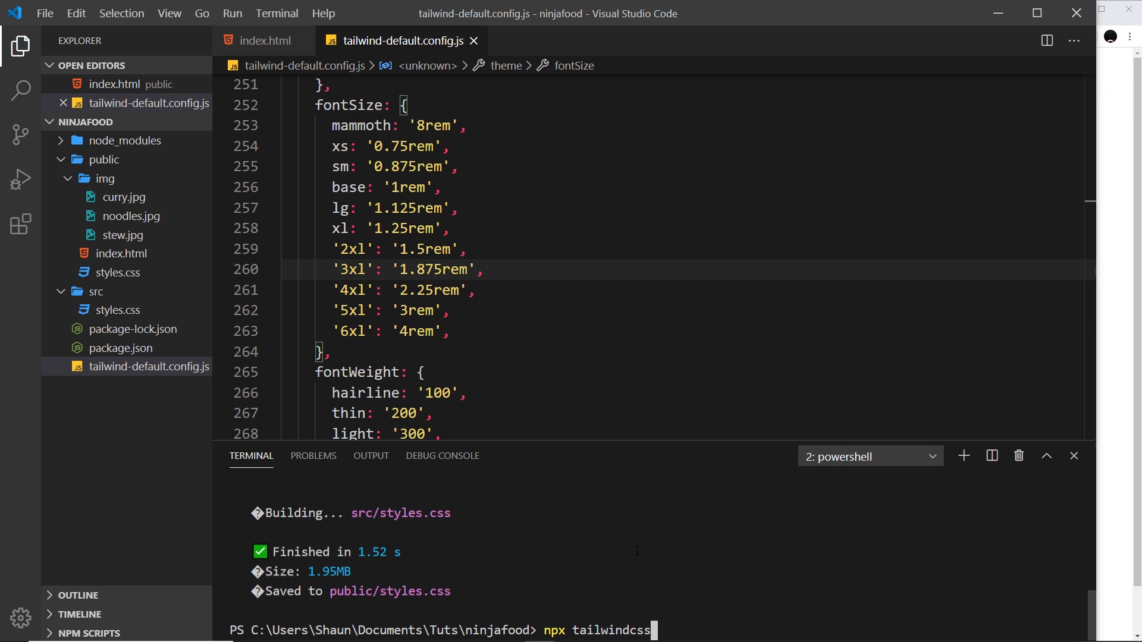
text(init)
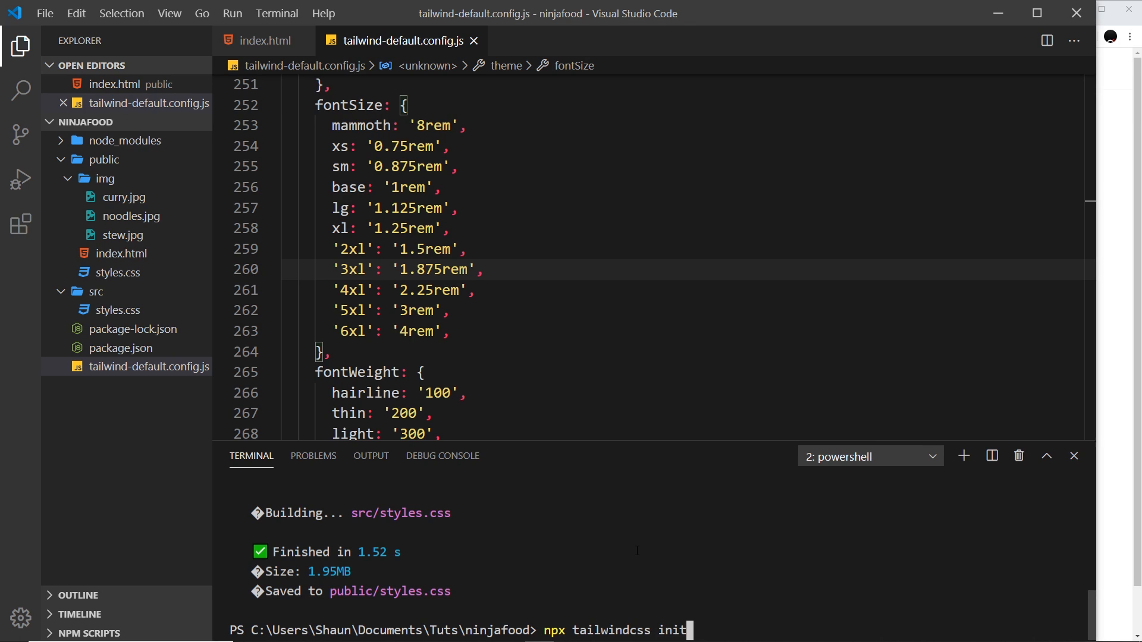
key(Return)
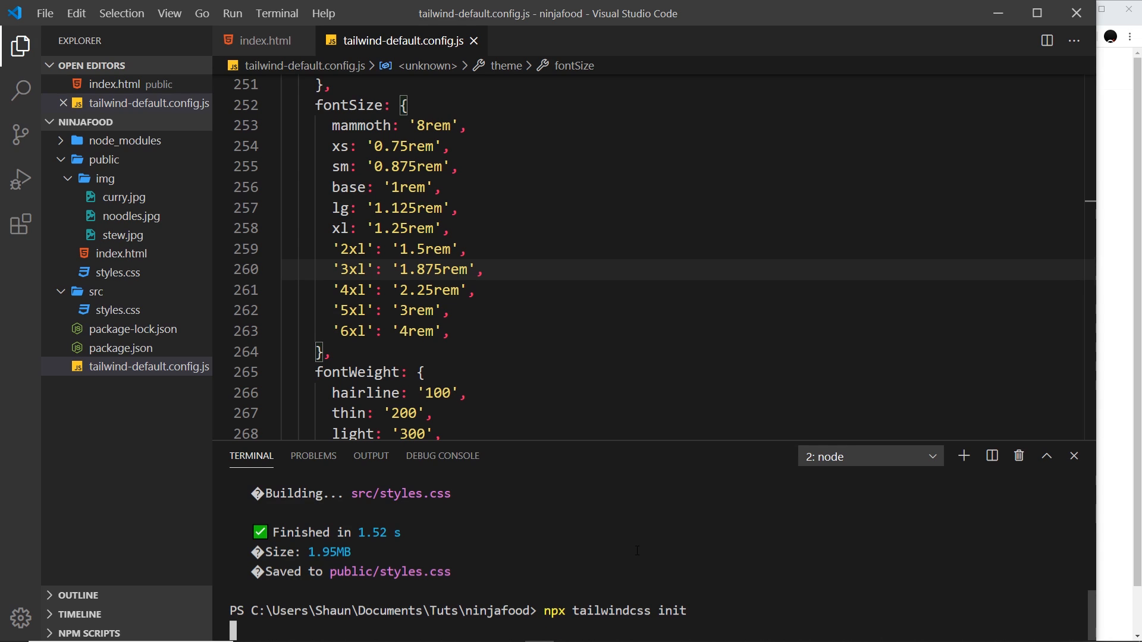
key(Return)
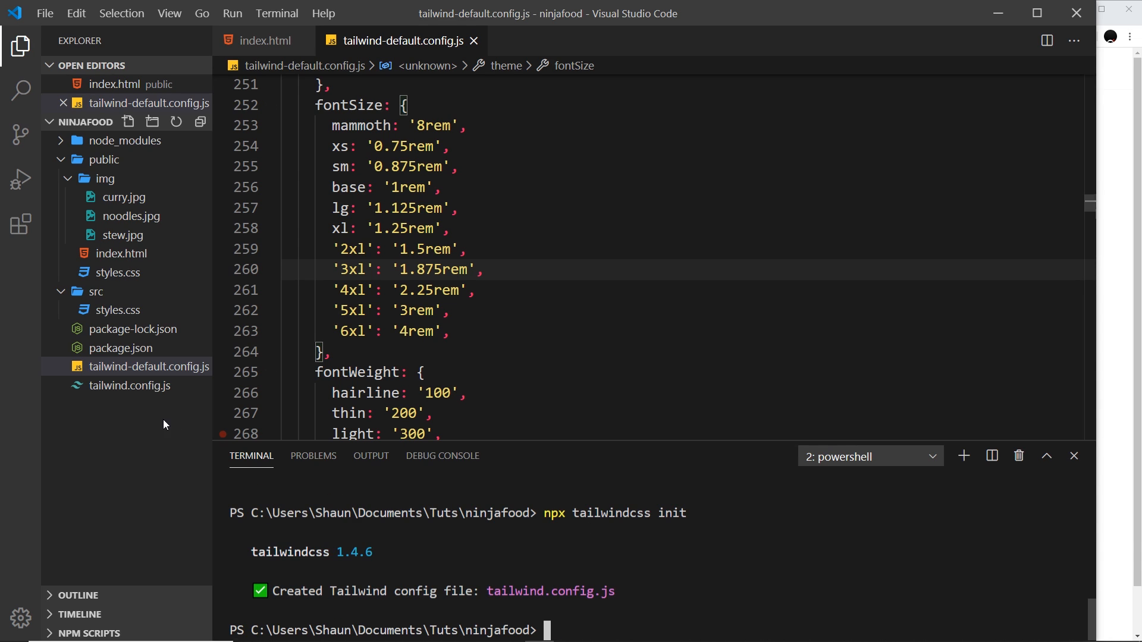
click(134, 405)
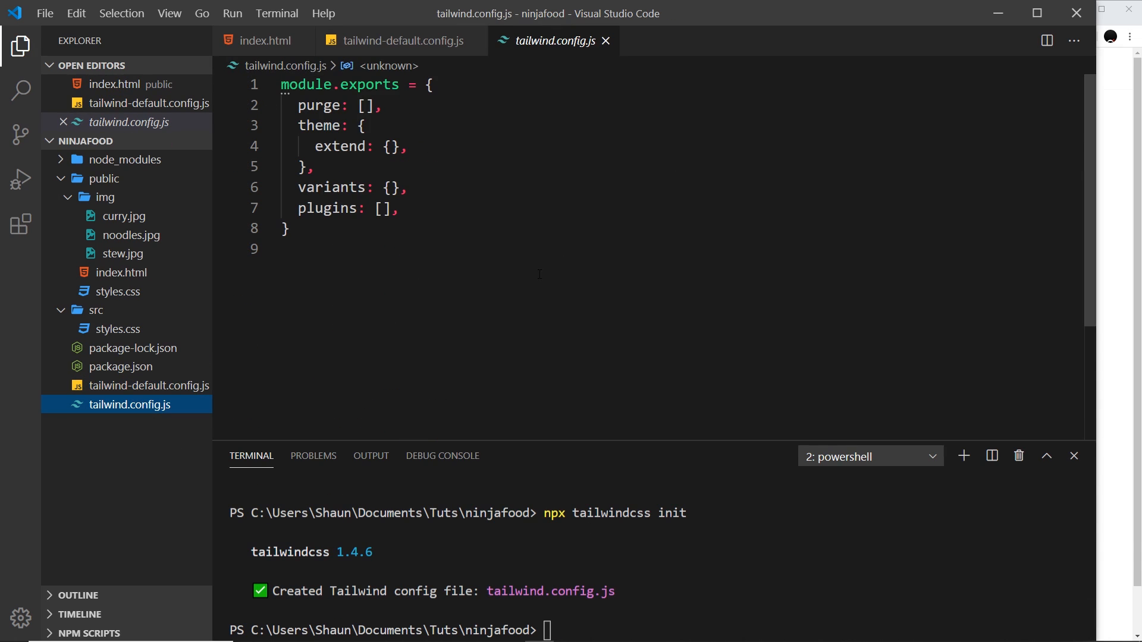
mouse_move(555, 231)
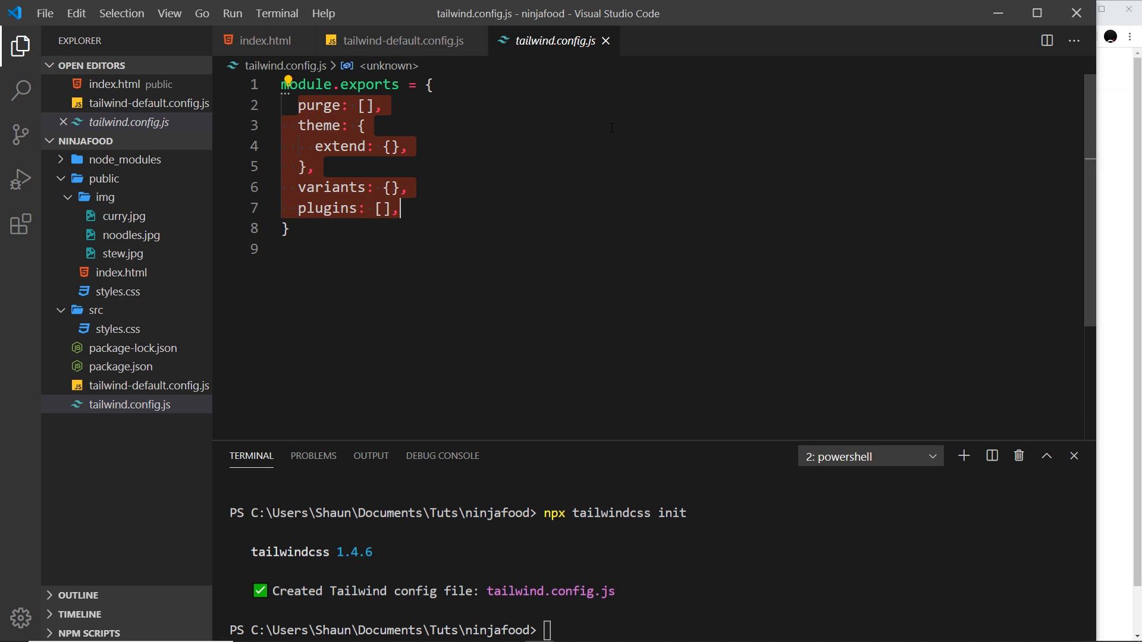
mouse_move(586, 125)
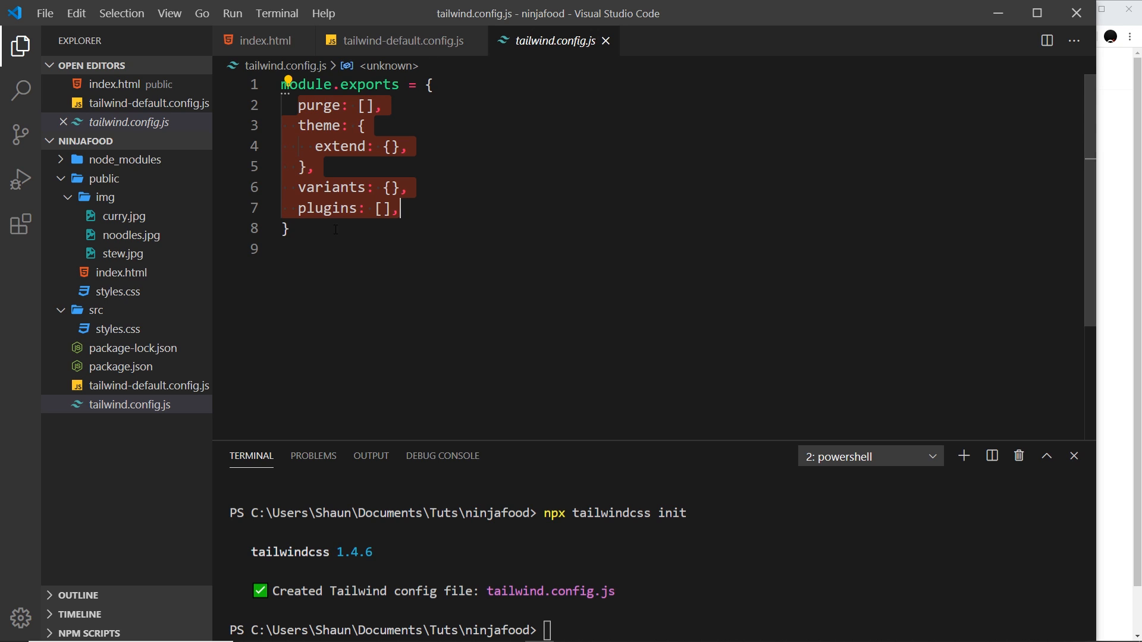
mouse_move(532, 229)
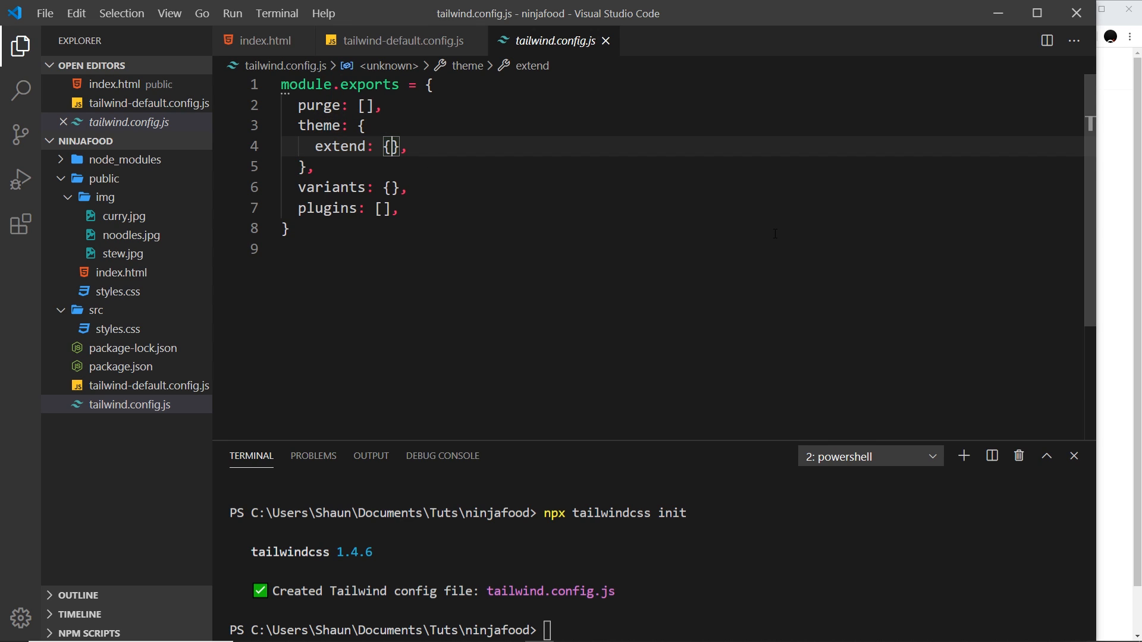
Step: Split the extend braces onto separate lines and close tailwind-default.config.js
key(Enter)
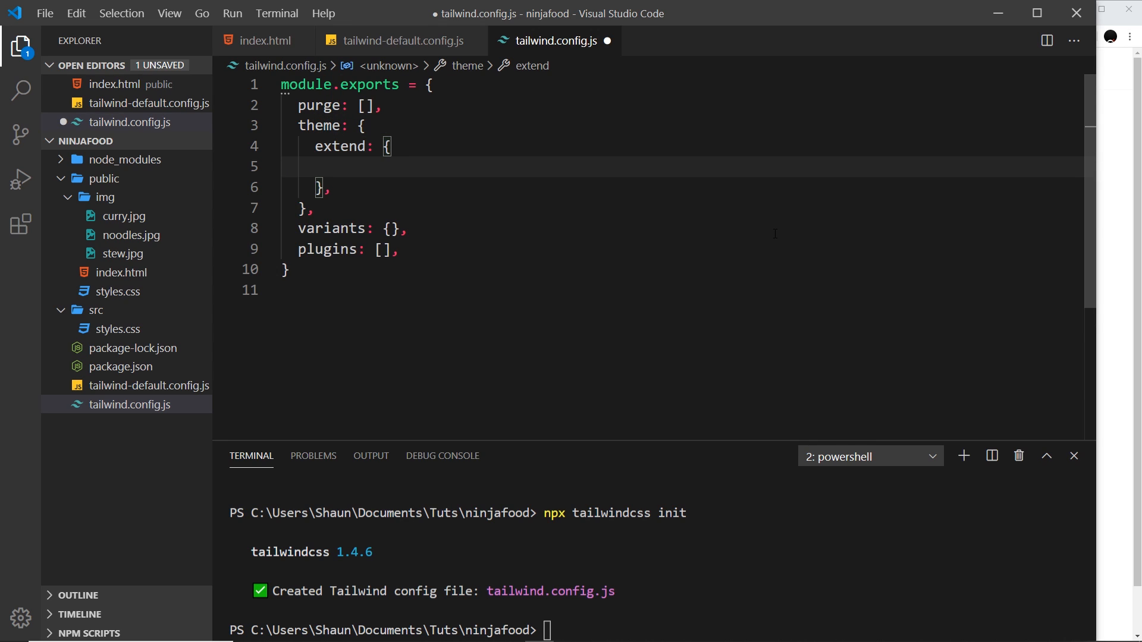
click(471, 40)
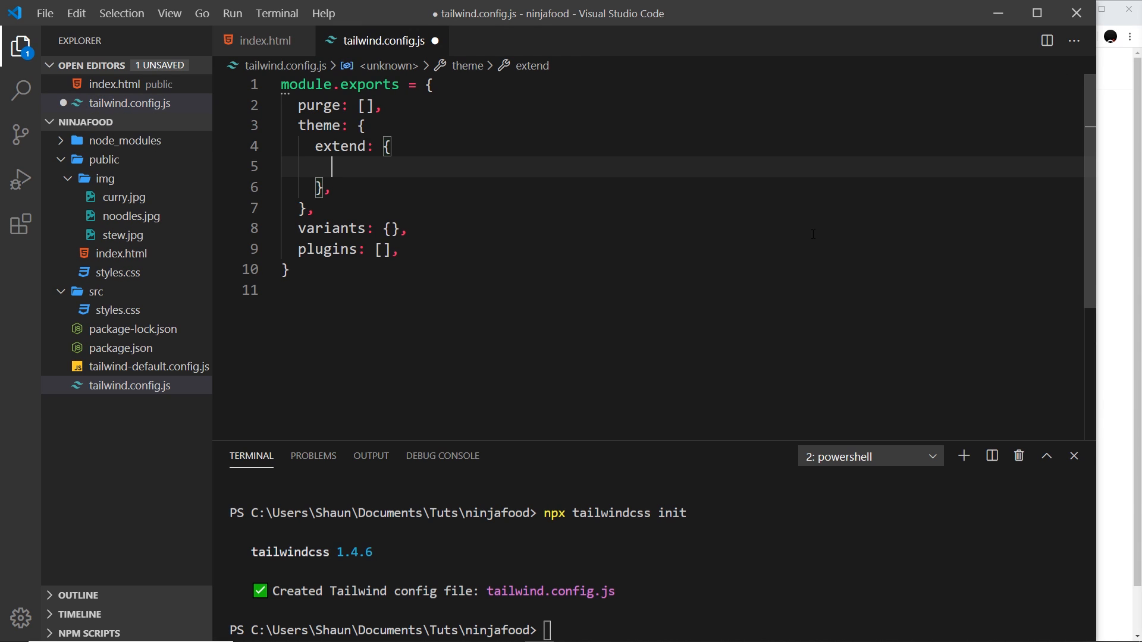
mouse_move(86, 400)
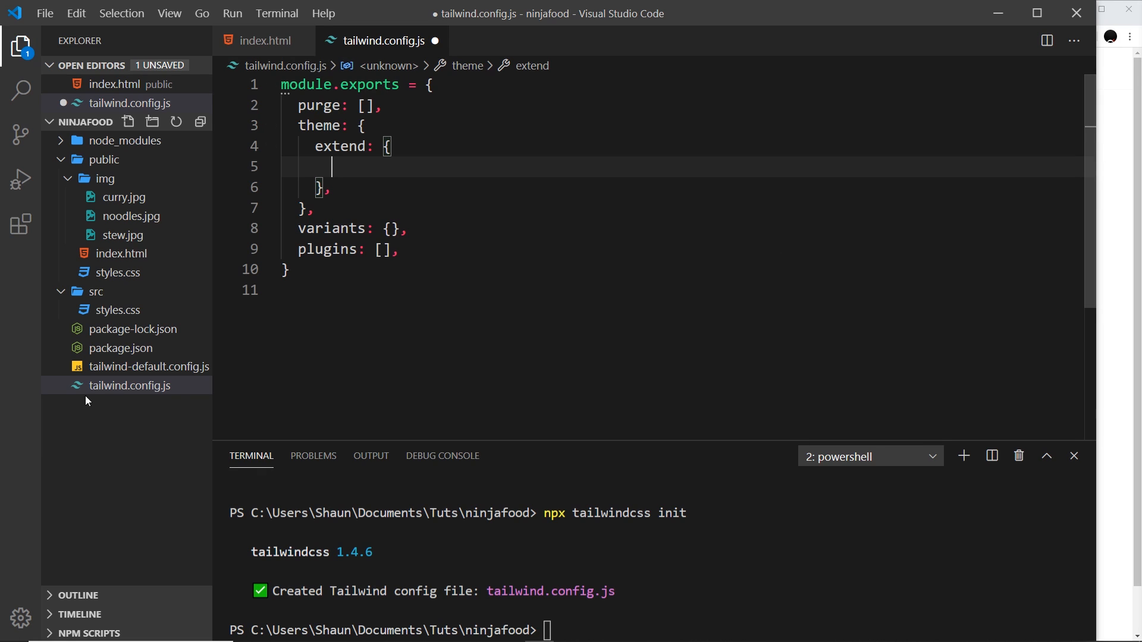
Step: Review the default colour definitions (black etc.) in tailwind-default.config.js for reference
click(148, 366)
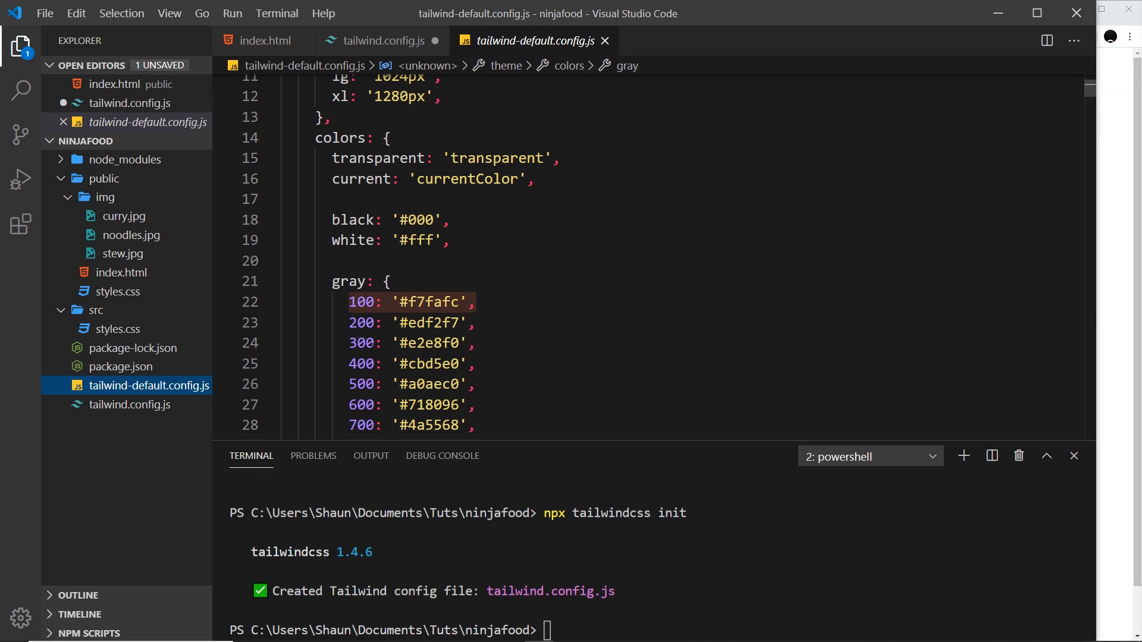
click(353, 138)
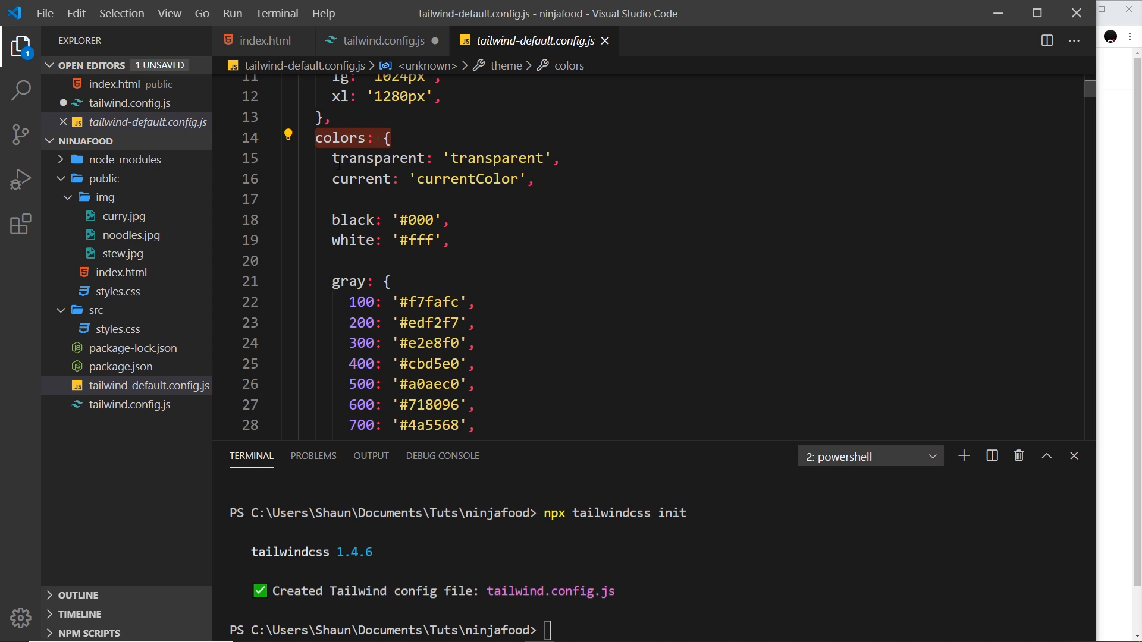
click(355, 220)
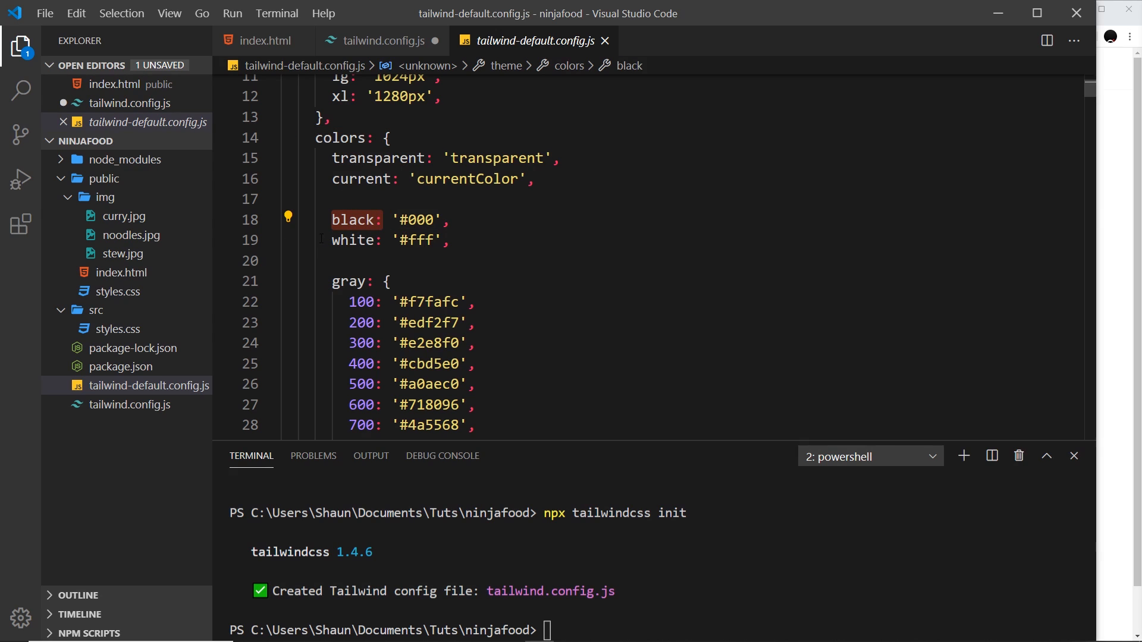
click(392, 241)
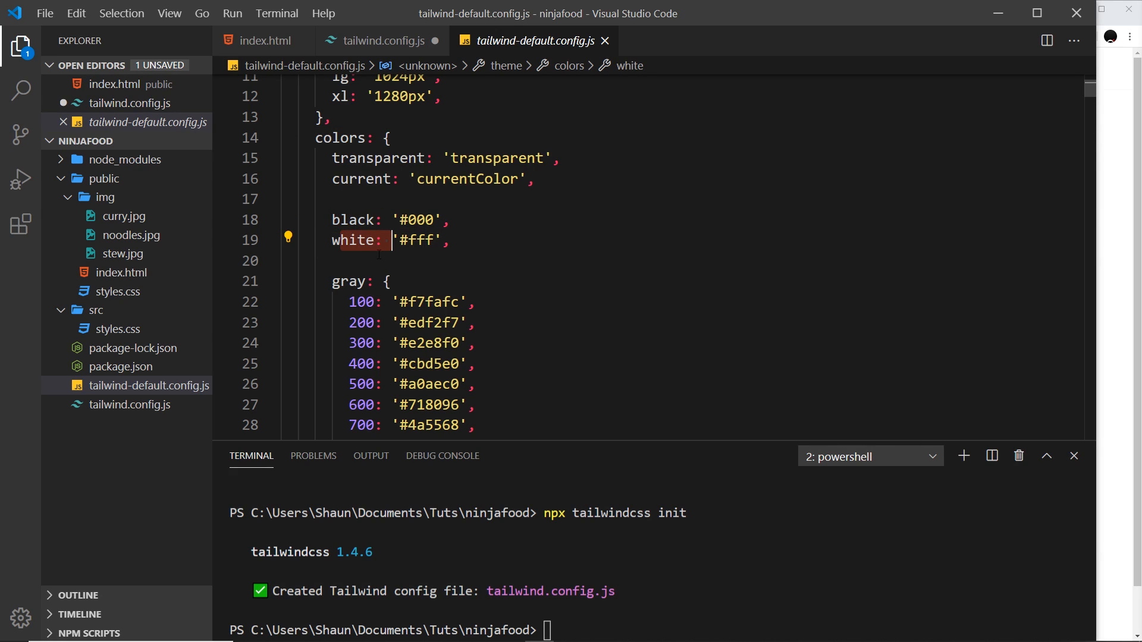
Step: Add an empty colors: object inside theme extend of tailwind.config.js
click(380, 41)
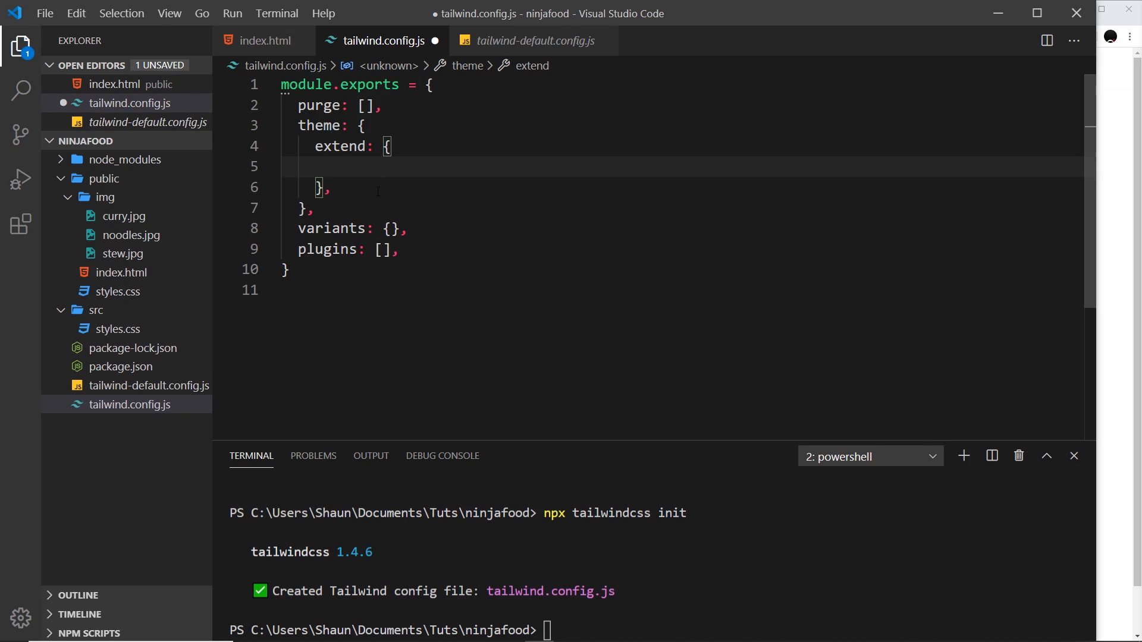
text(colors: {)
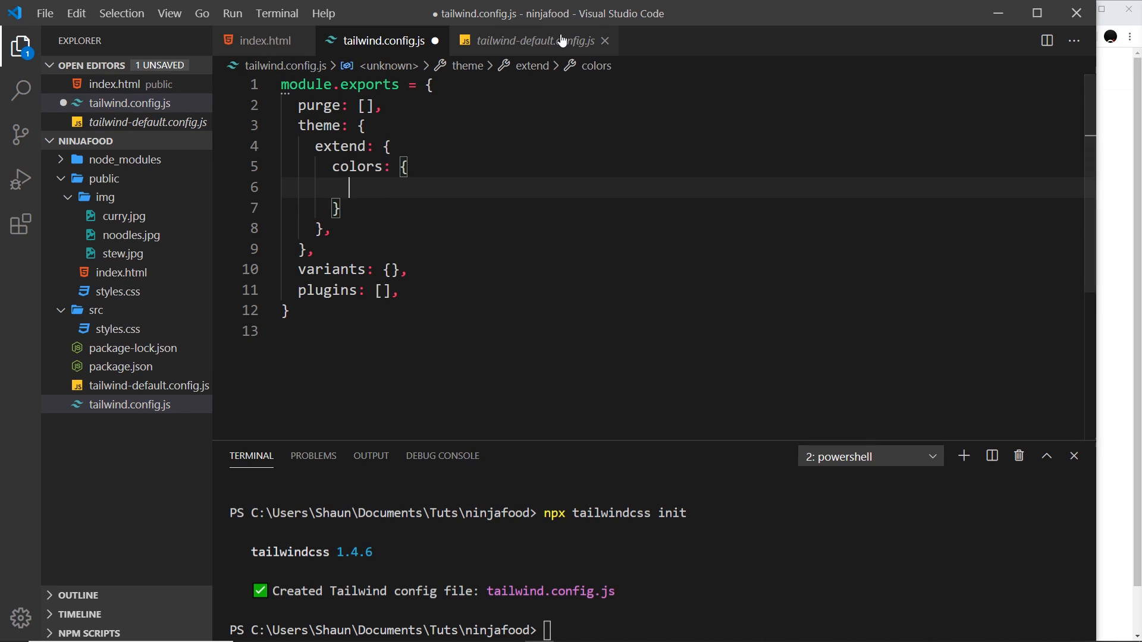
click(534, 40)
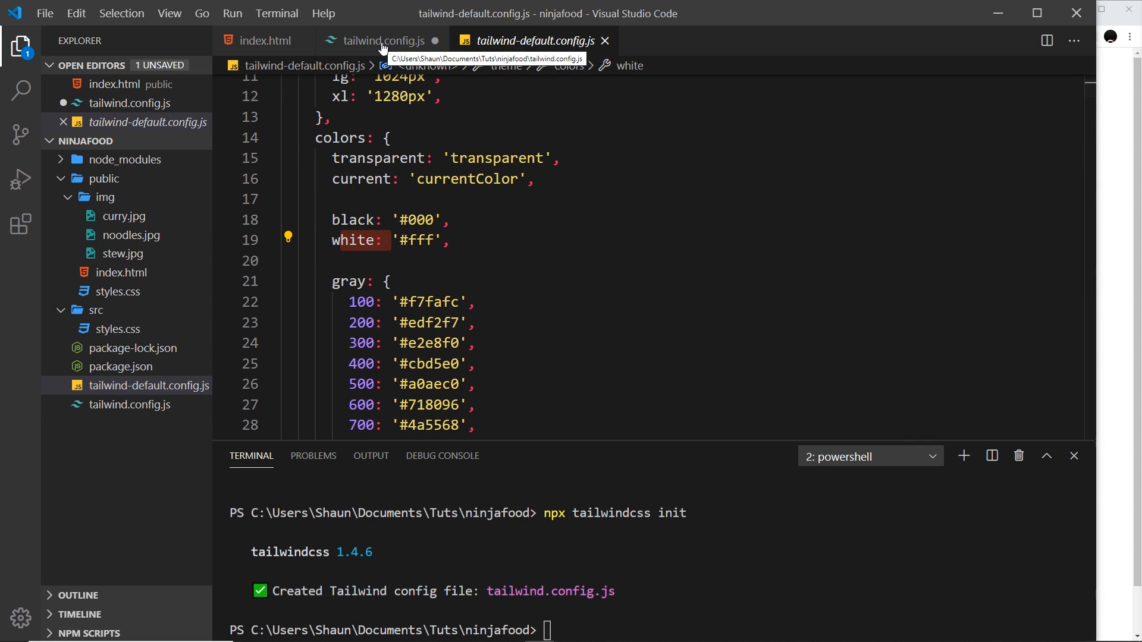
click(382, 41)
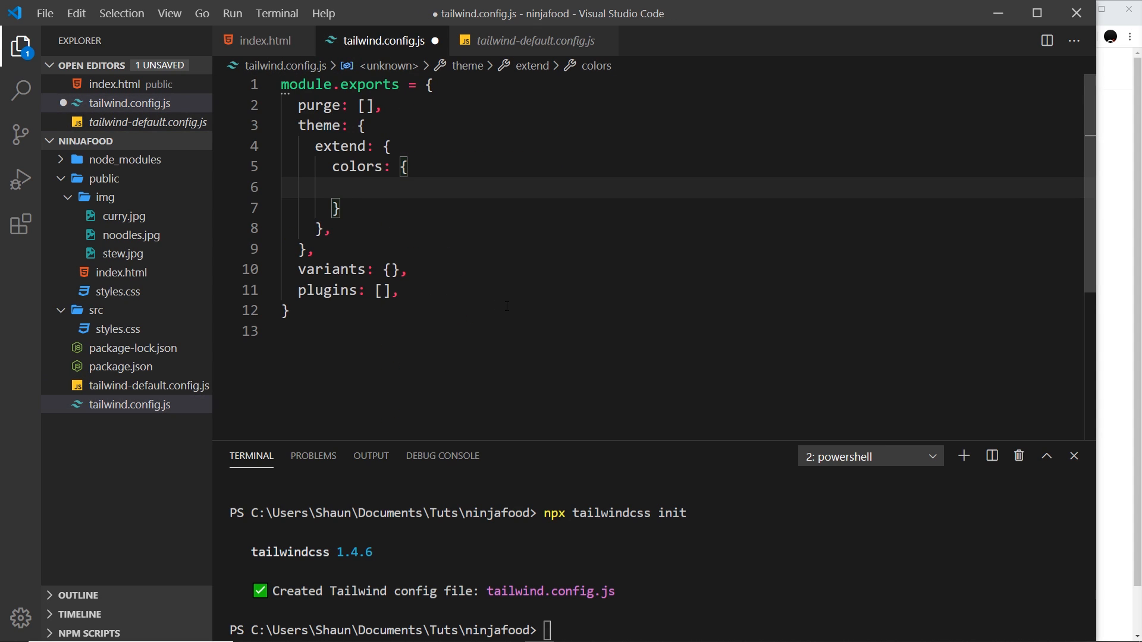
Step: Define primary: '#FF6363' inside the extended colors object
text(primary)
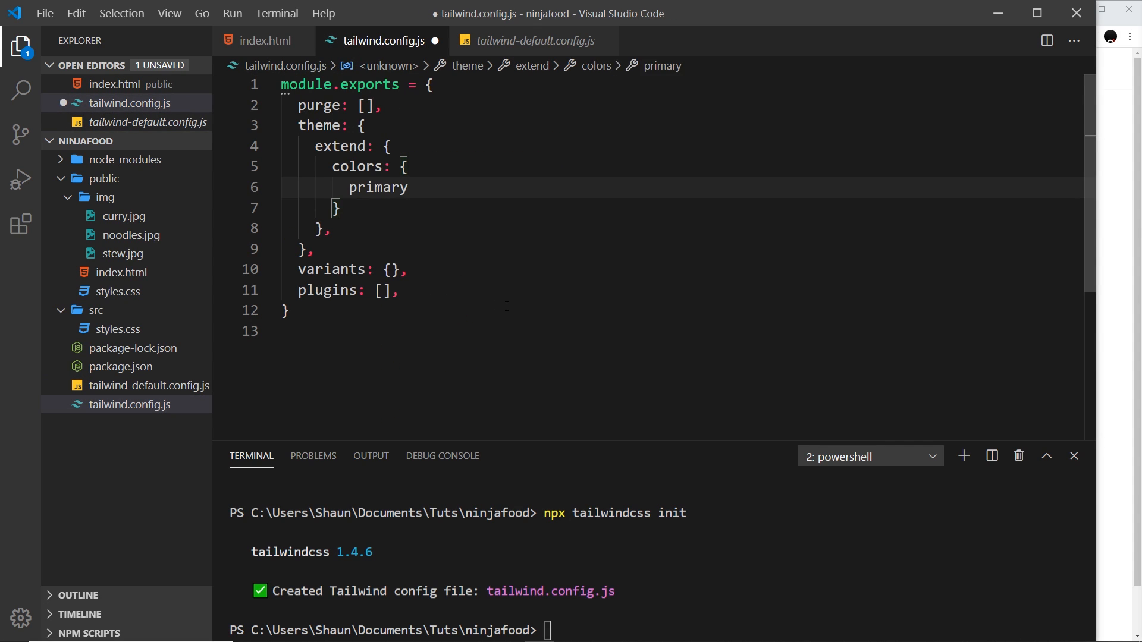
text(:)
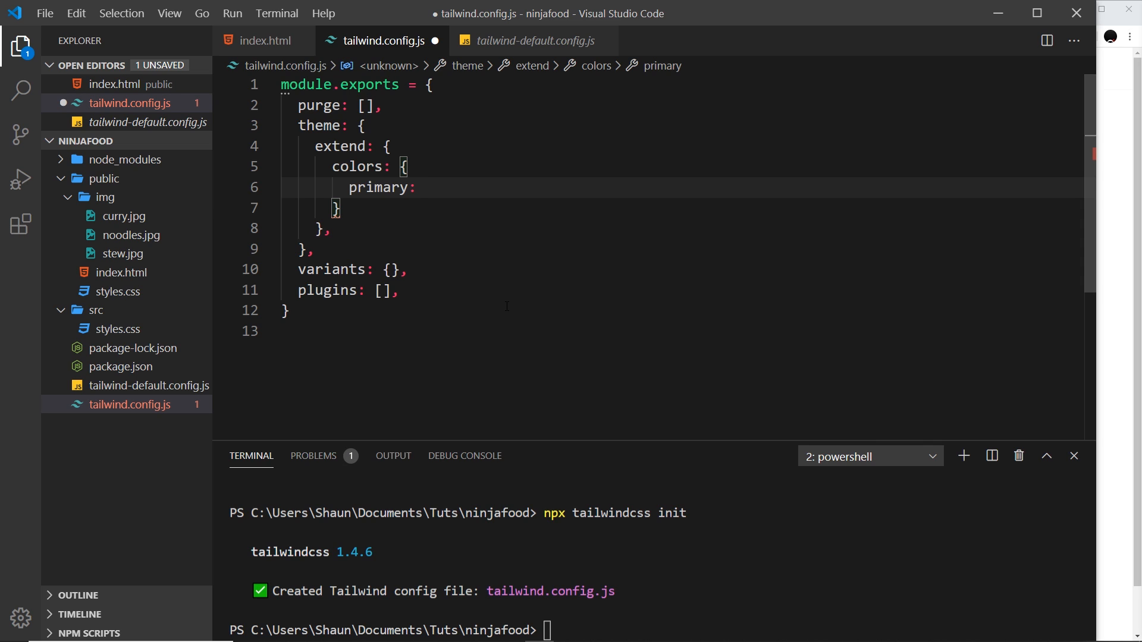
text('#)
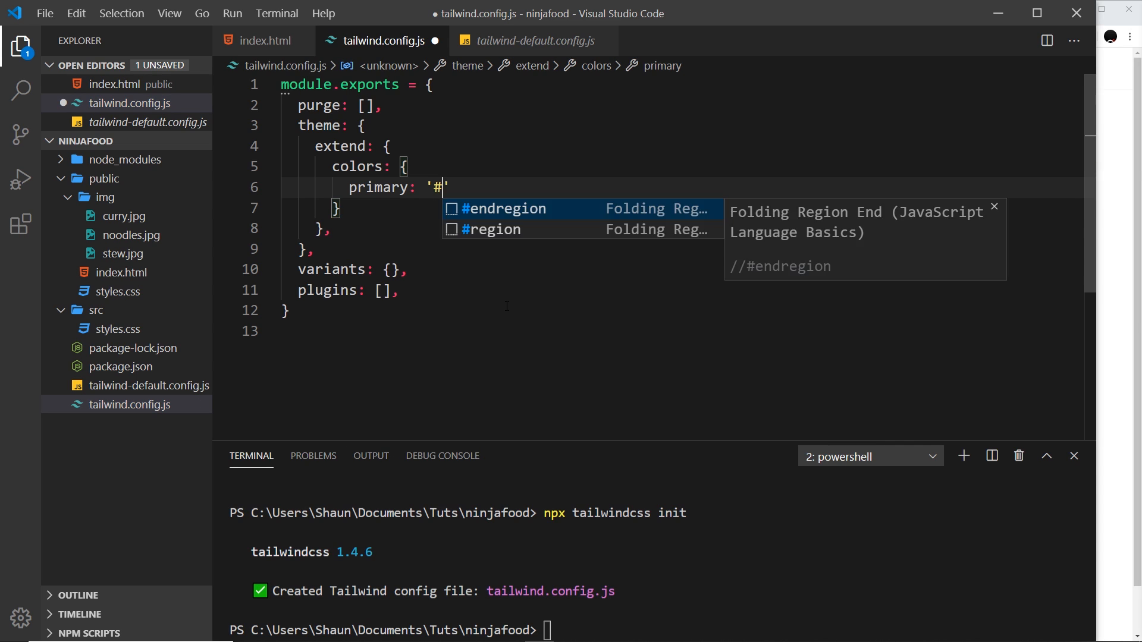
text(FF6)
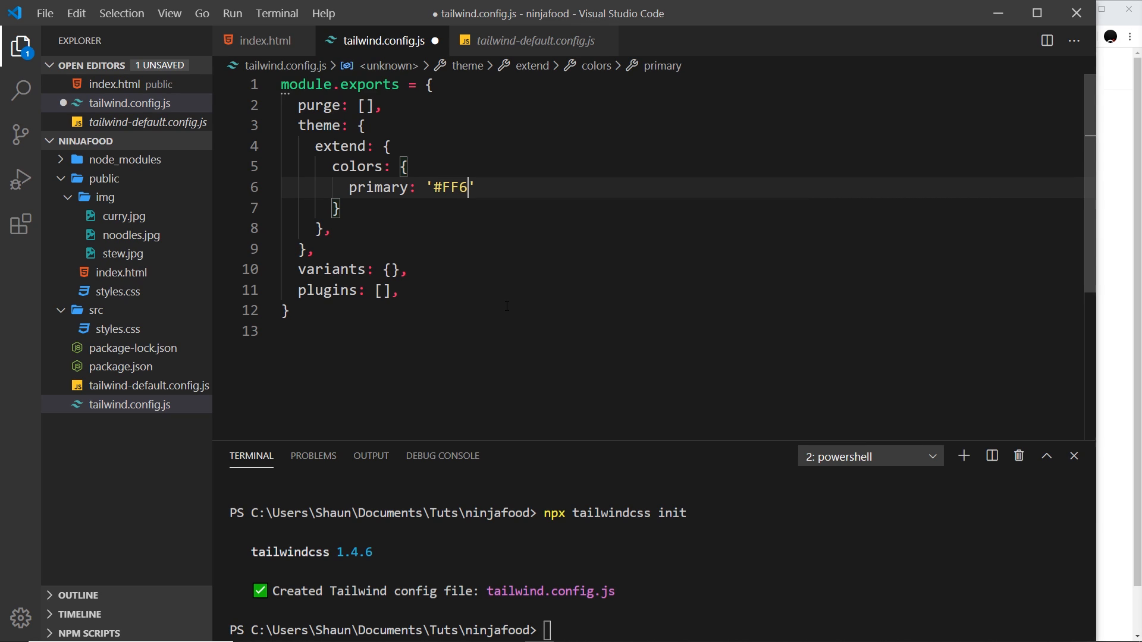
text(36)
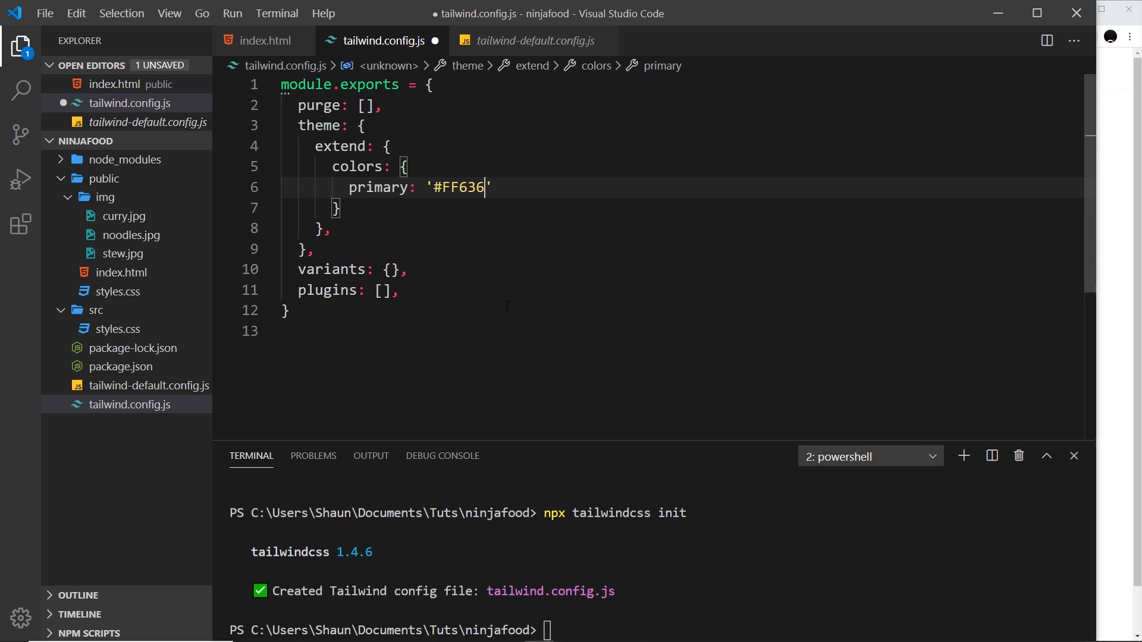
text(3)
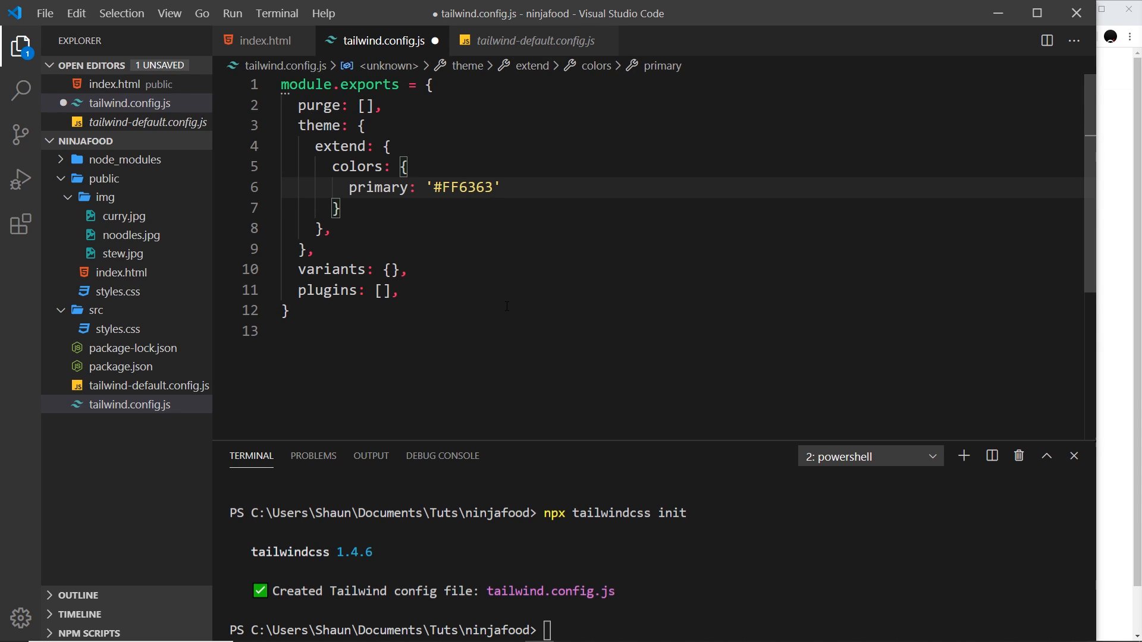
Step: Compare with the default colours, then position below the primary line to continue
click(535, 40)
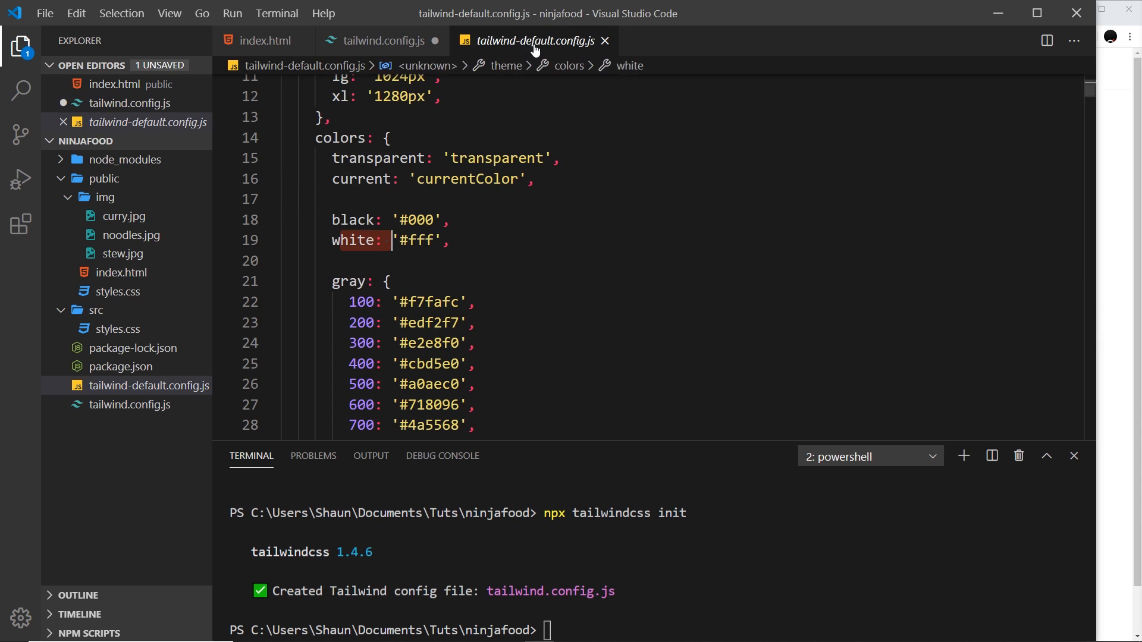
click(378, 40)
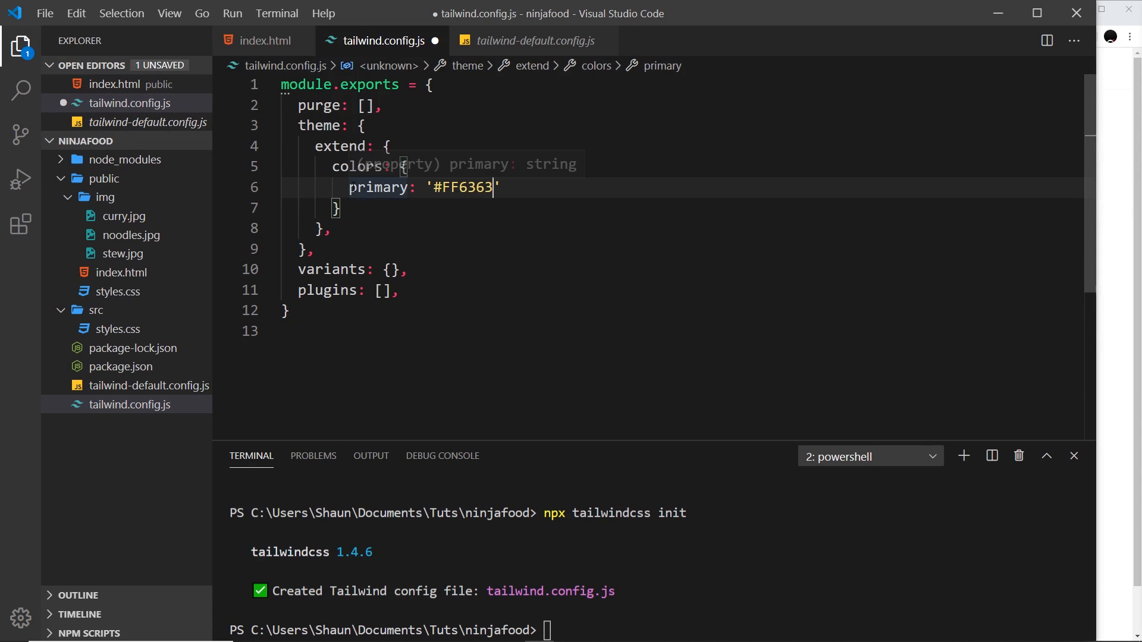
click(502, 187)
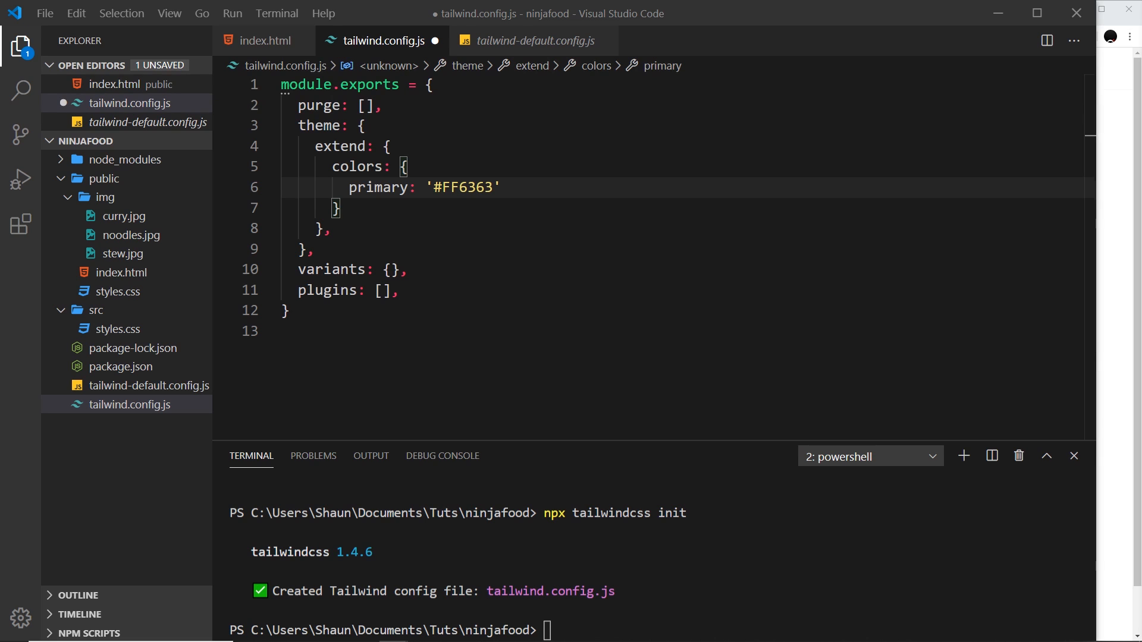
mouse_move(537, 41)
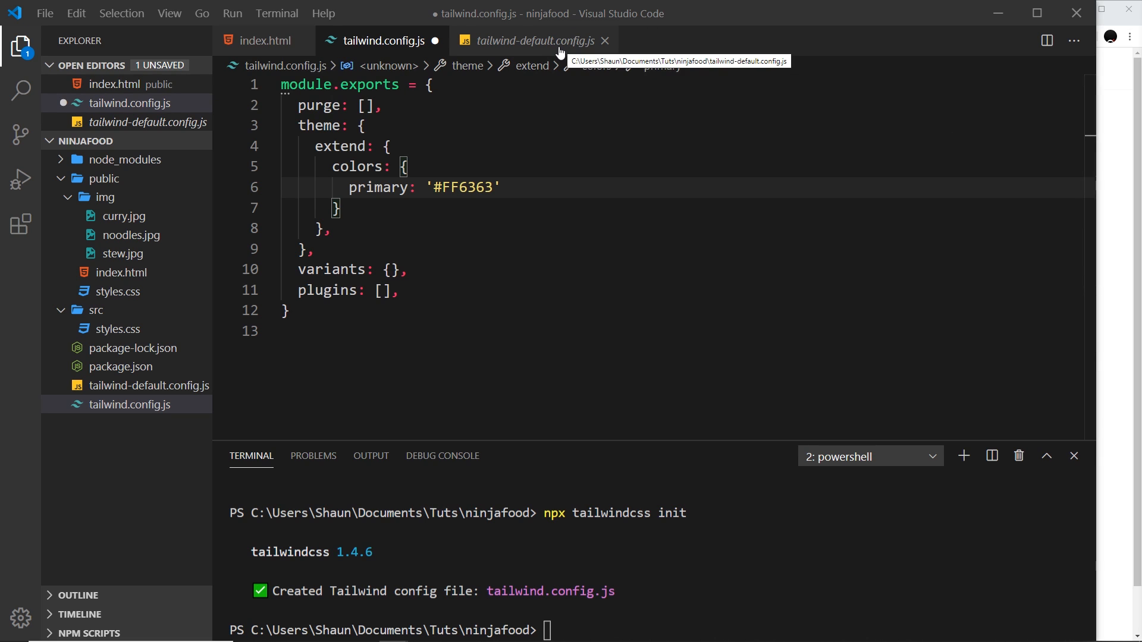
Step: Copy the gray 100/200 shade entries from the default config into the project config
click(536, 41)
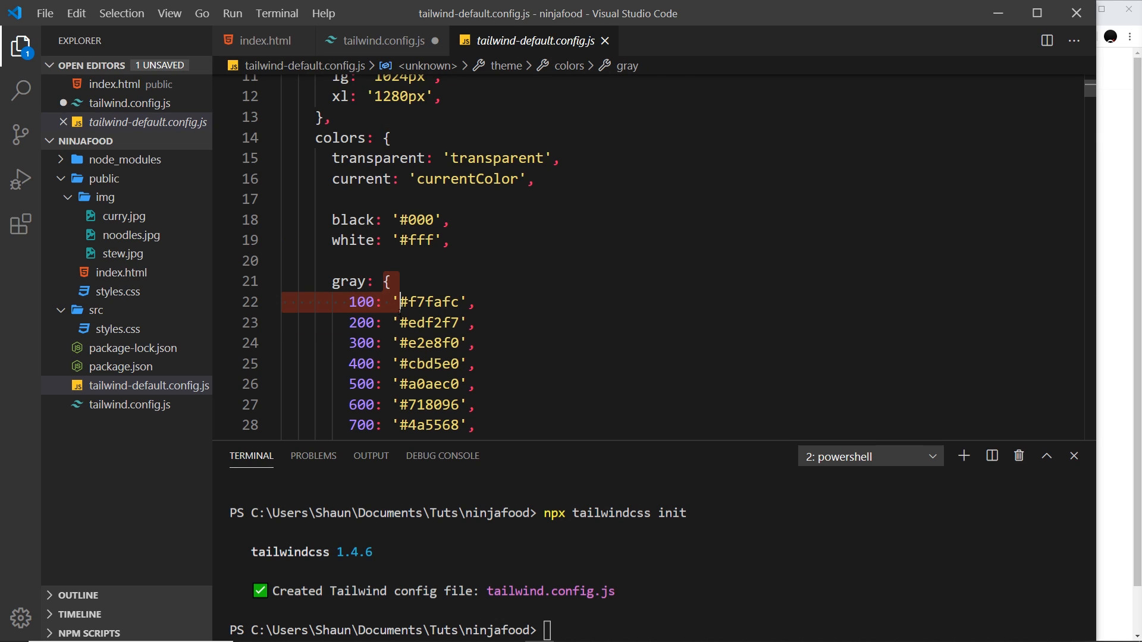
click(402, 322)
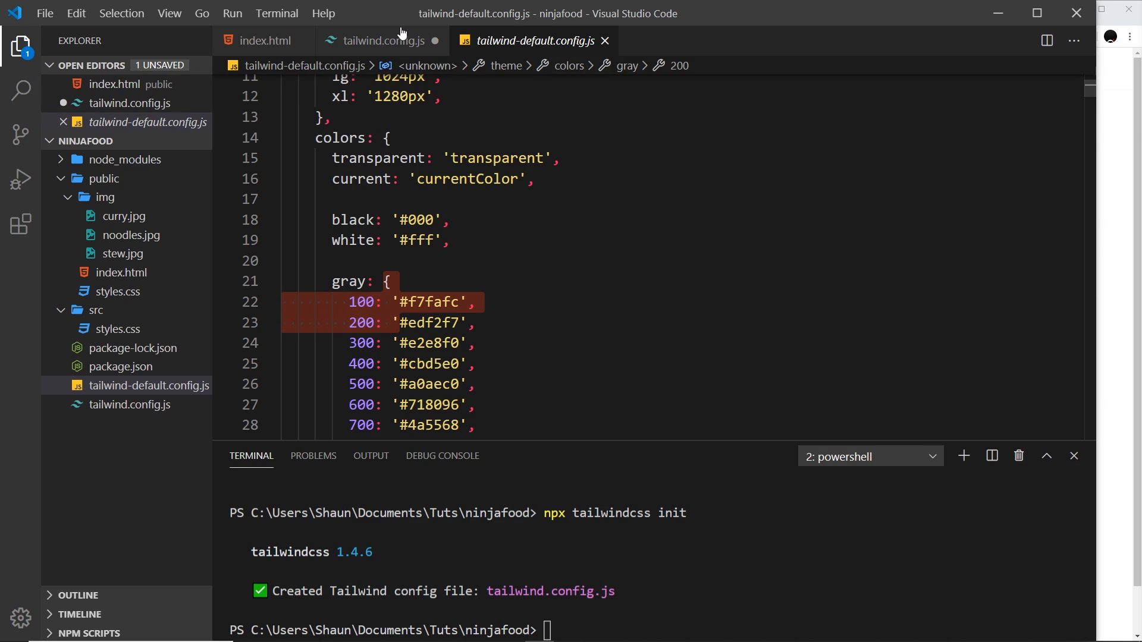
click(378, 40)
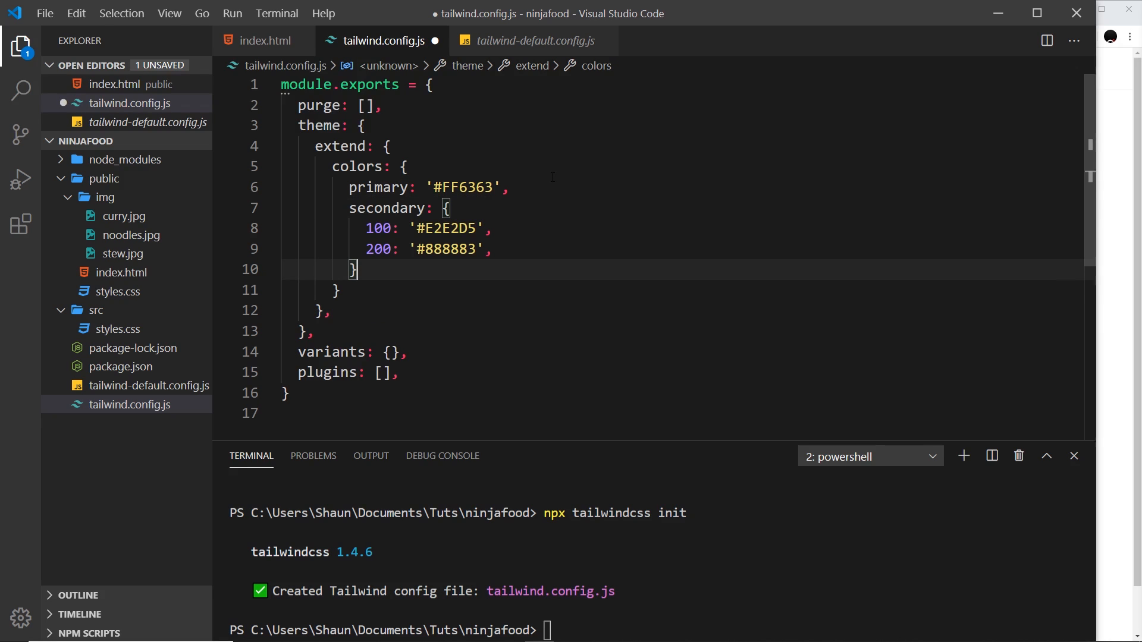
Step: Turn them into secondary shades 100 '#E2E2D5' and 200 '#888883' and save the config
click(388, 207)
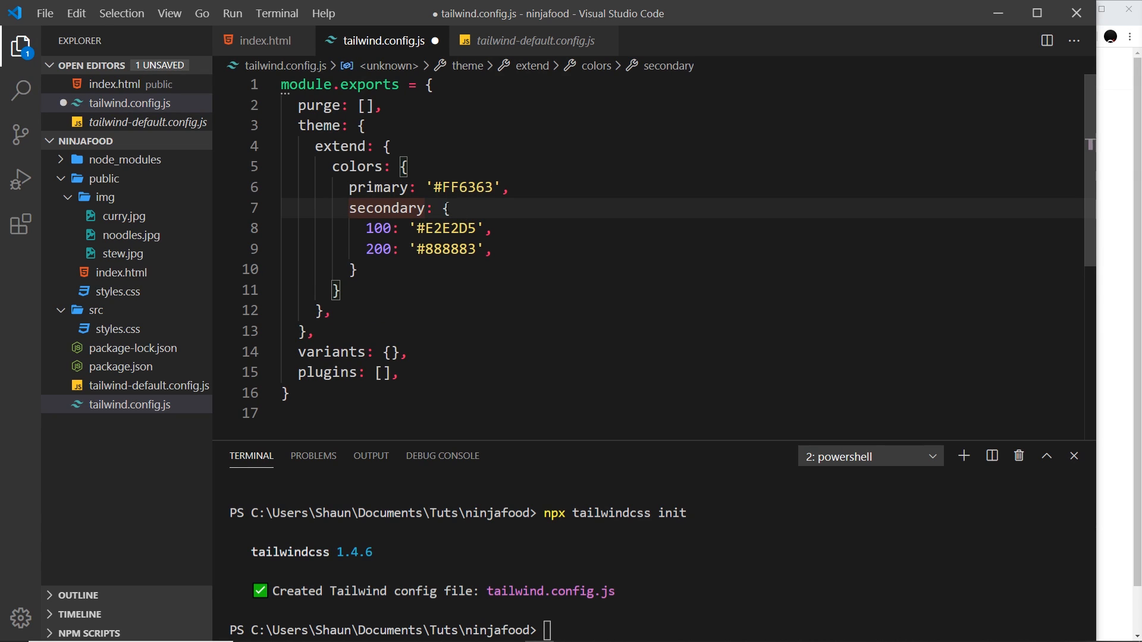
click(378, 228)
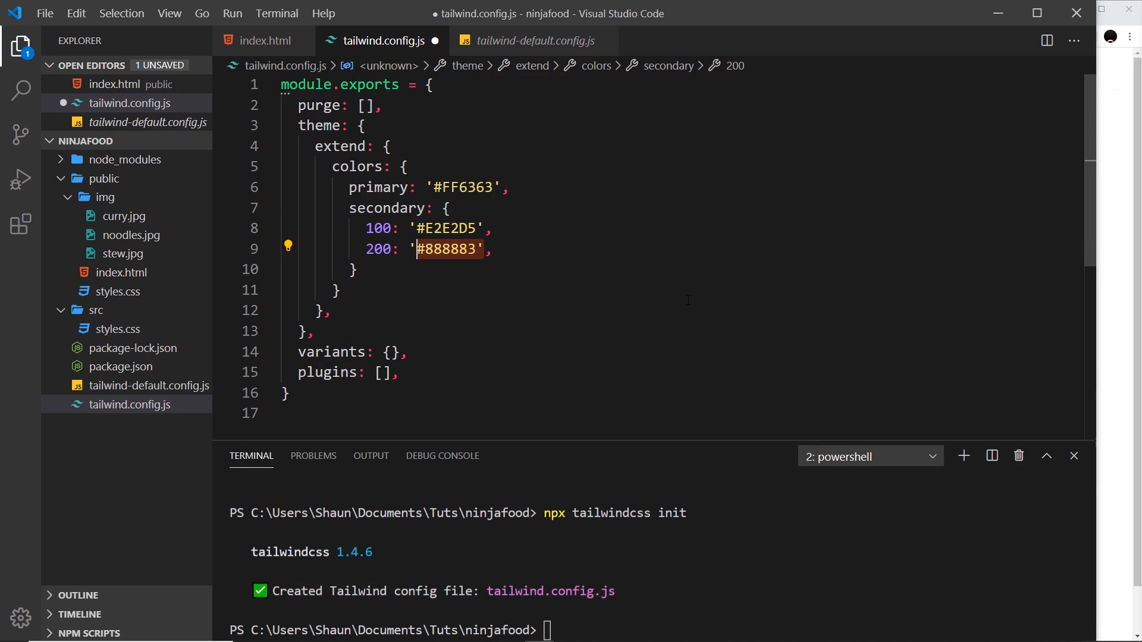
mouse_move(262, 40)
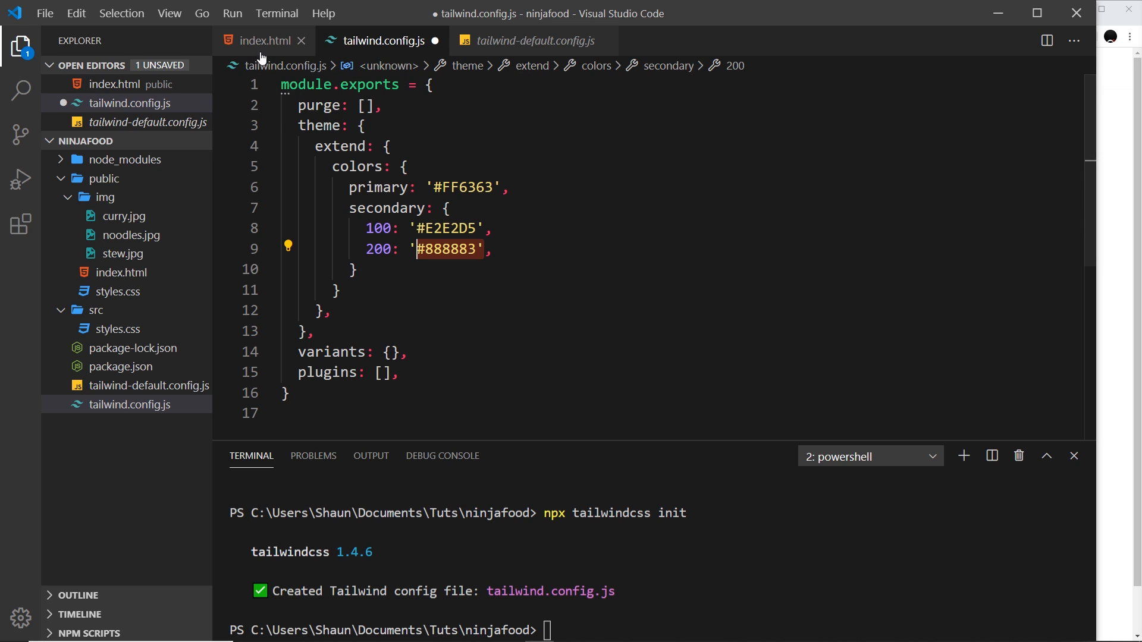
click(472, 289)
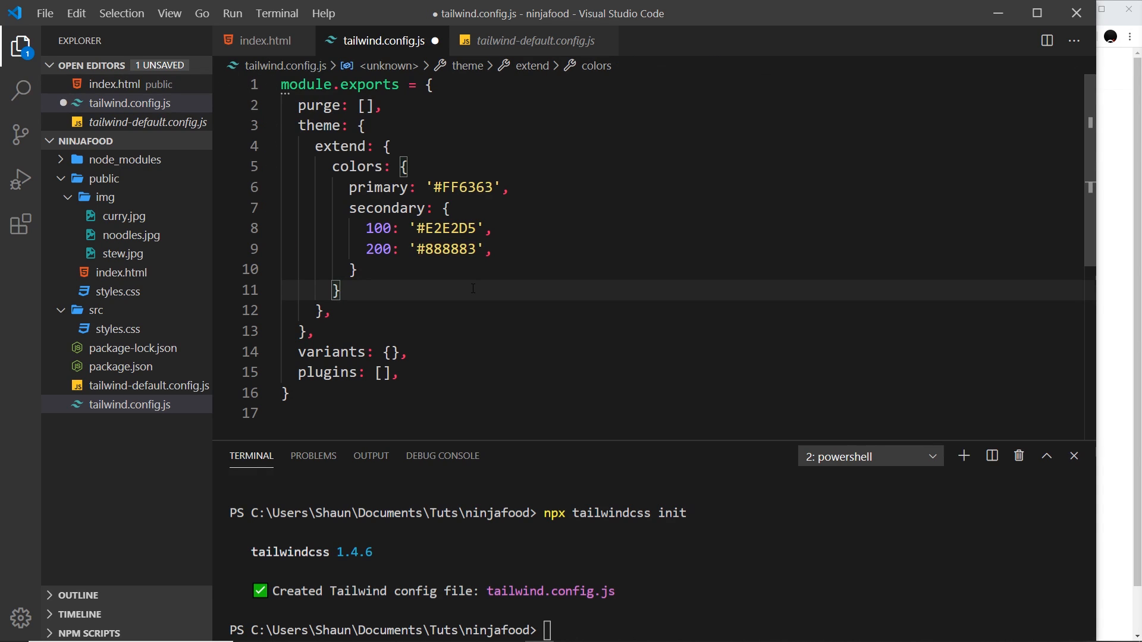
key(ctrl+s)
text(npm run build-css)
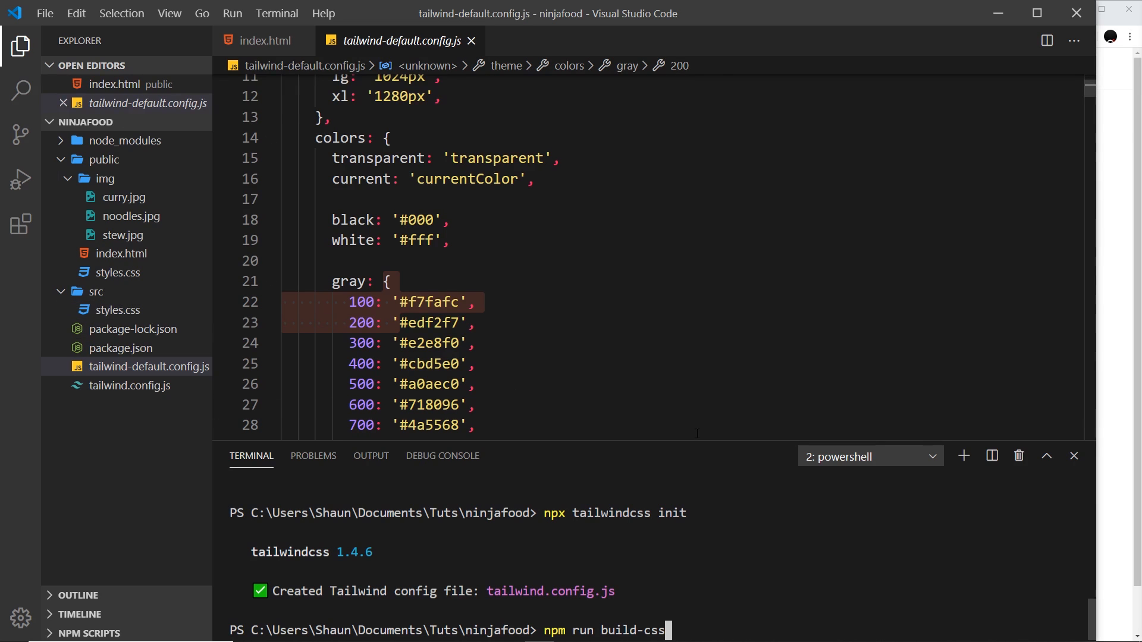
Step: Rebuild the stylesheet with npm run build-css and reopen index.html
key(Return)
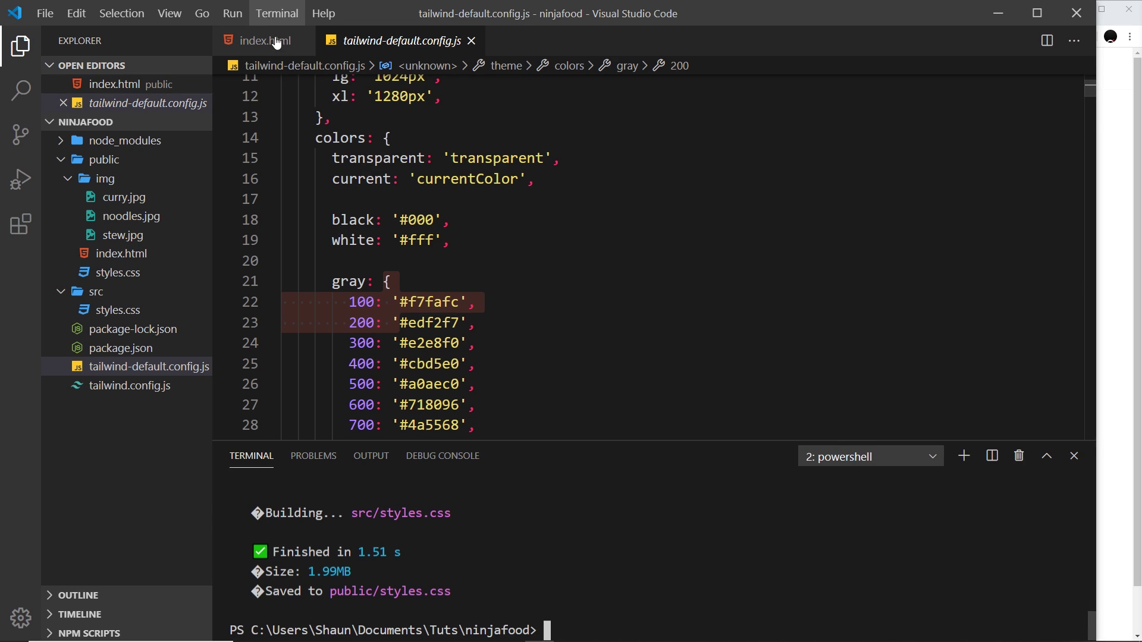
click(264, 40)
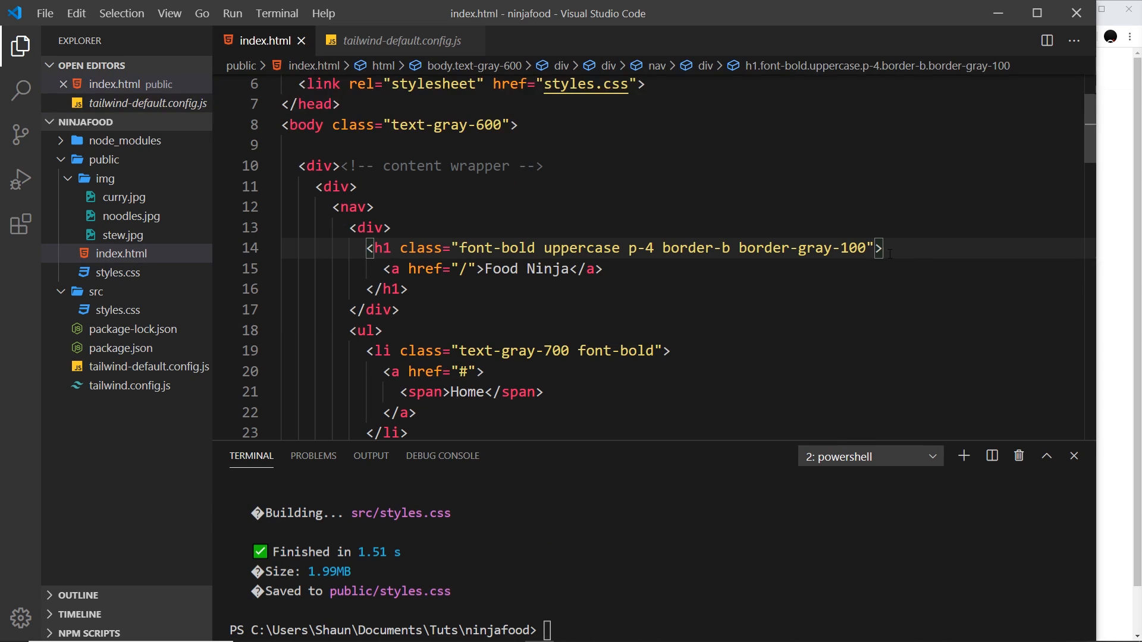
Step: Give the Log in anchor class="text-primary"
scroll(down, 3)
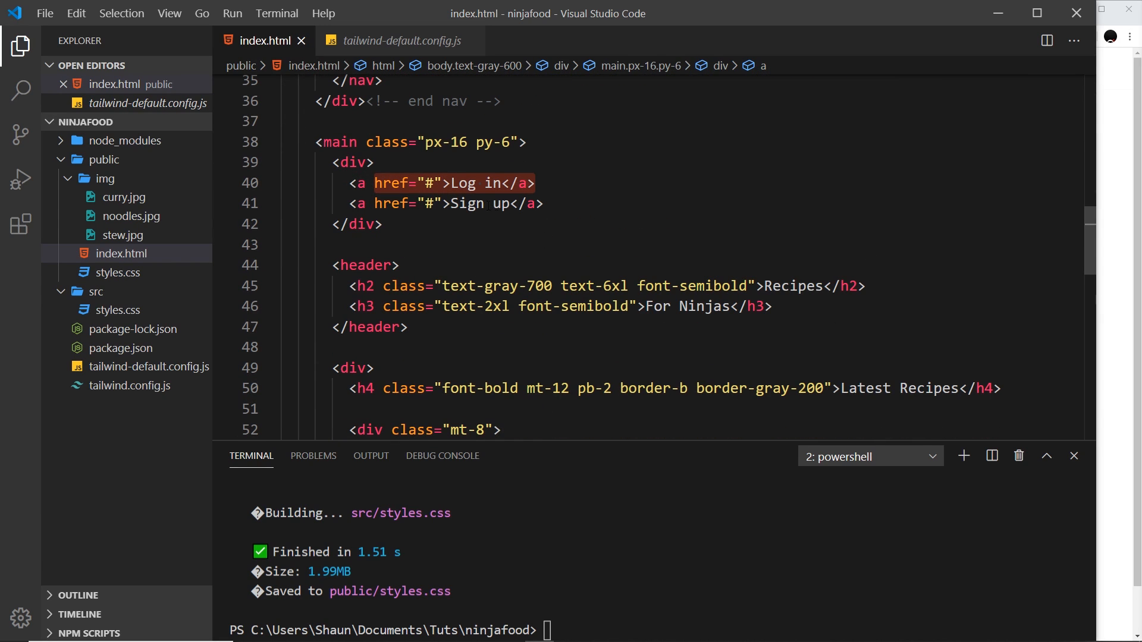
click(336, 225)
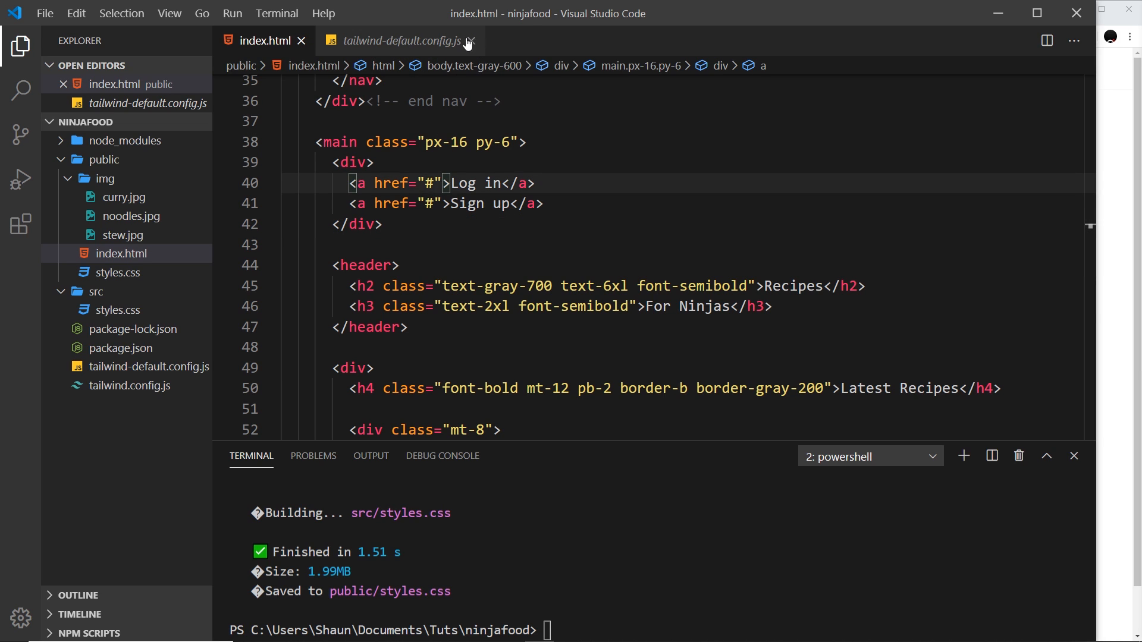
click(470, 40)
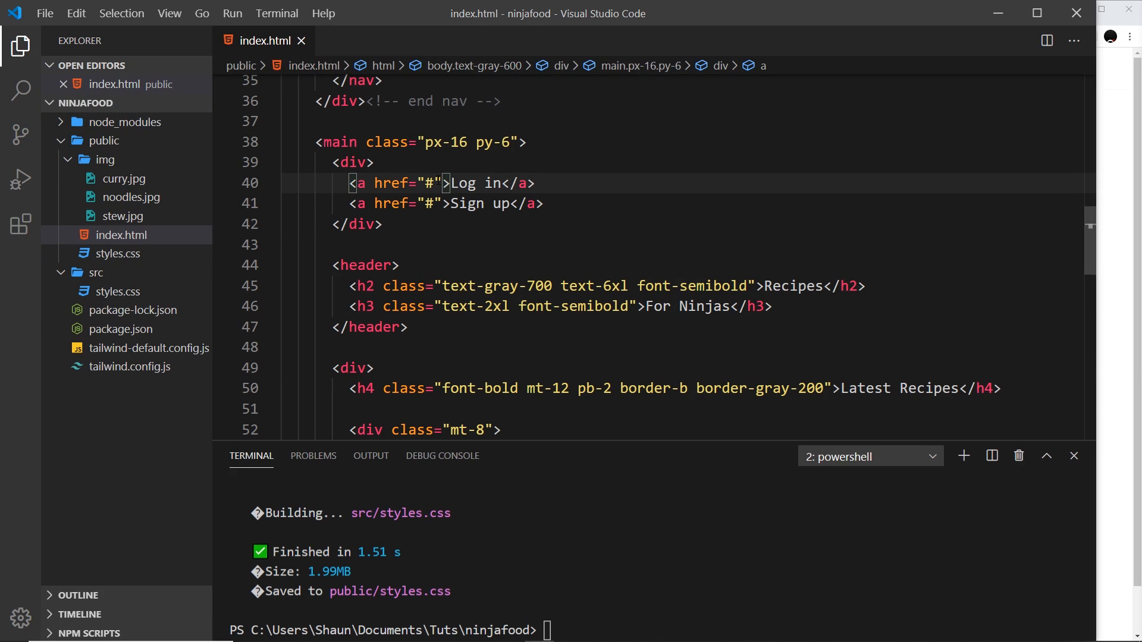
text(CLASS=)
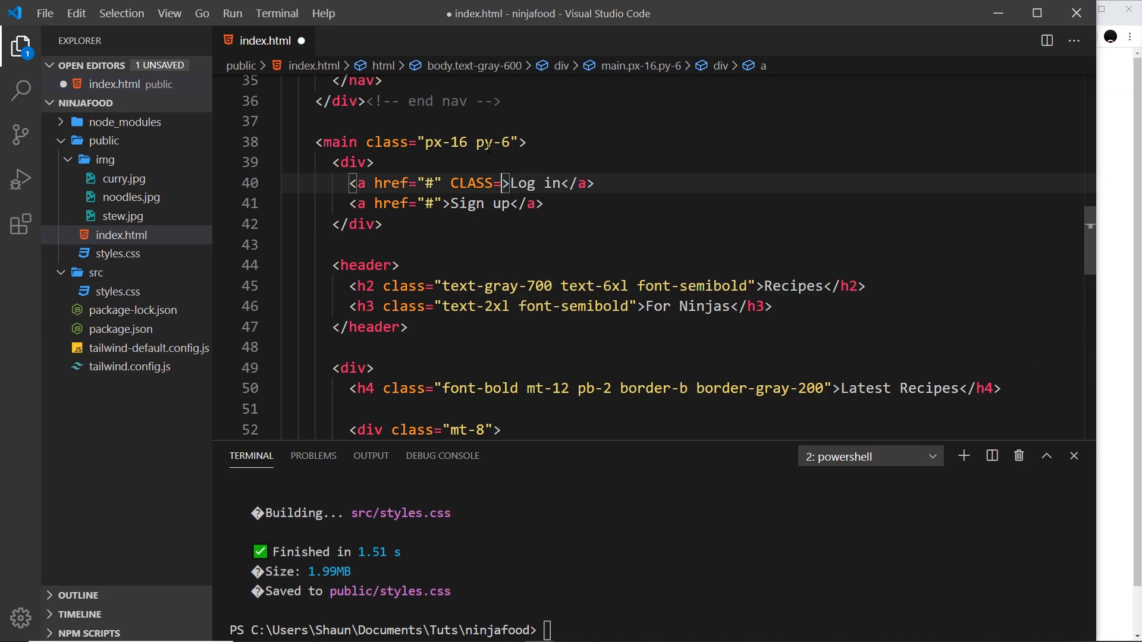
key(Backspace)
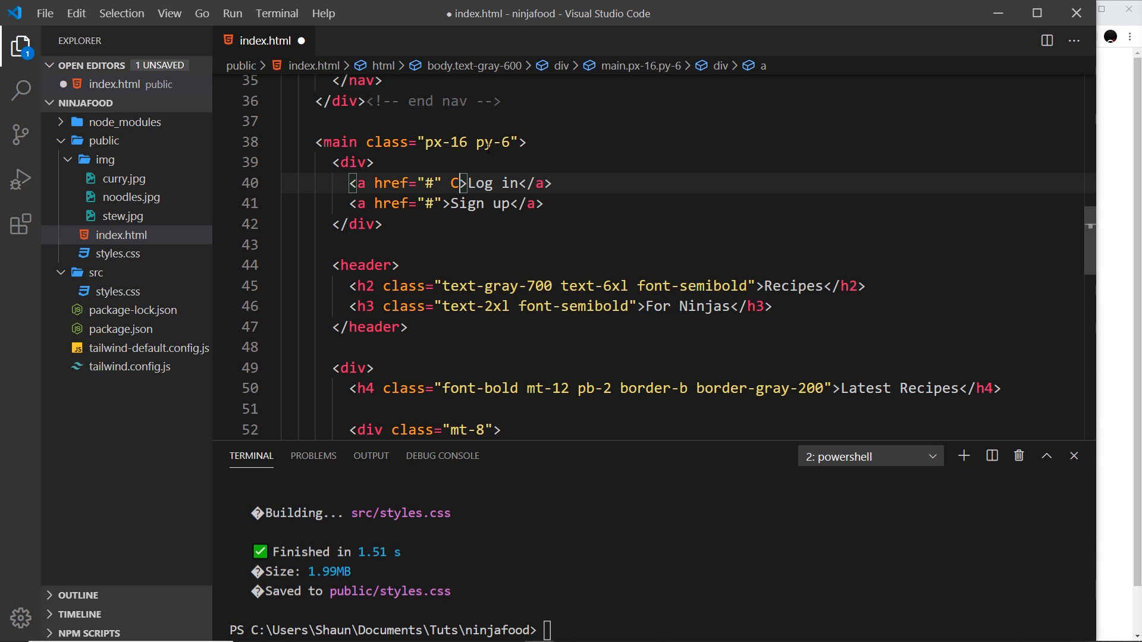
text(class="")
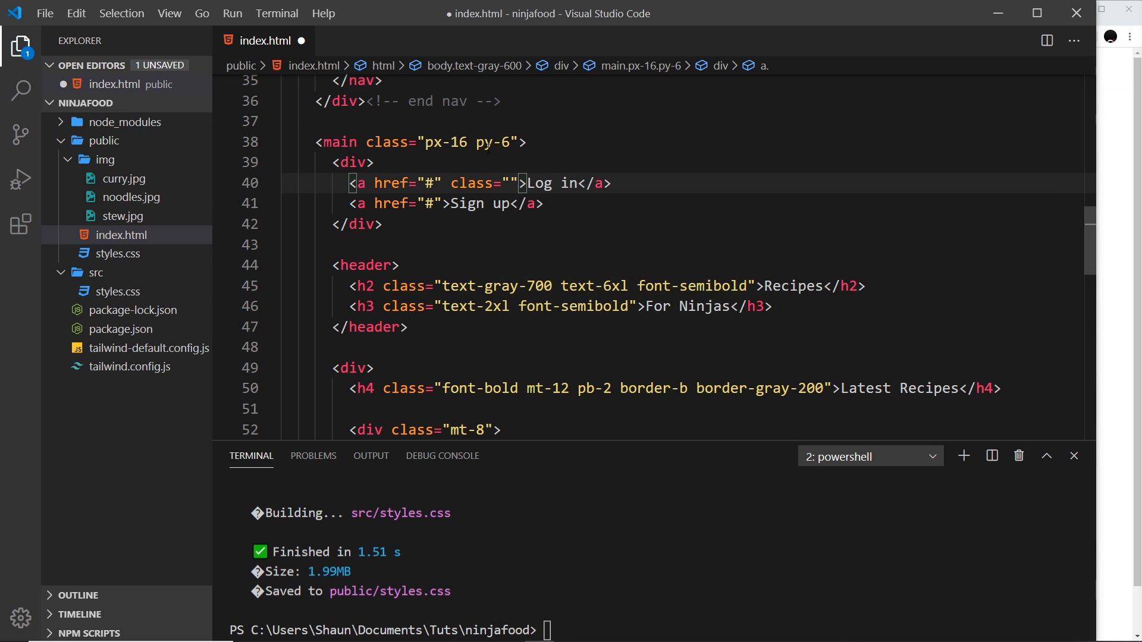
text(text-pri)
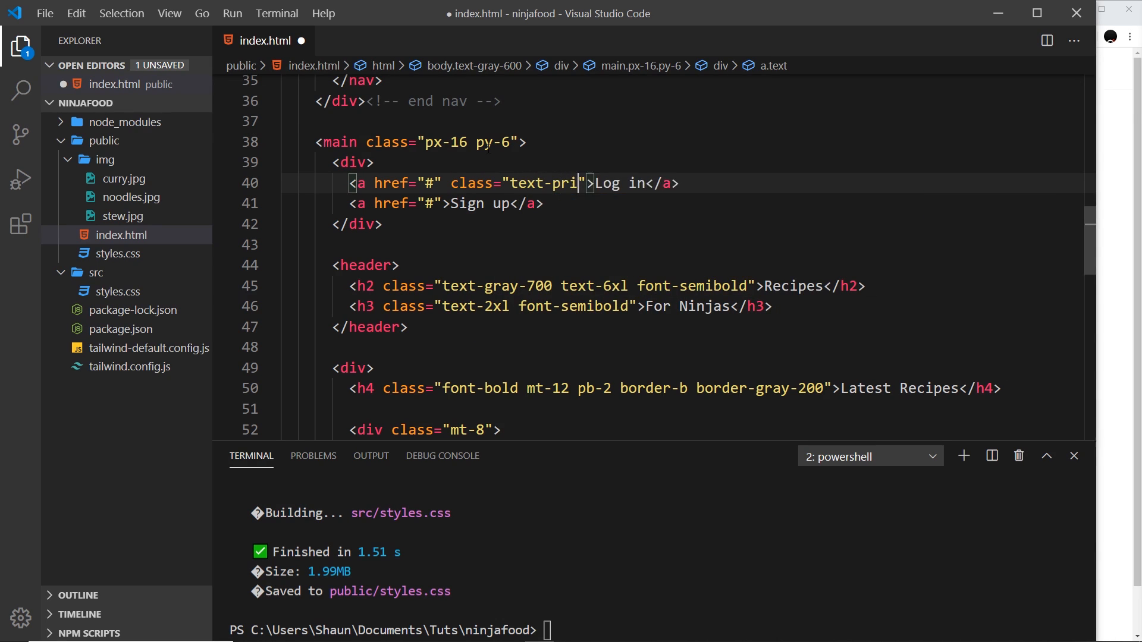
text(mary)
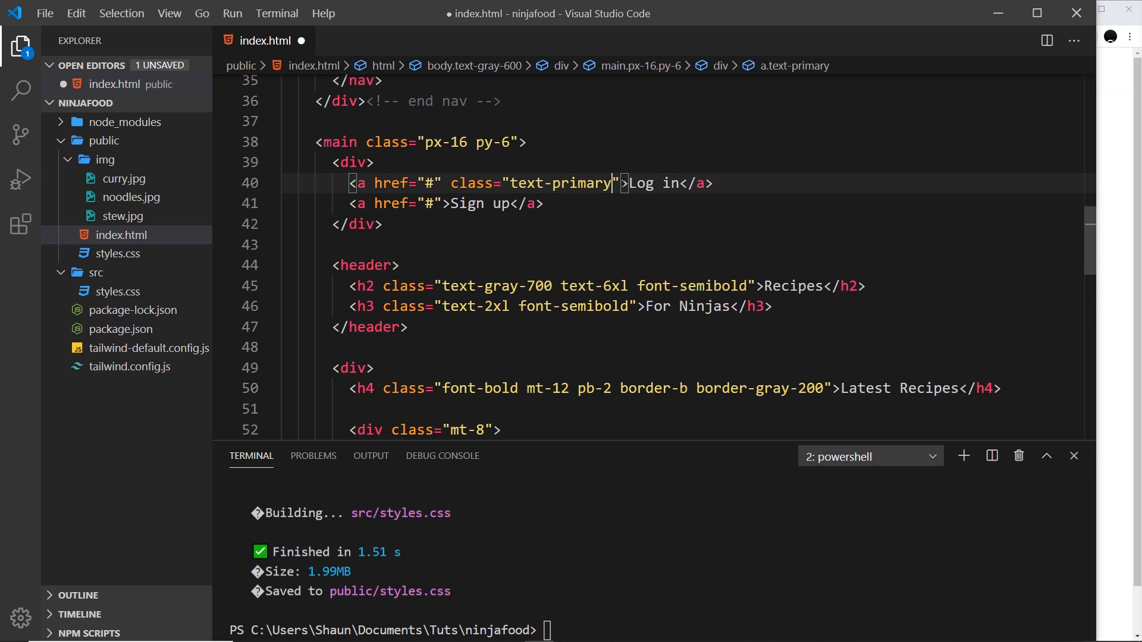
Step: Copy the same class="text-primary" onto the Sign up anchor
double_click(531, 183)
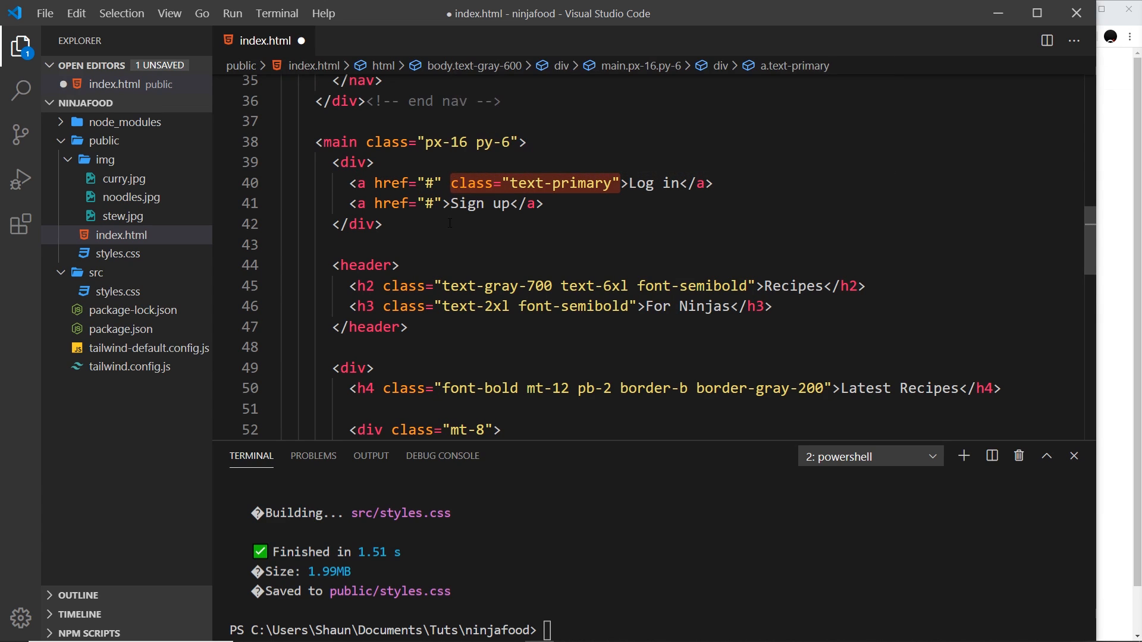
text(class="text-primary")
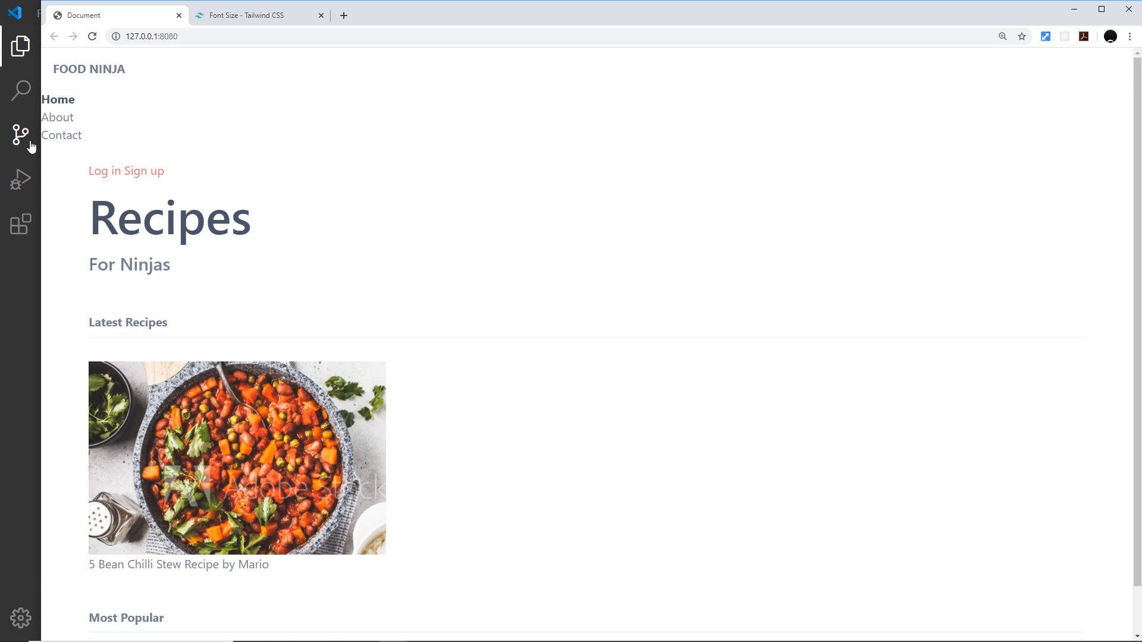
mouse_move(7, 375)
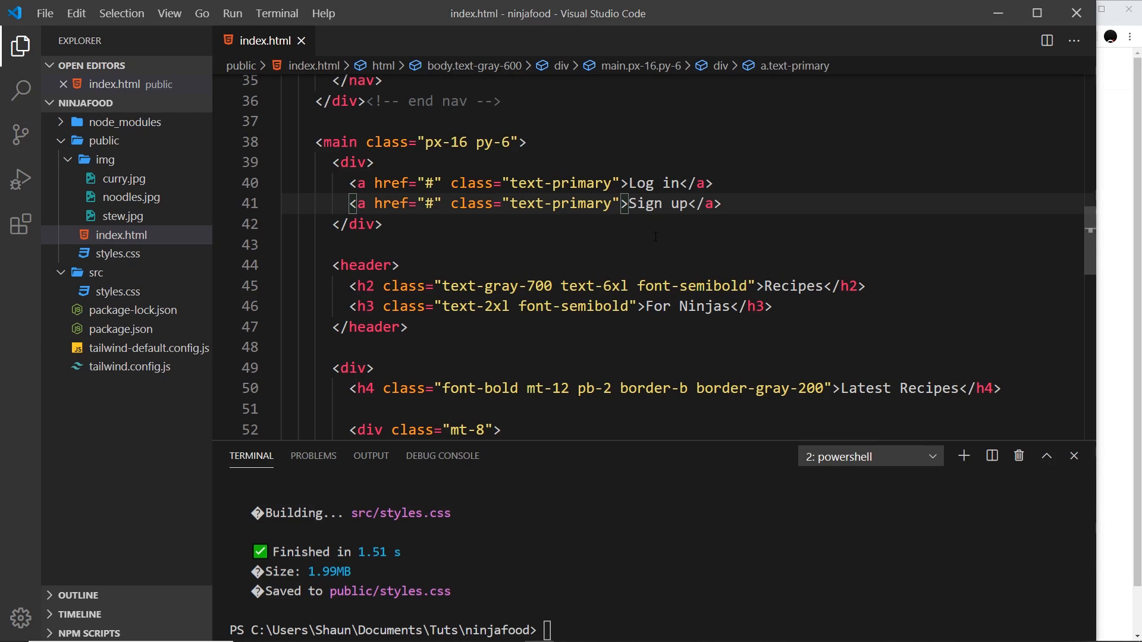
Step: Give the Load more div class bg-secondary-100, checking the shades in the config
scroll(down, 3)
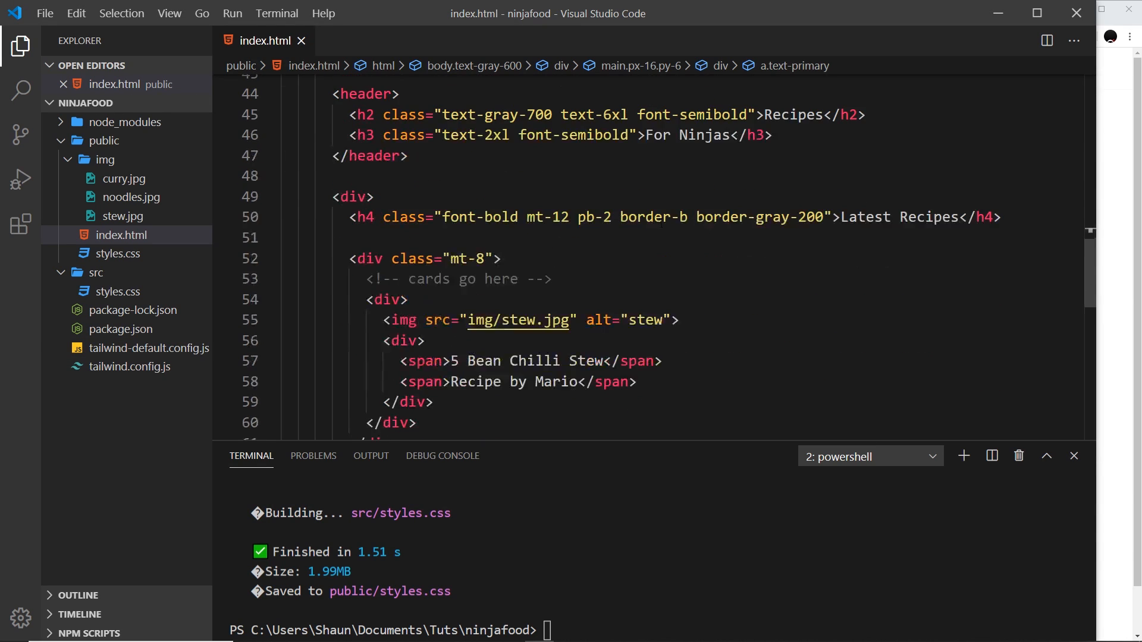
scroll(down, 3)
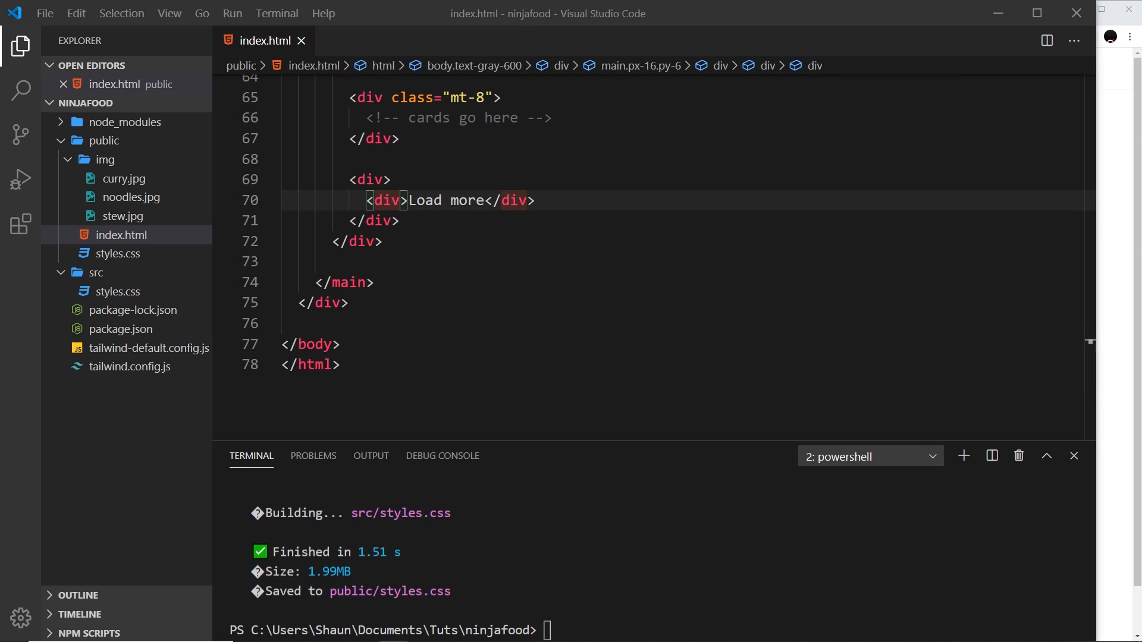
click(133, 367)
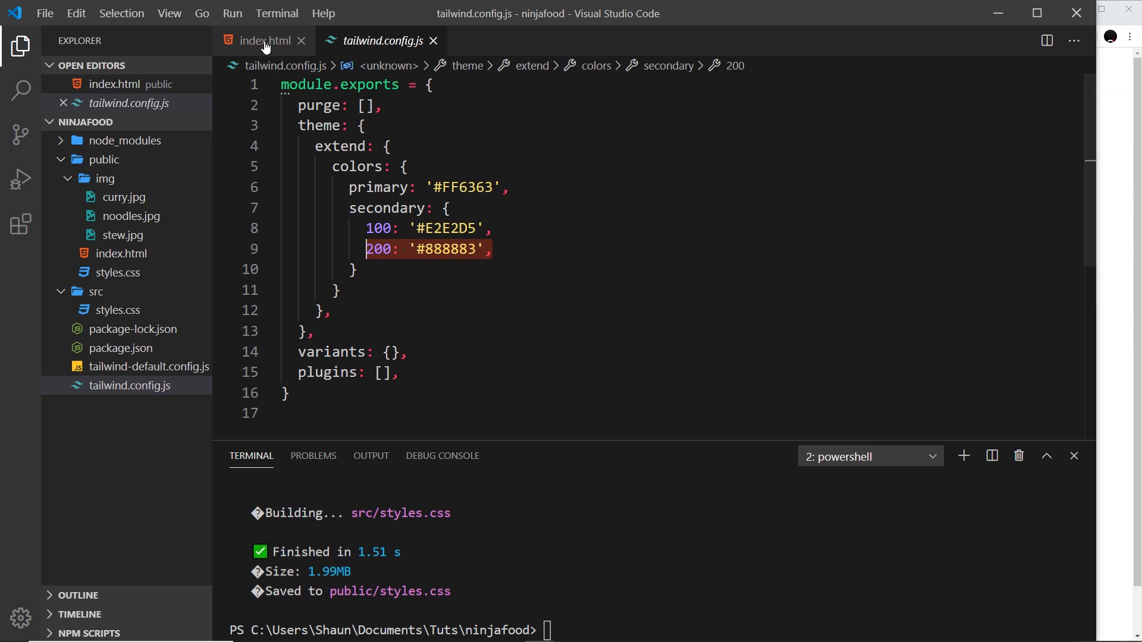
click(261, 40)
text(<div >Load more</div>)
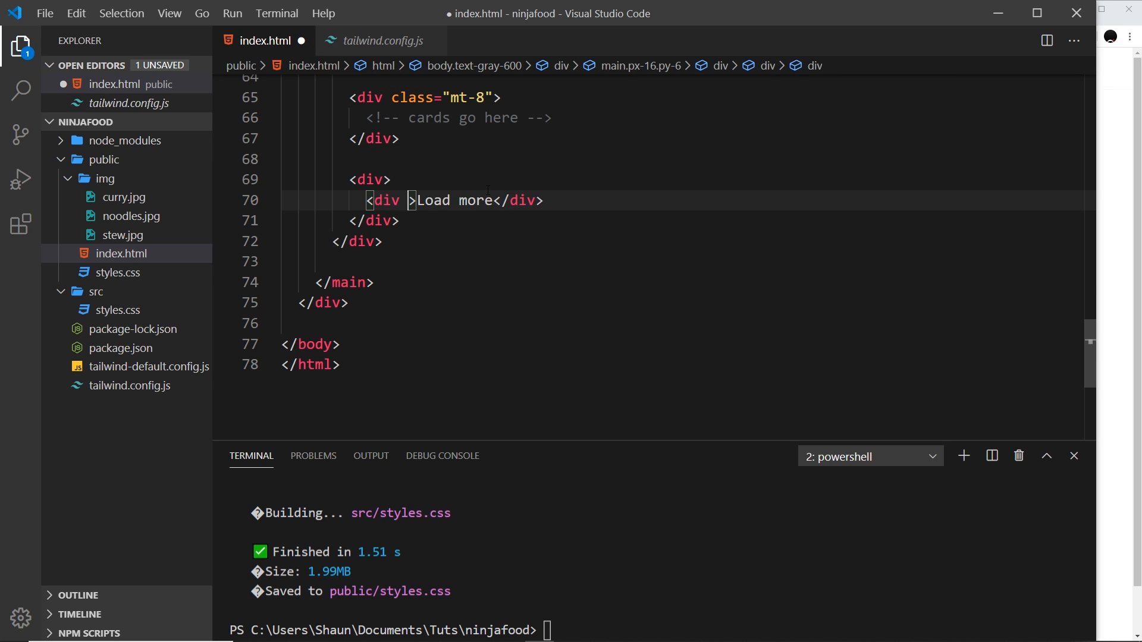
text(class="")
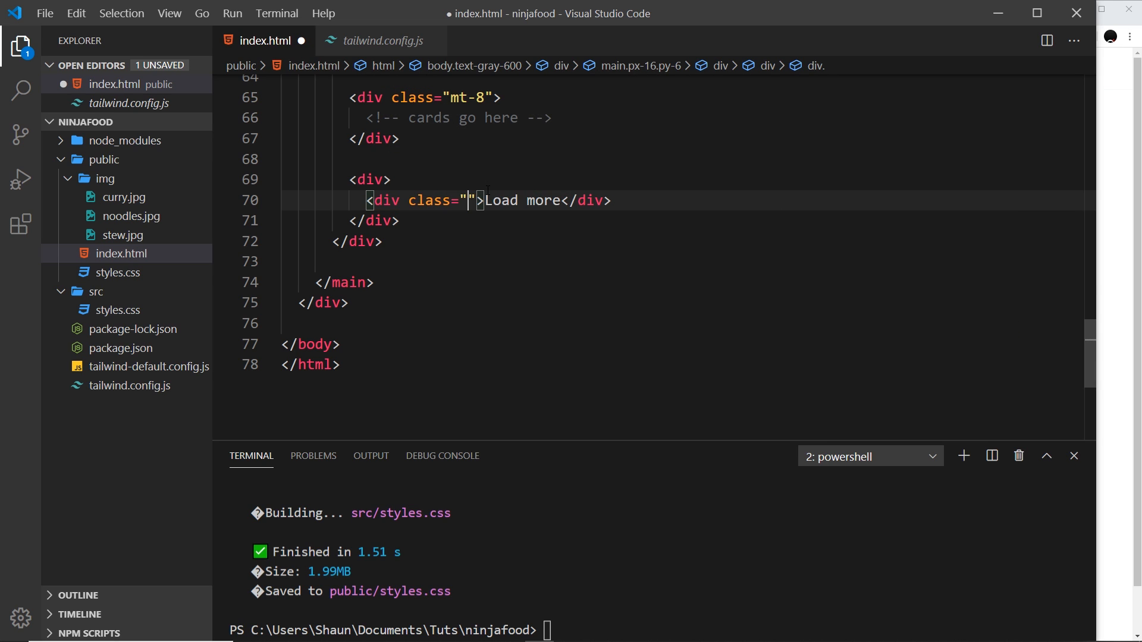
text(bg-se)
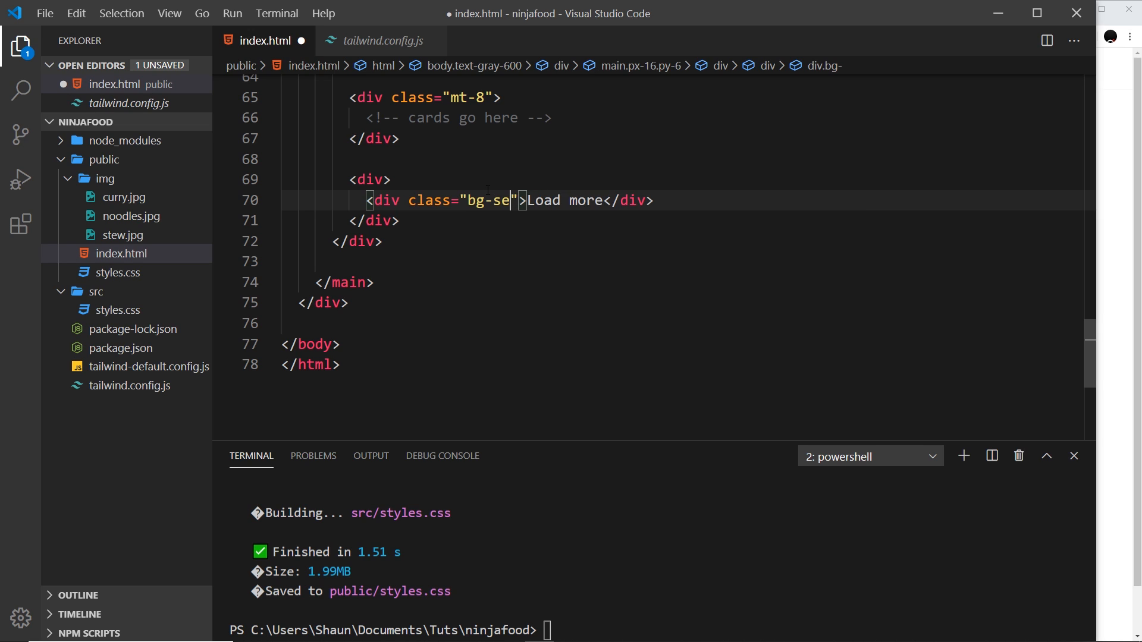
text(condary)
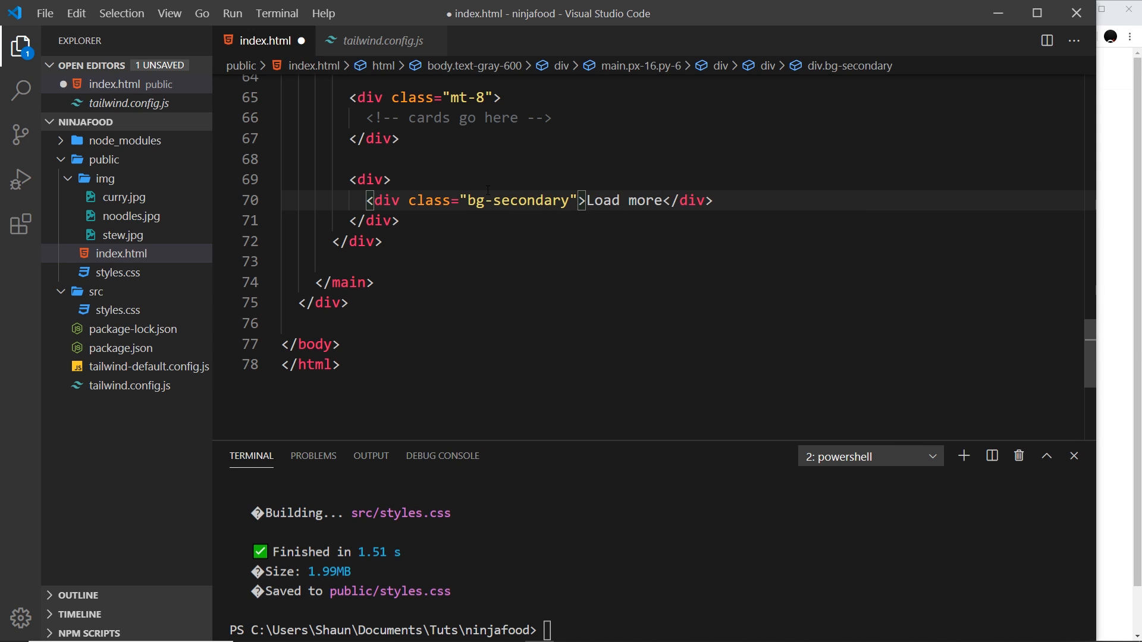
text(-100)
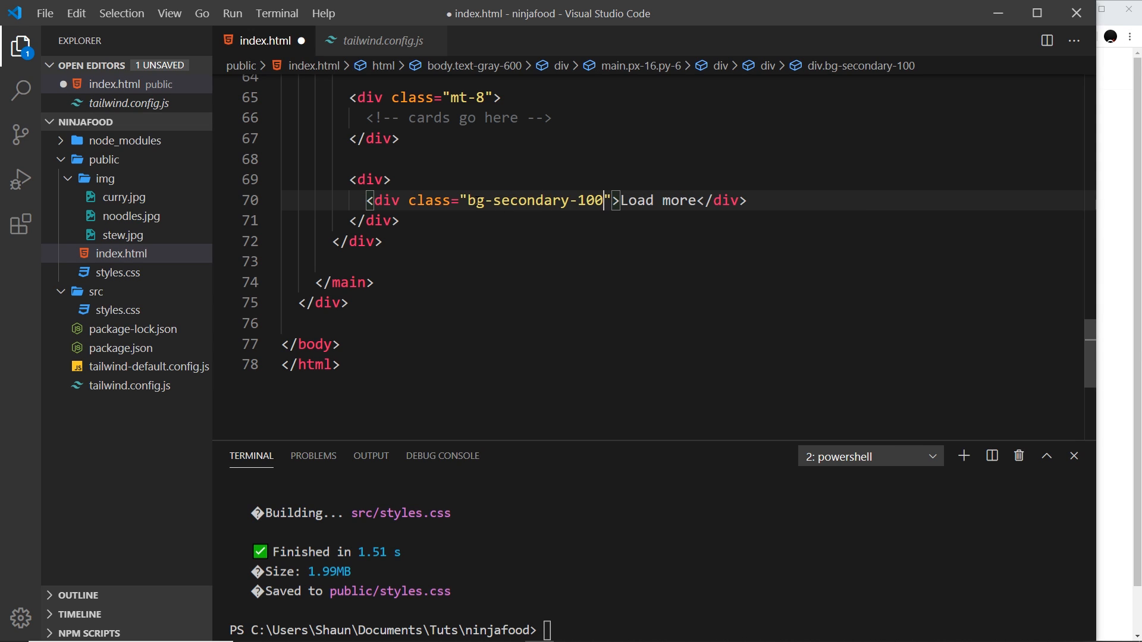
click(492, 200)
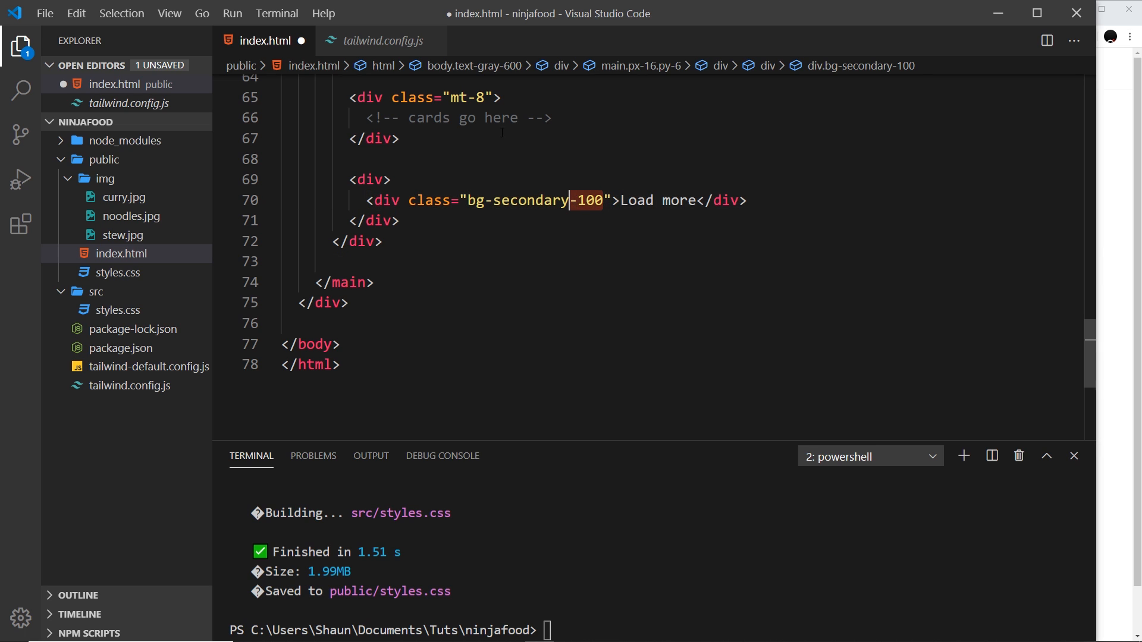
Step: Add text-secondary-200 to the Load more div and view the result
click(379, 40)
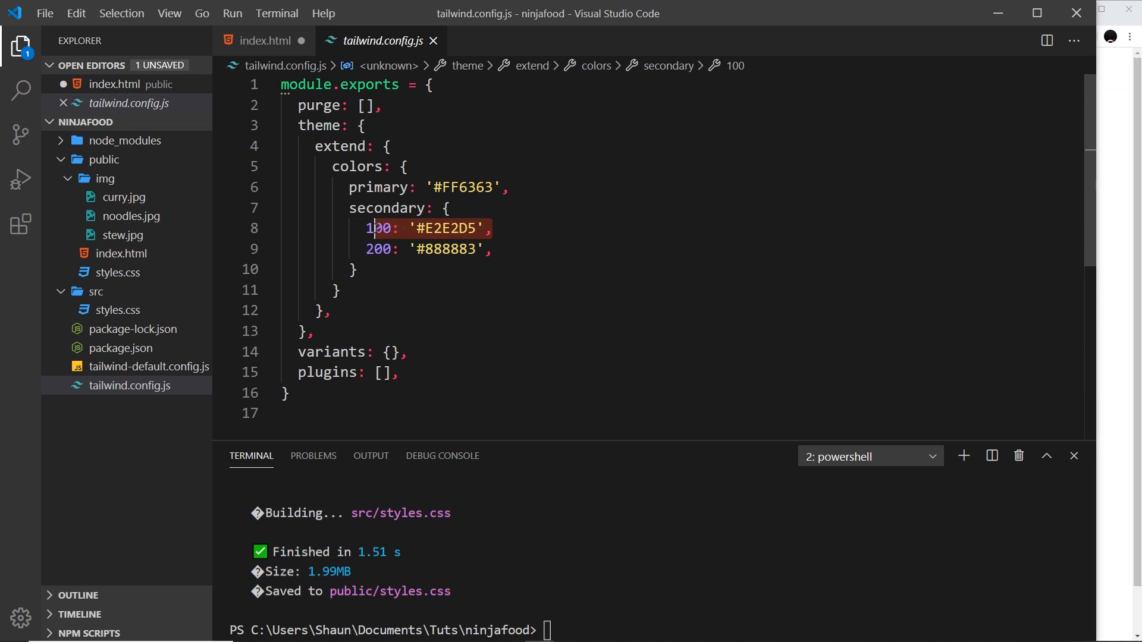
click(264, 40)
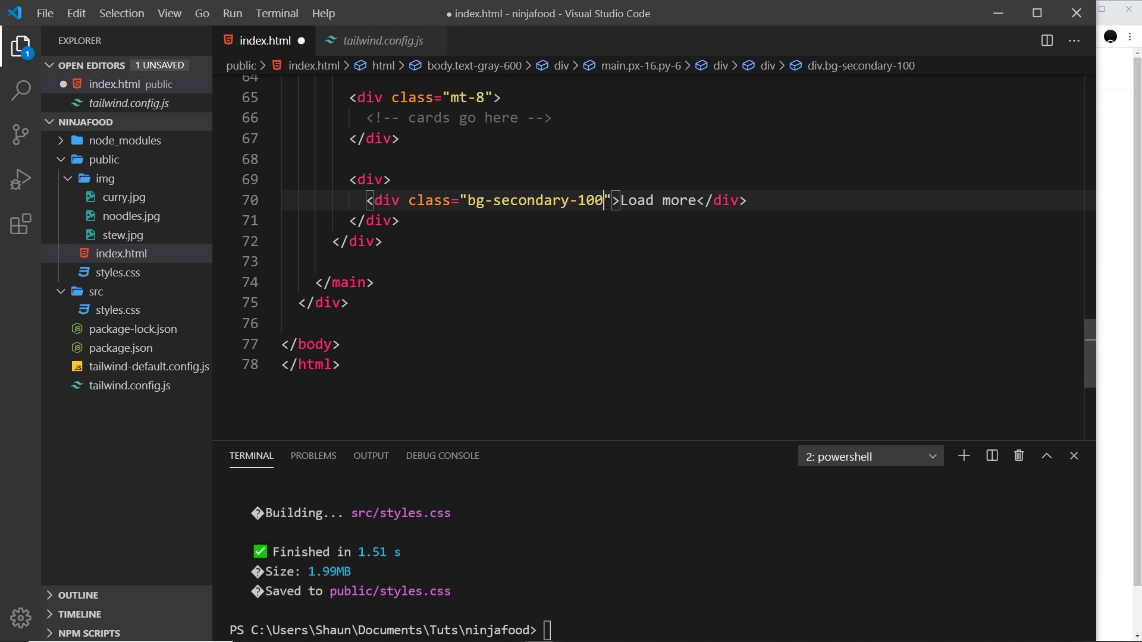
text(text-secondary-)
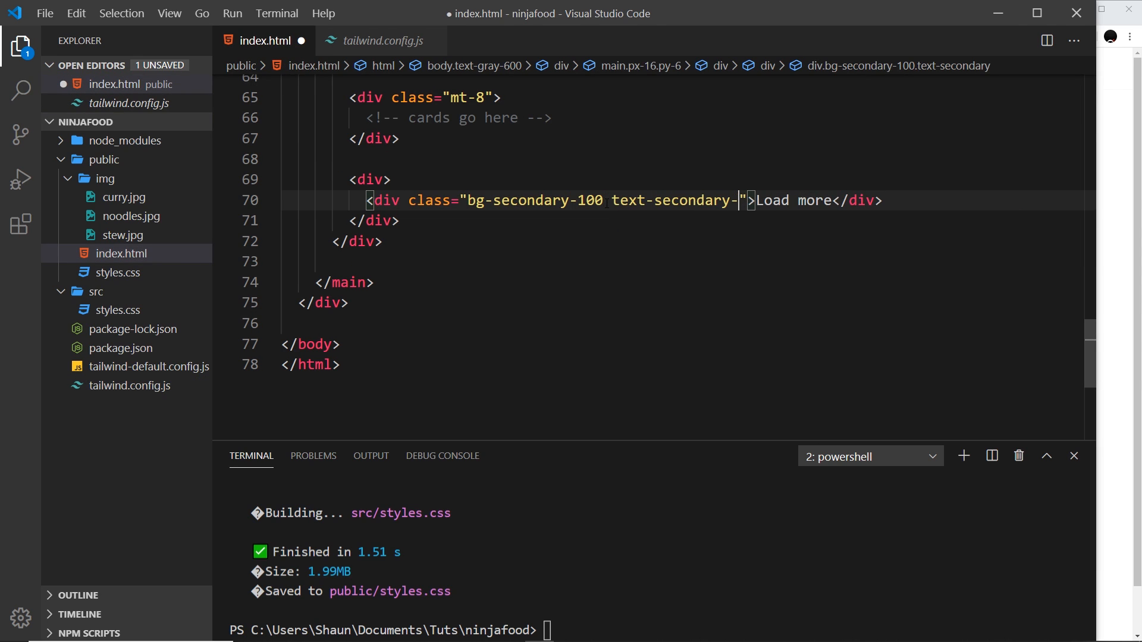
text(200)
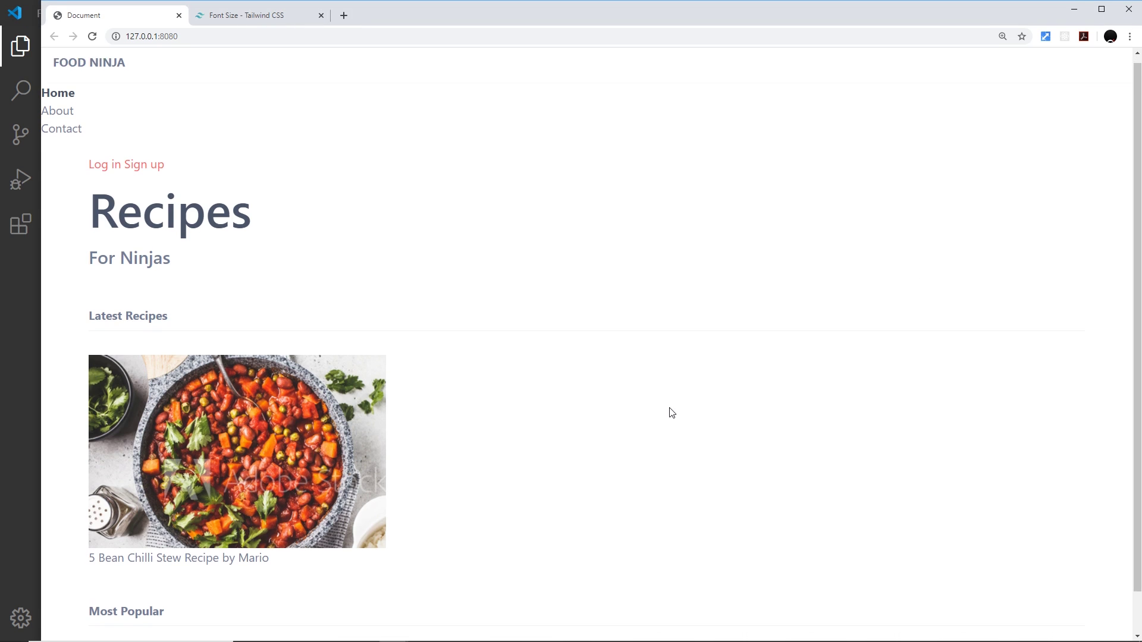
scroll(down, 3)
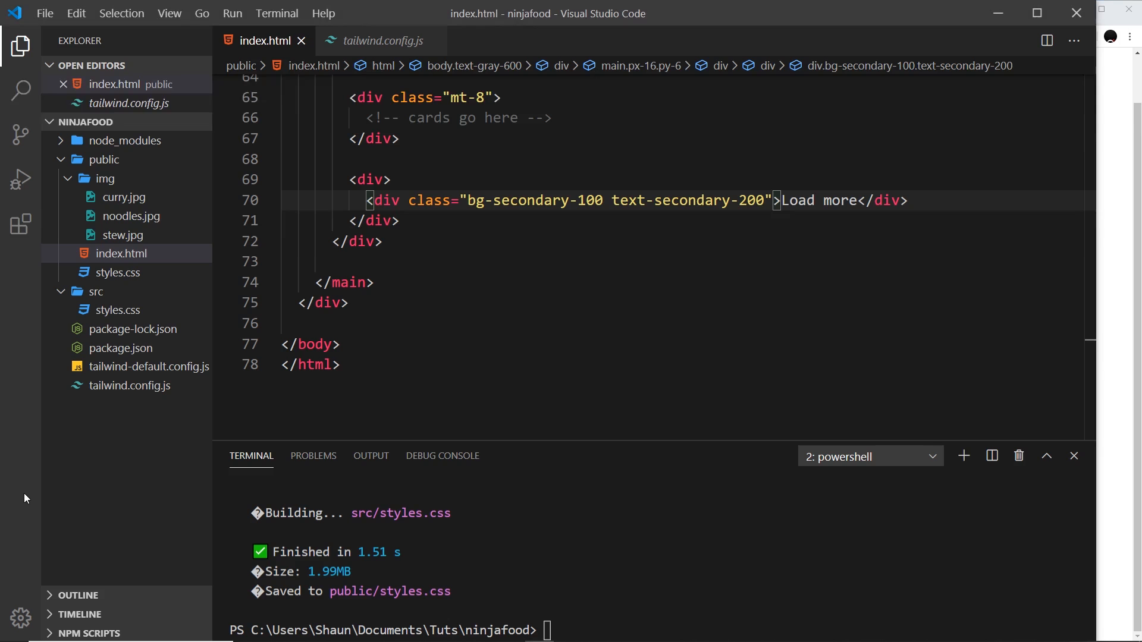
Step: Install the Tailwind CSS IntelliSense extension from the Extensions sidebar
click(381, 40)
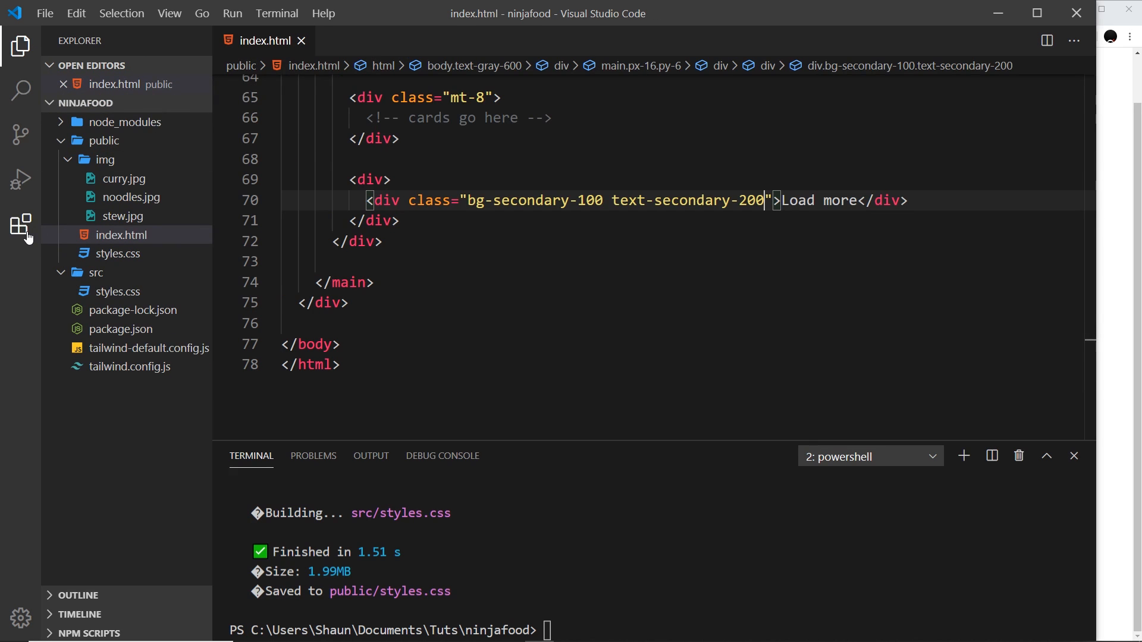
click(20, 224)
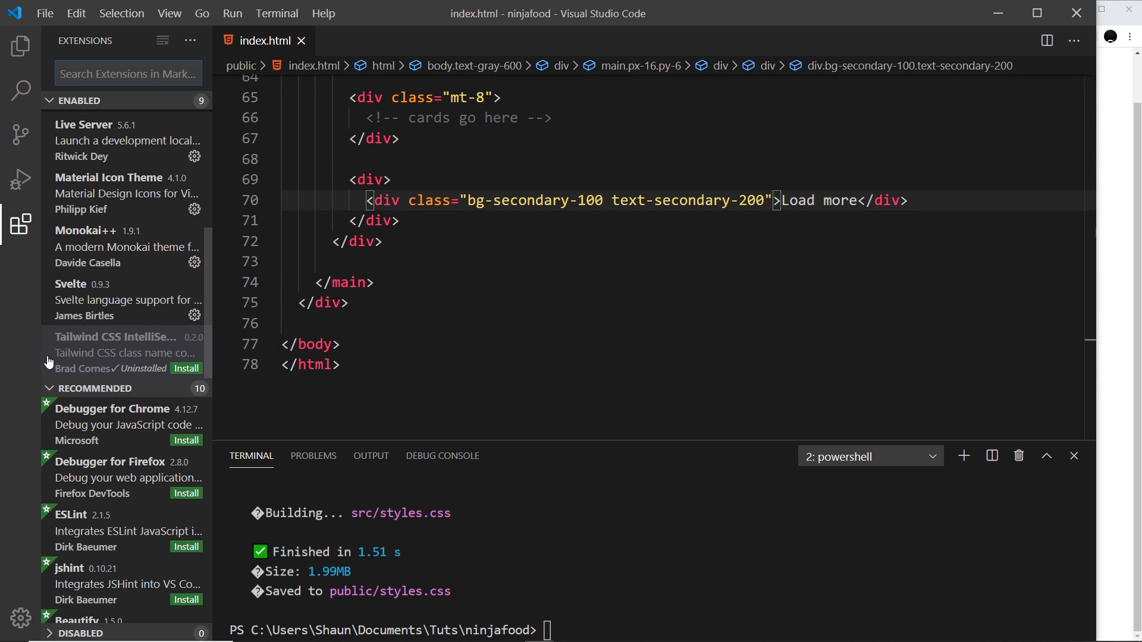
click(113, 352)
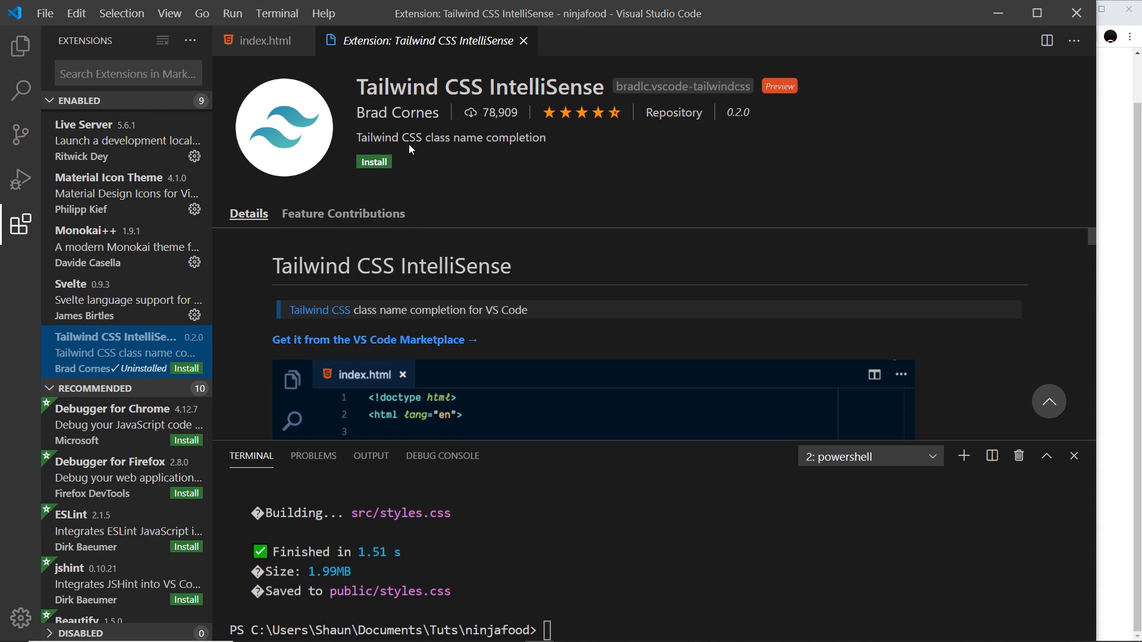
mouse_move(374, 162)
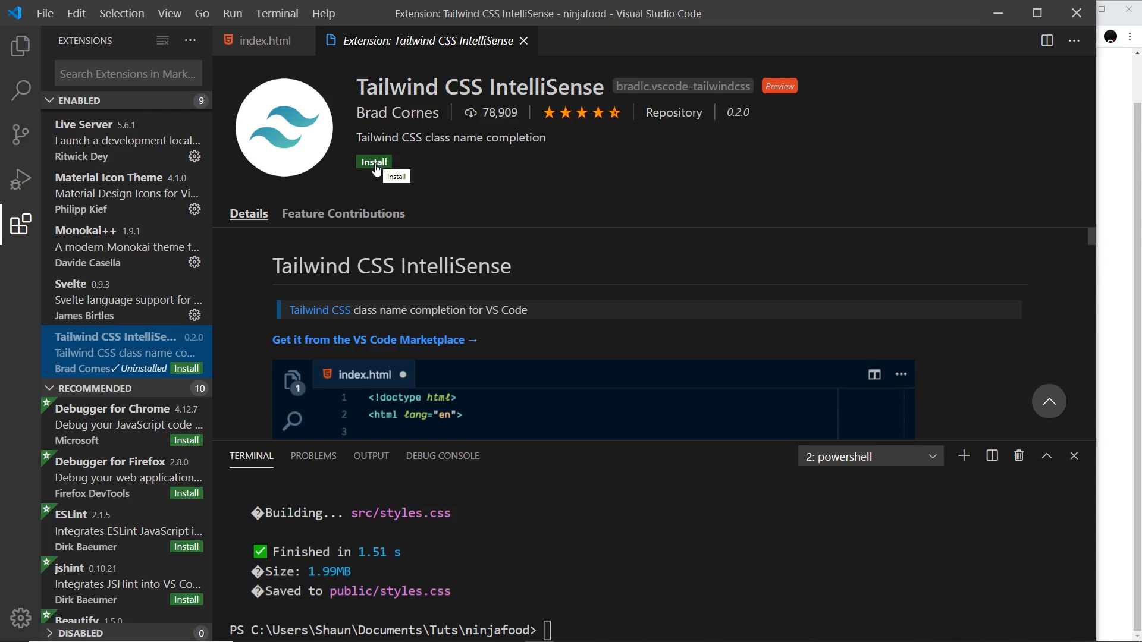
click(374, 162)
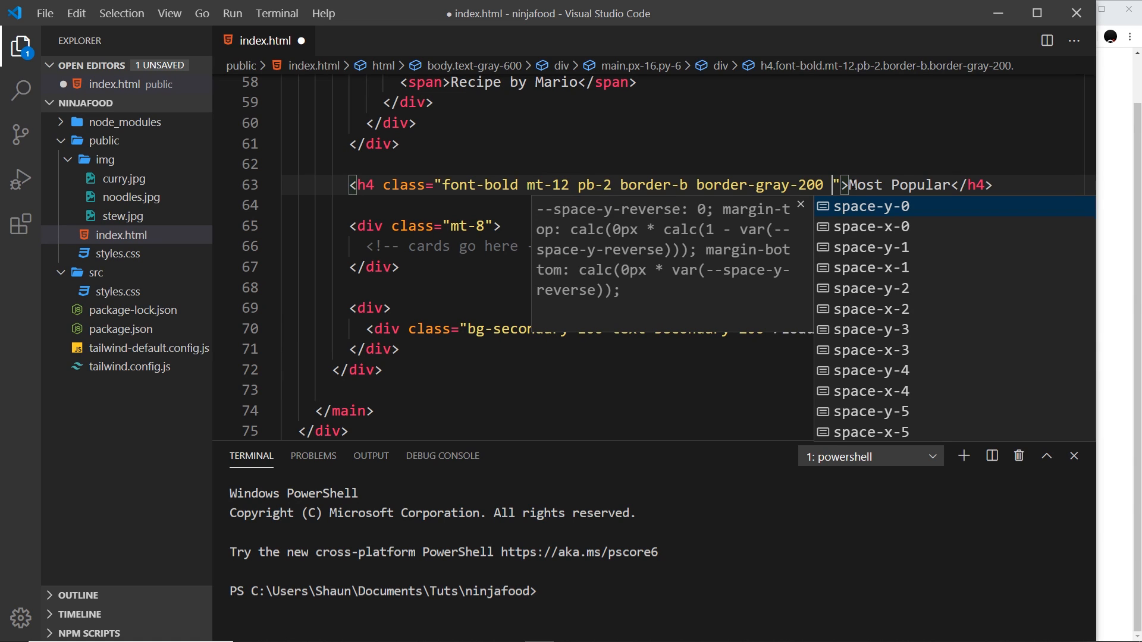
Step: Start a text- class on the Most Popular heading and browse the IntelliSense colour suggestions
text(text-)
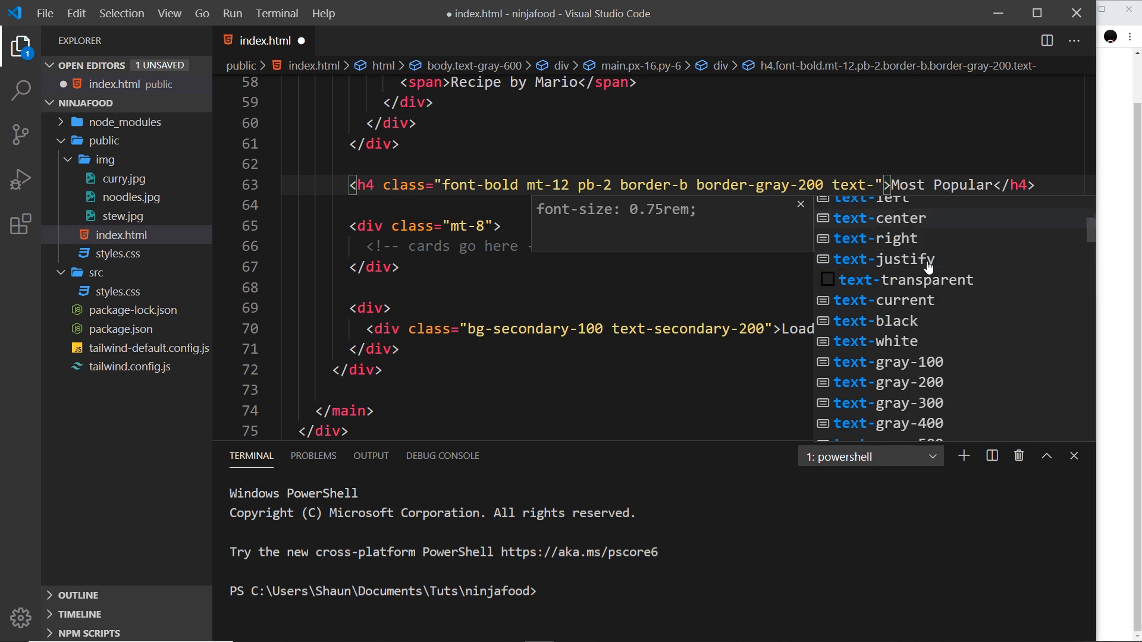
scroll(down, 3)
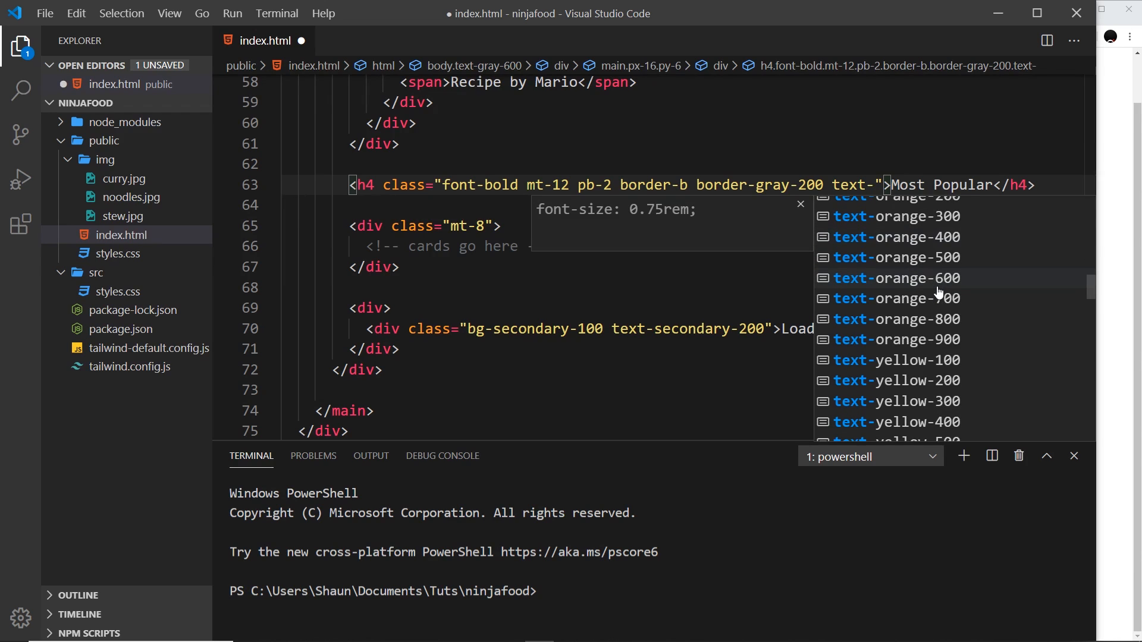
scroll(down, 3)
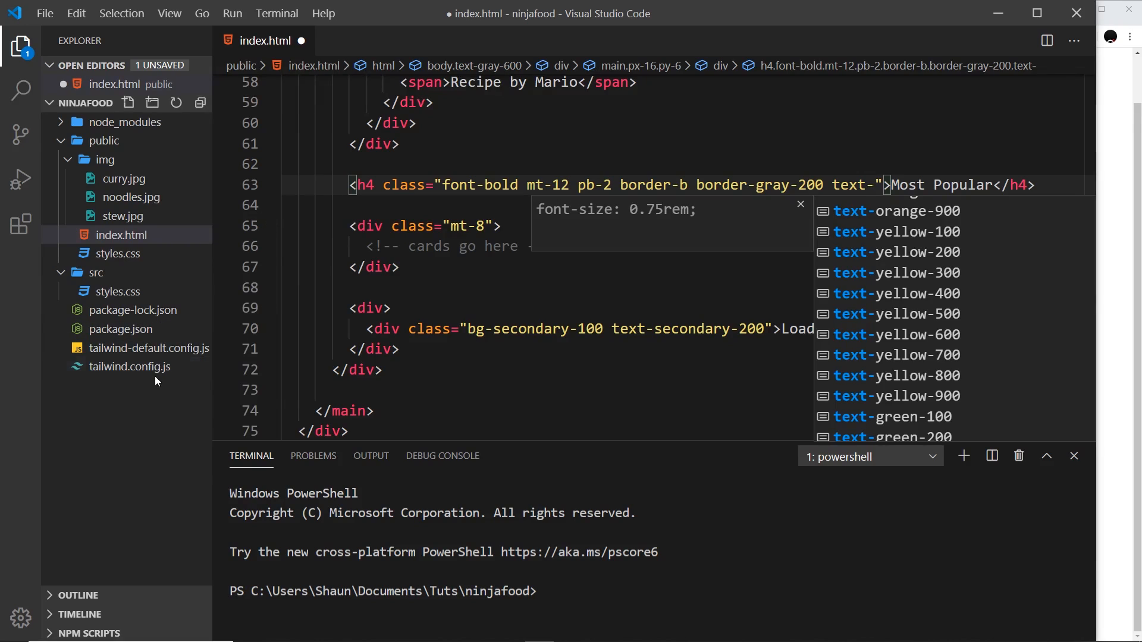
click(131, 366)
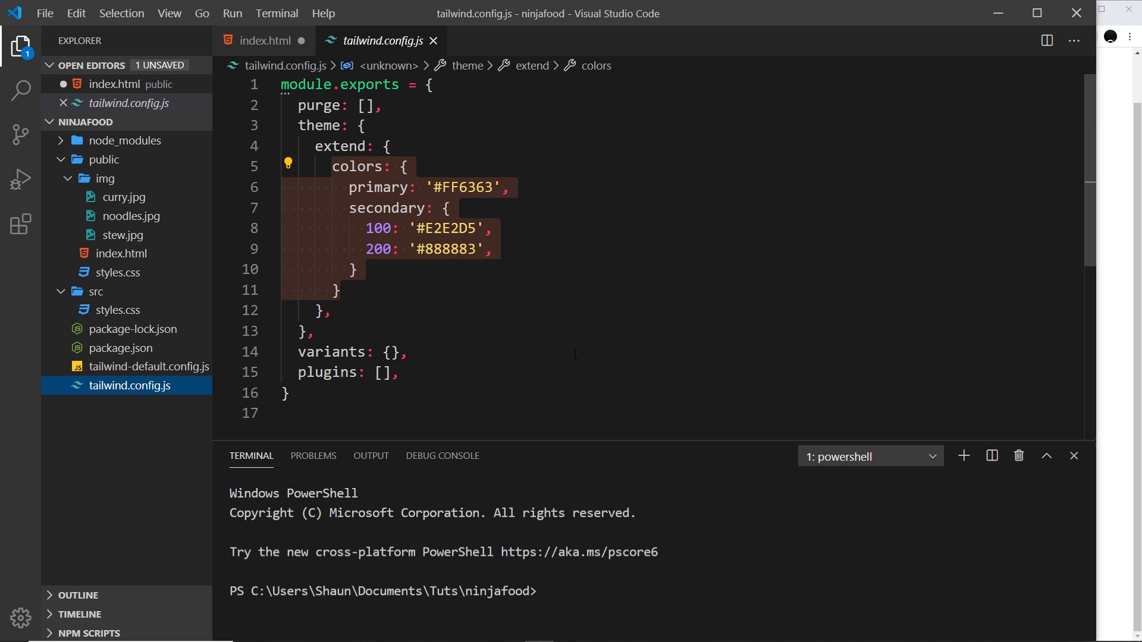
click(264, 41)
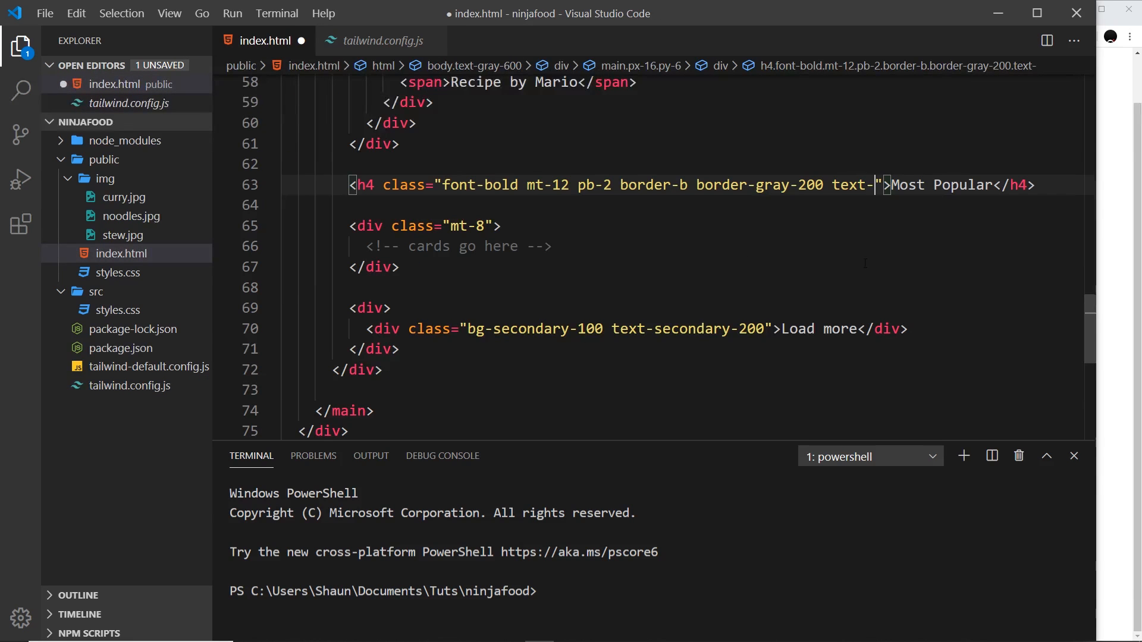
mouse_move(900, 221)
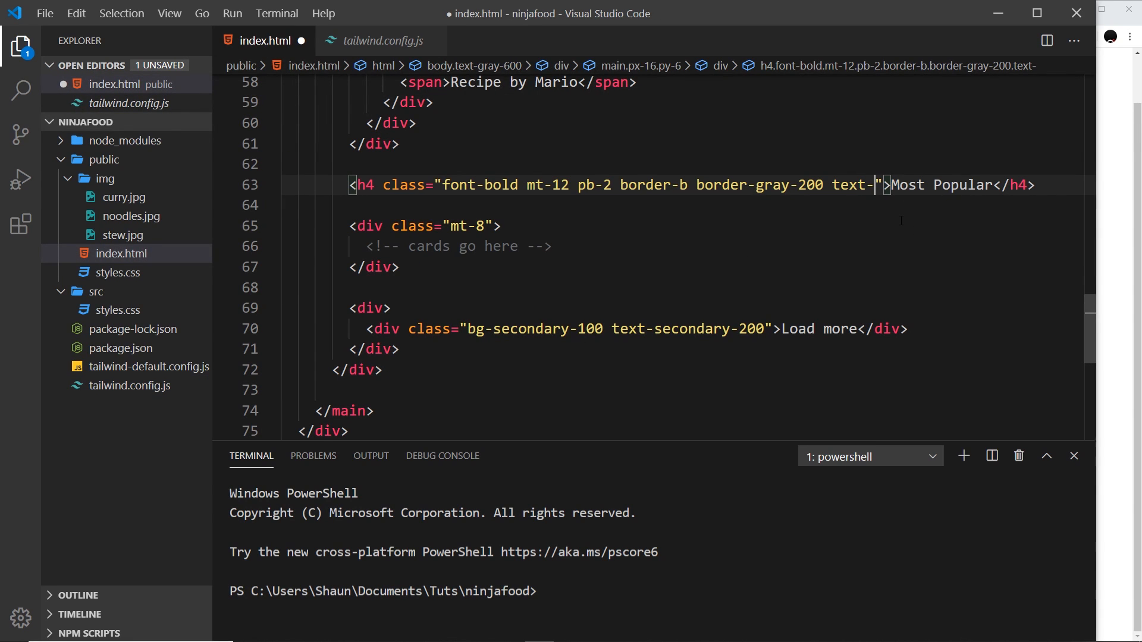